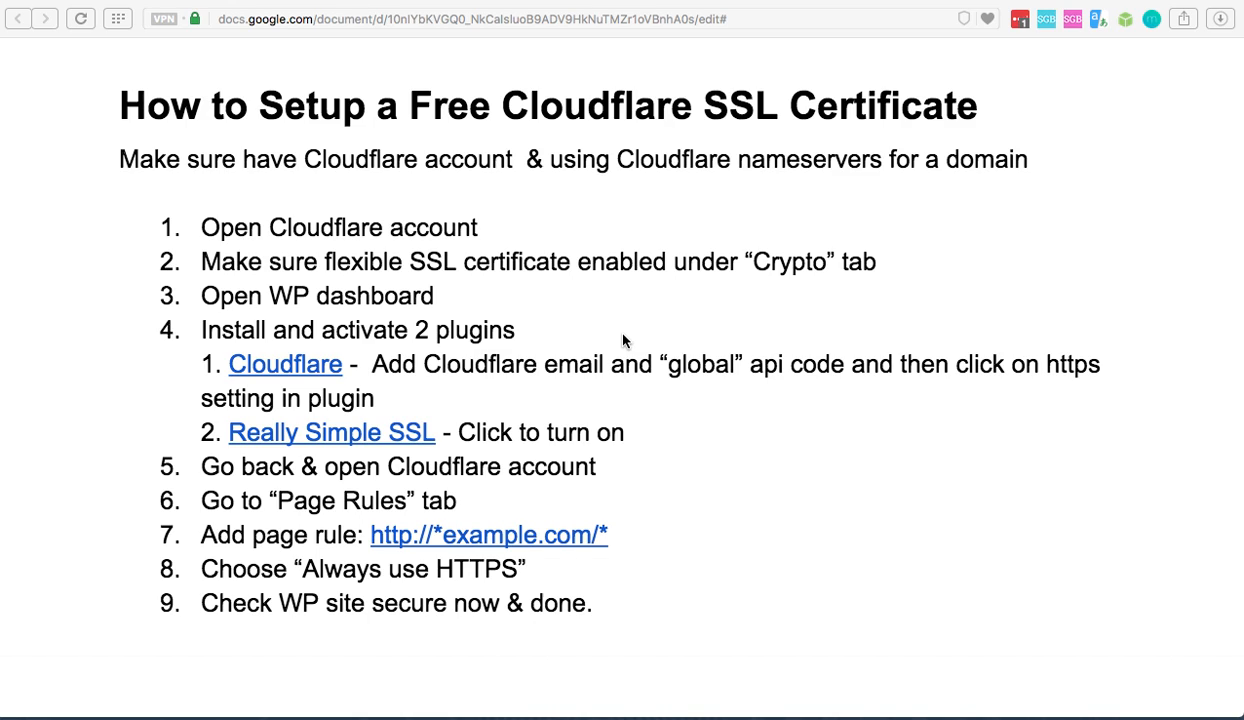
{"action": "mouse_move", "coordinate": [667, 337]}
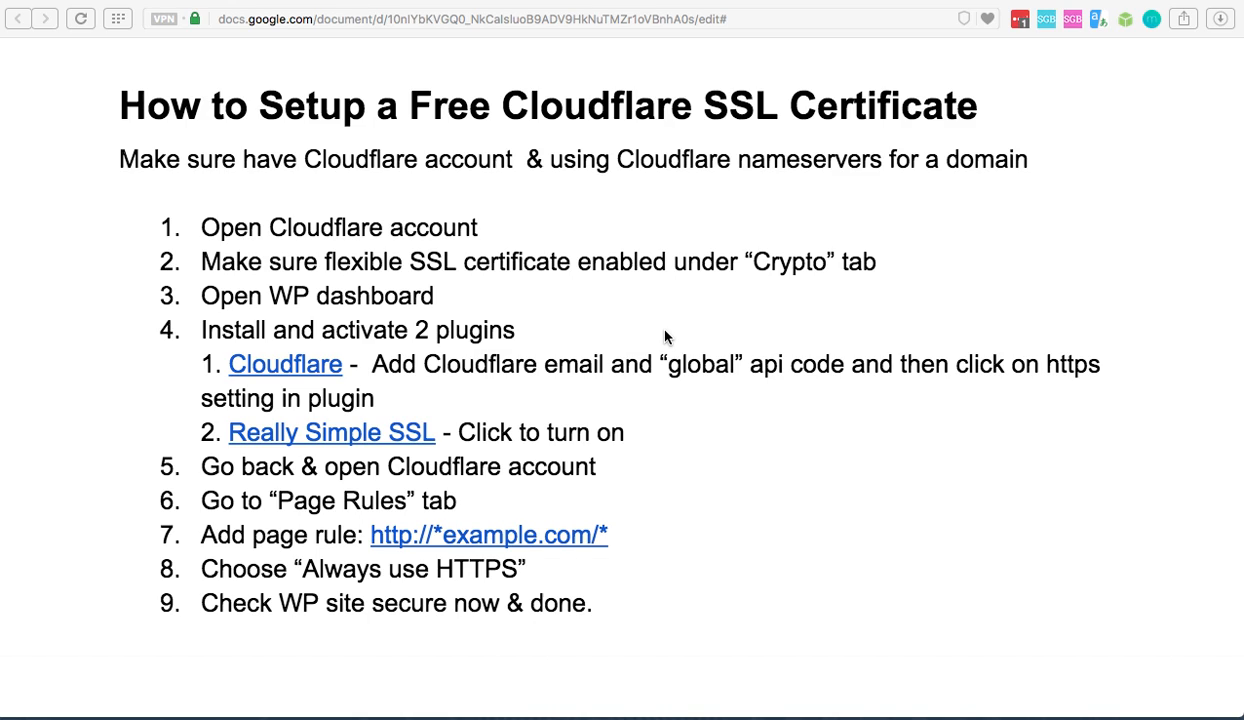
{"action": "mouse_move", "coordinate": [698, 335]}
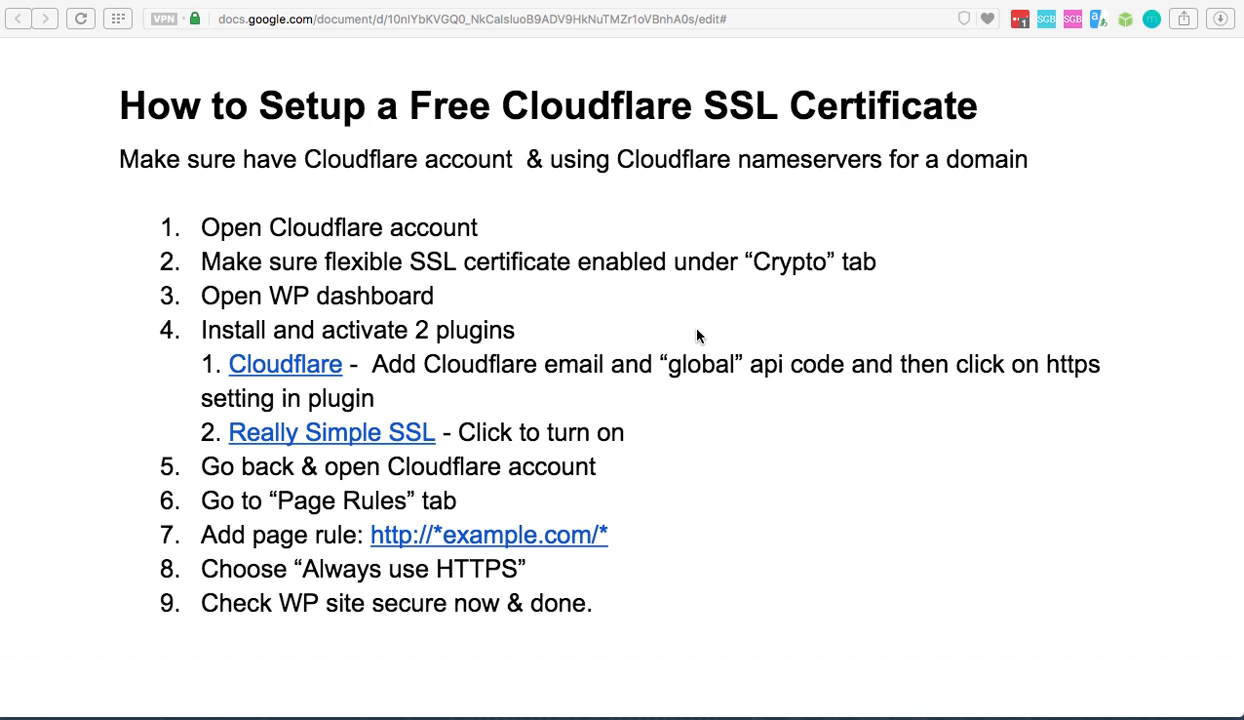
Step: Show the domain's Freenom Nameservers section with the two custom Cloudflare nameservers
{"action": "left_click", "coordinate": [558, 364]}
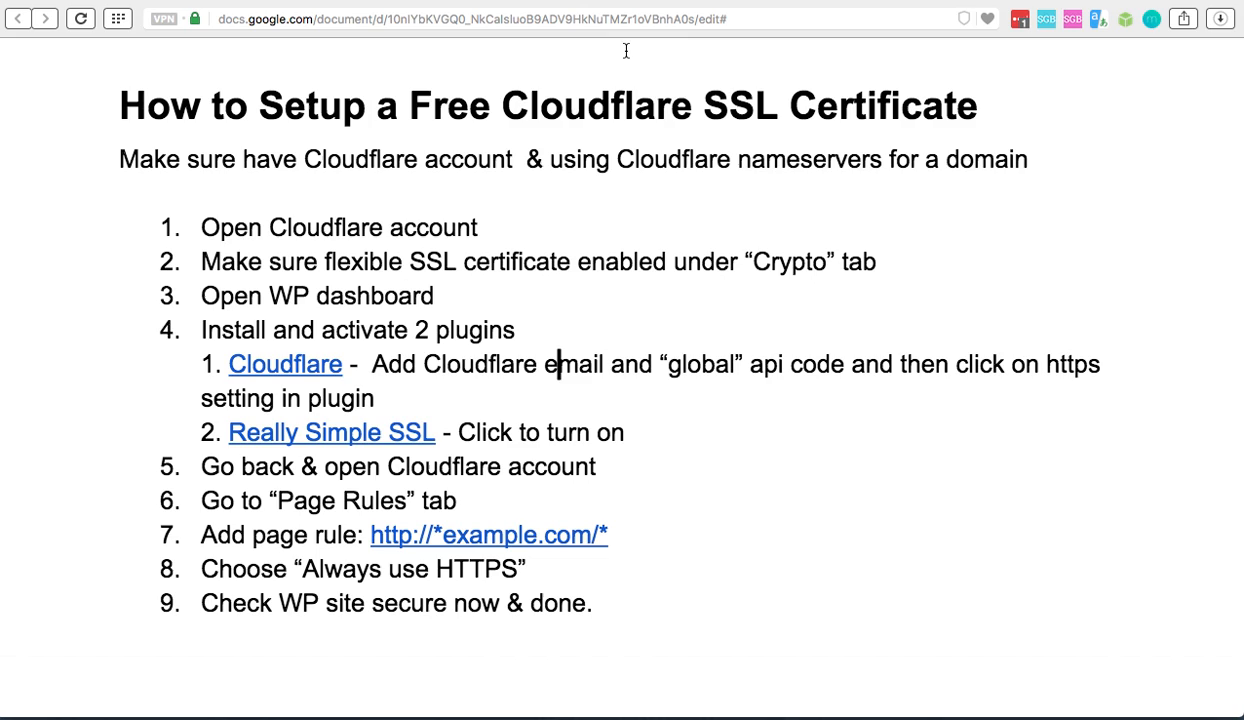
{"action": "mouse_move", "coordinate": [242, 226]}
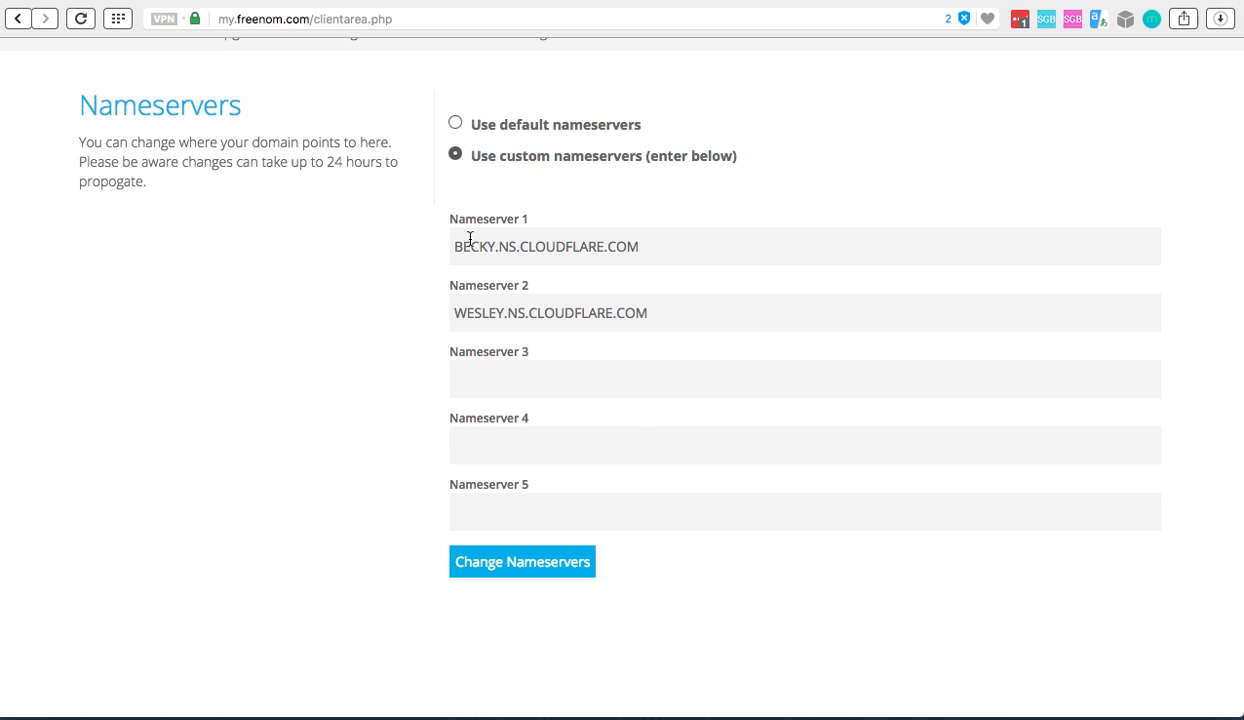
{"action": "mouse_move", "coordinate": [486, 295]}
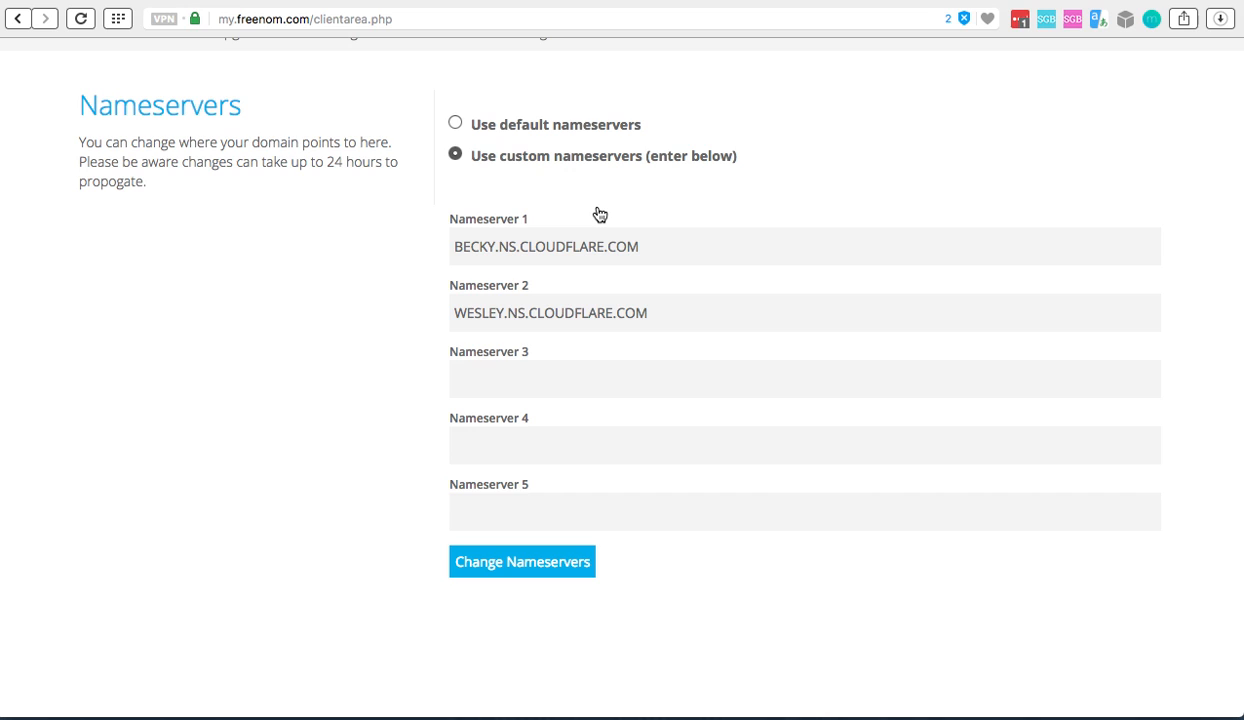
{"action": "mouse_move", "coordinate": [627, 361]}
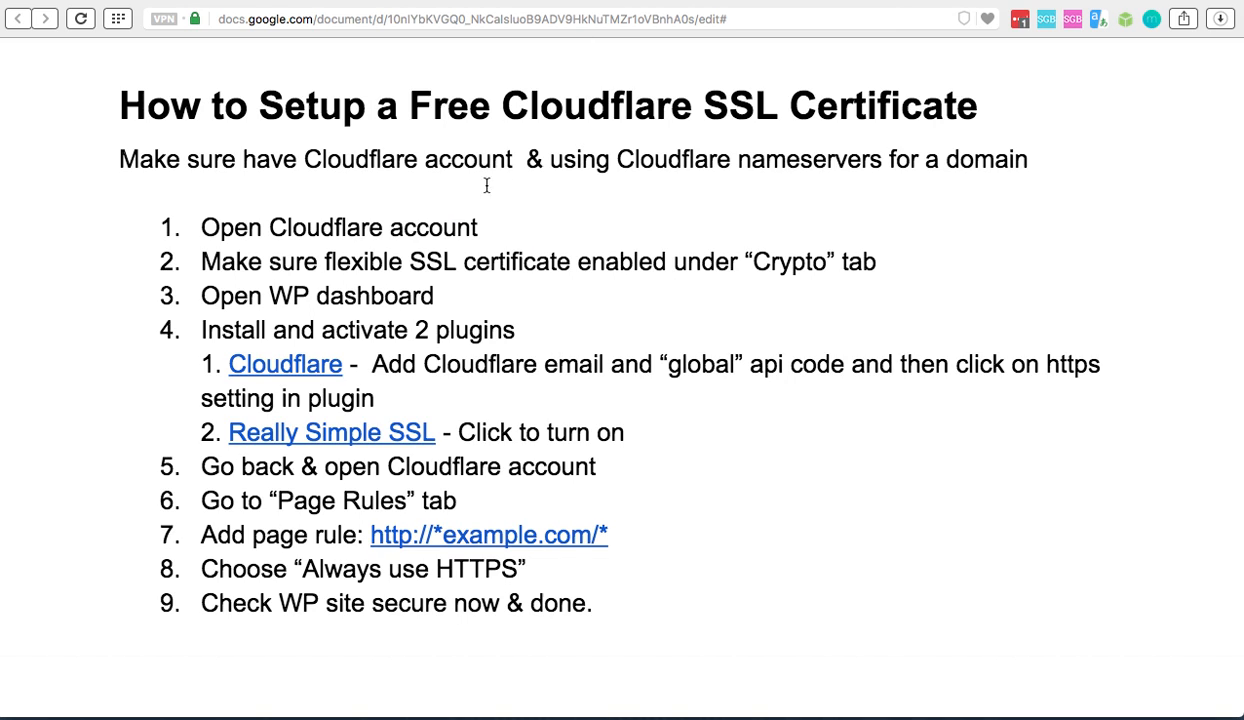
{"action": "mouse_move", "coordinate": [404, 219]}
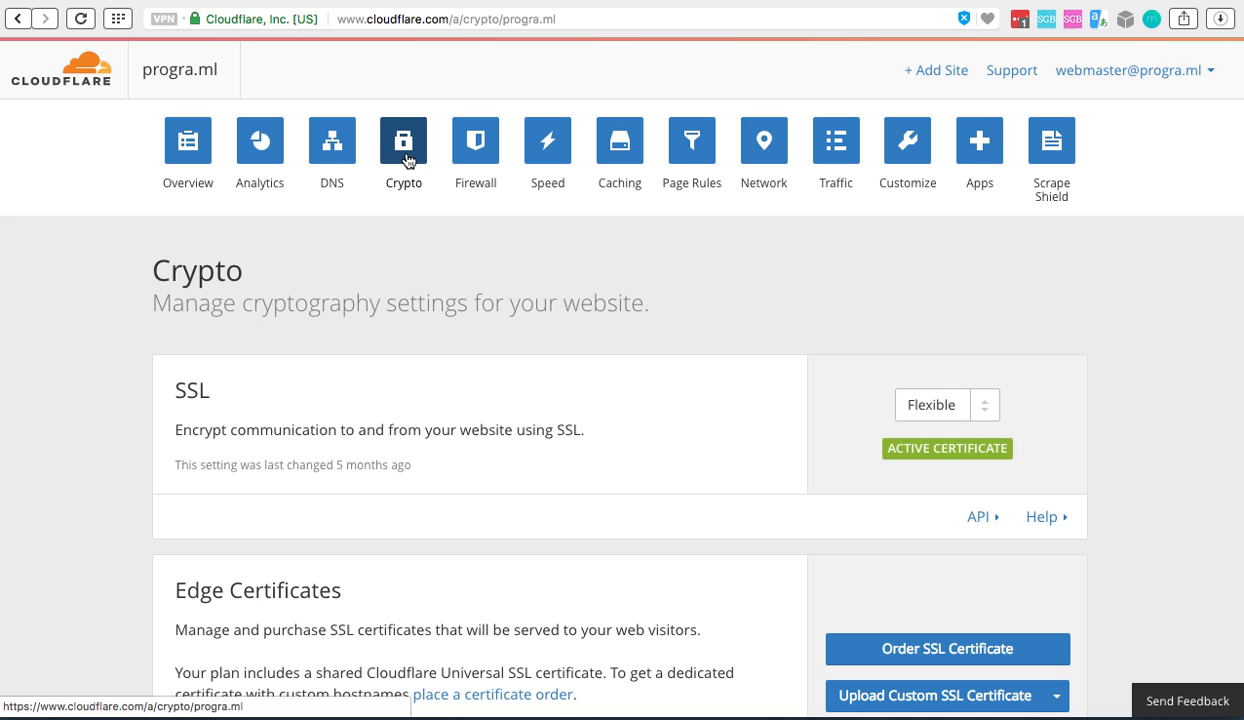
Step: Confirm the Crypto page's SSL setting shows Flexible with an active certificate
{"action": "scroll", "scroll_direction": "down", "scroll_amount": 3}
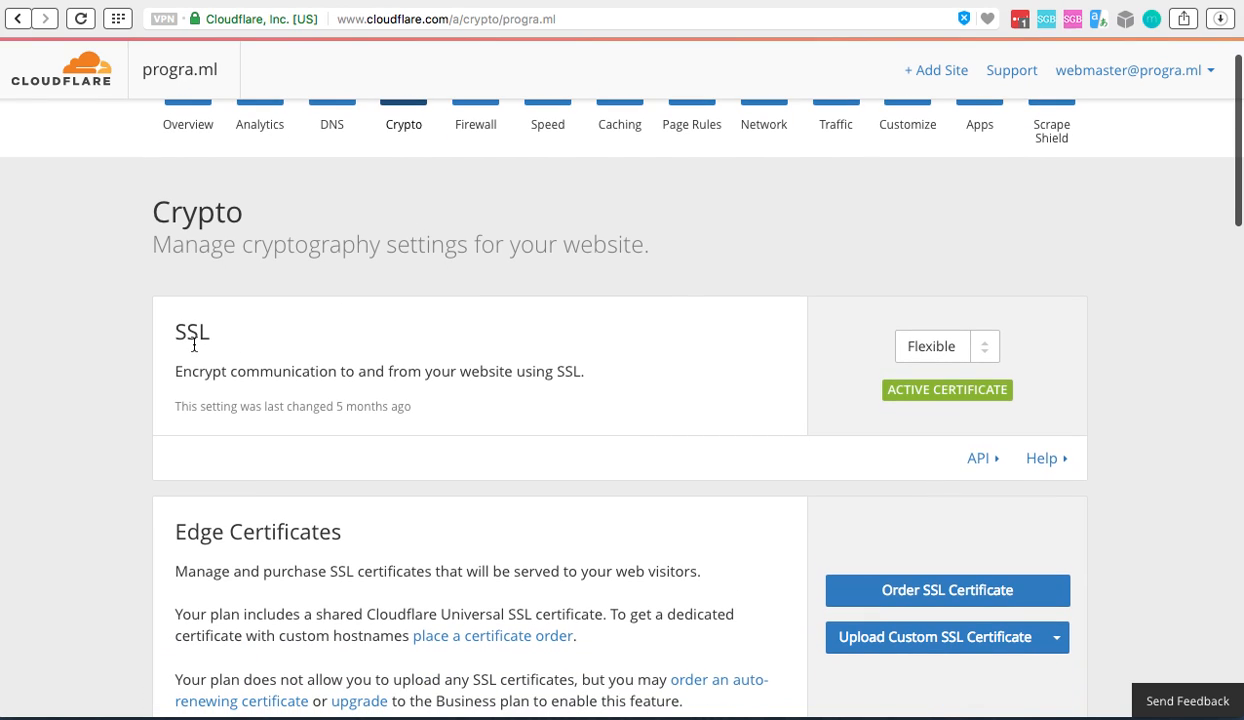
{"action": "double_click", "coordinate": [191, 331]}
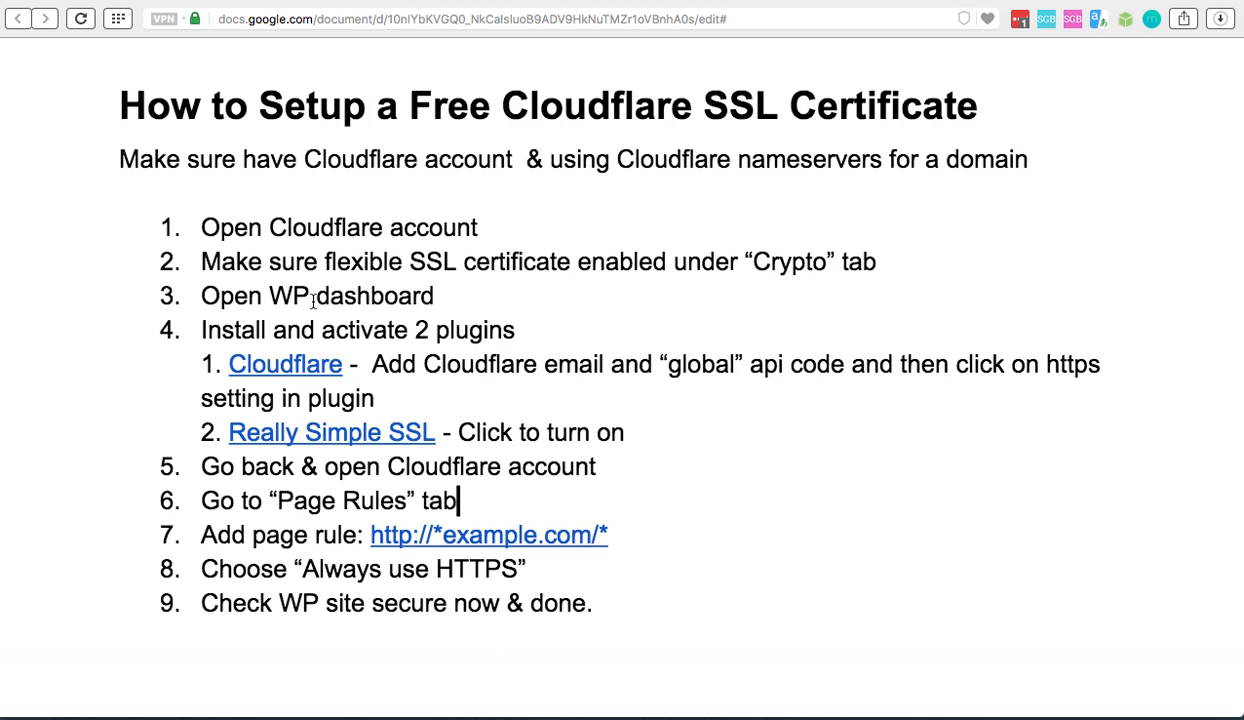
{"action": "mouse_move", "coordinate": [307, 368]}
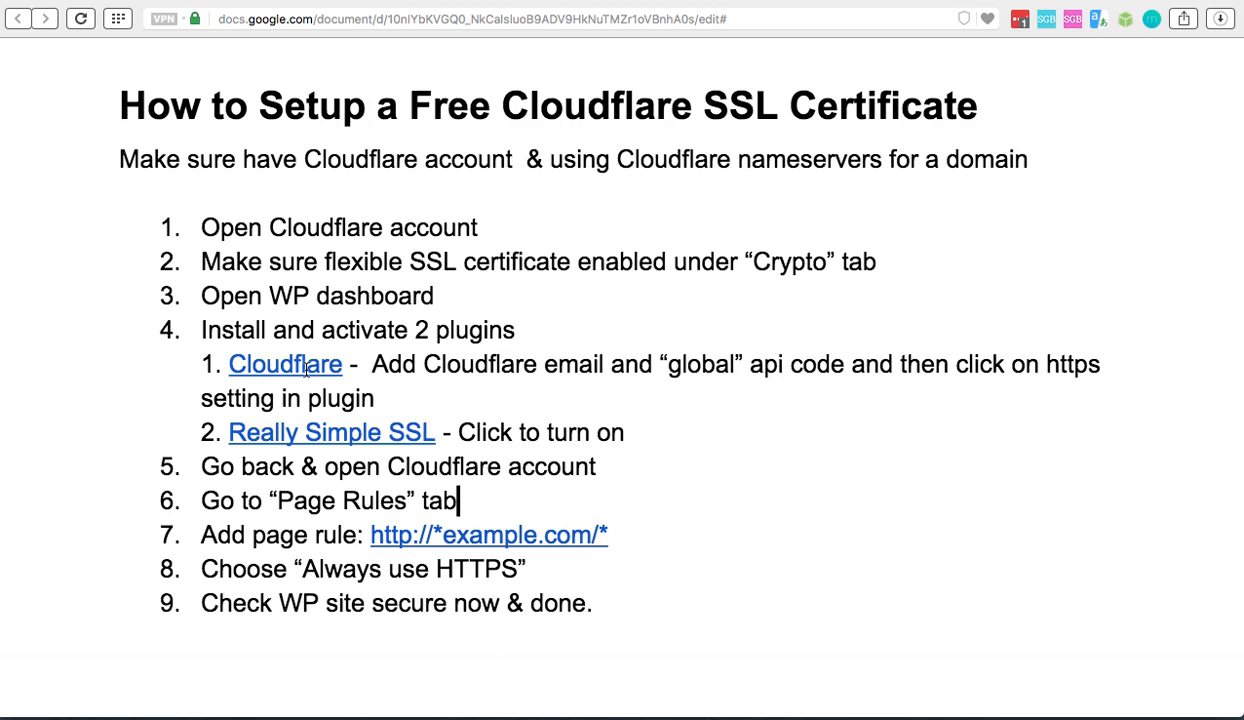
{"action": "mouse_move", "coordinate": [639, 212]}
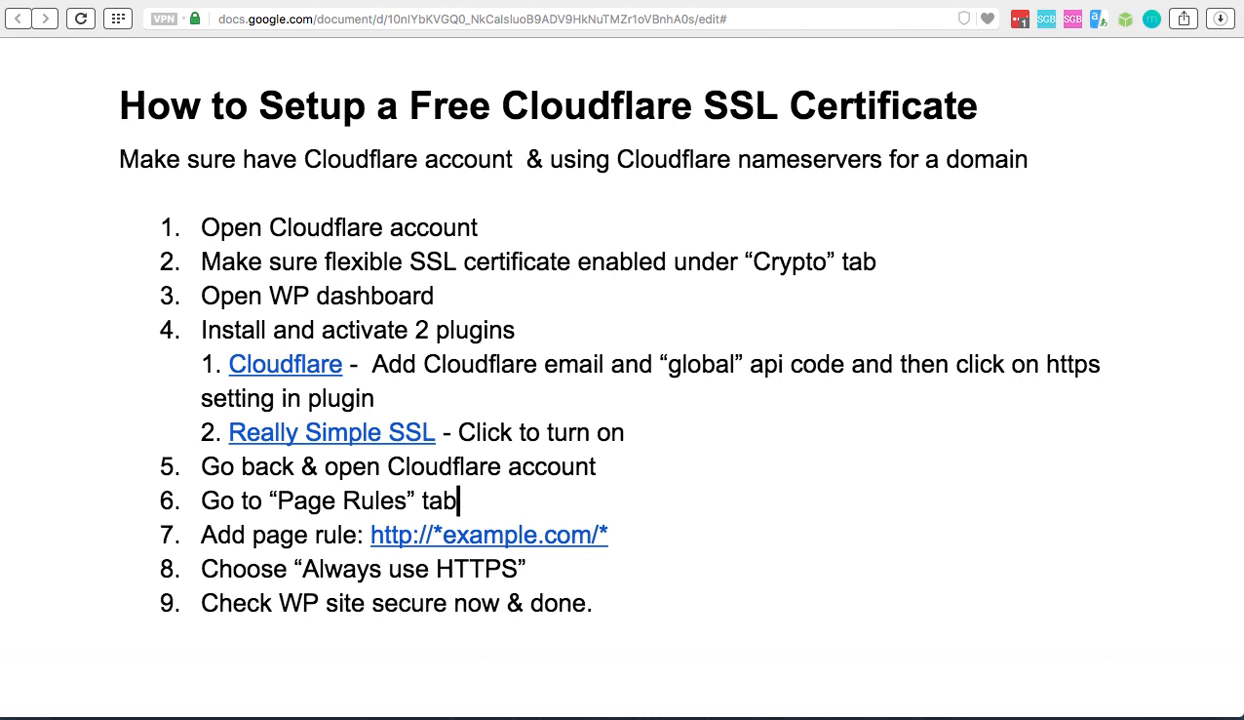
Step: View the WordPress.org plugin pages for Cloudflare and Really Simple SSL
{"action": "left_click", "coordinate": [285, 364]}
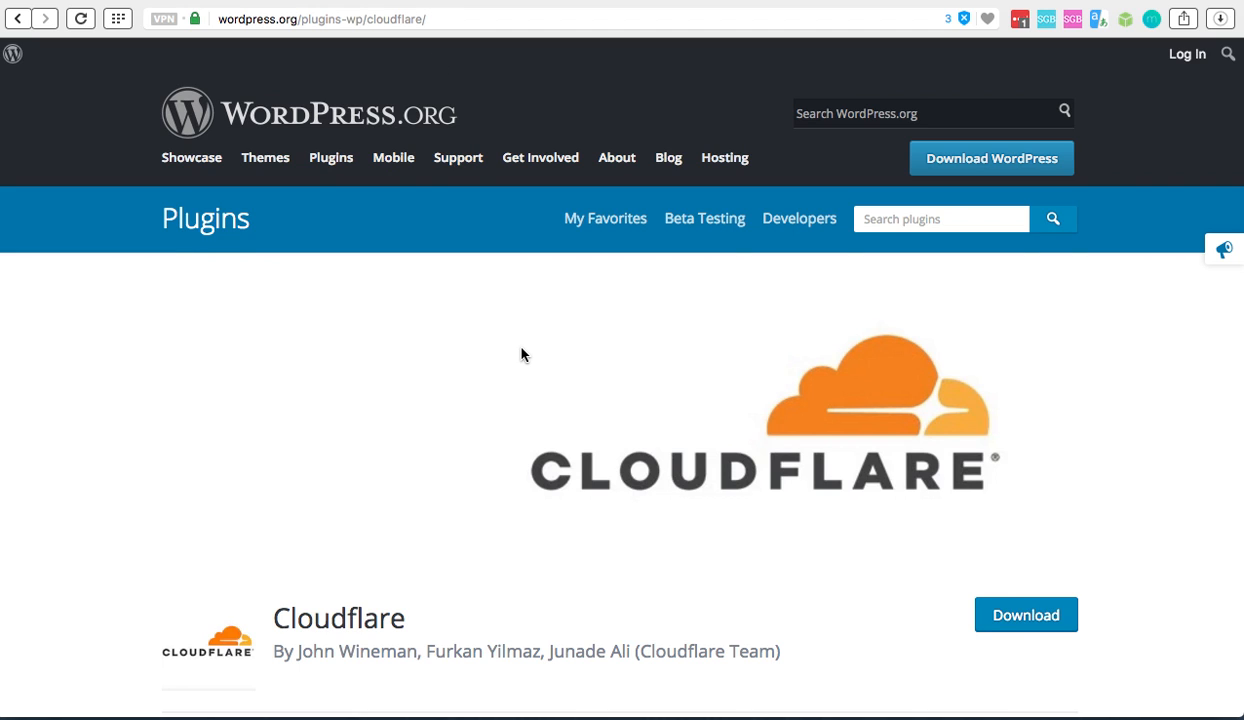
{"action": "scroll", "scroll_direction": "down", "scroll_amount": 3}
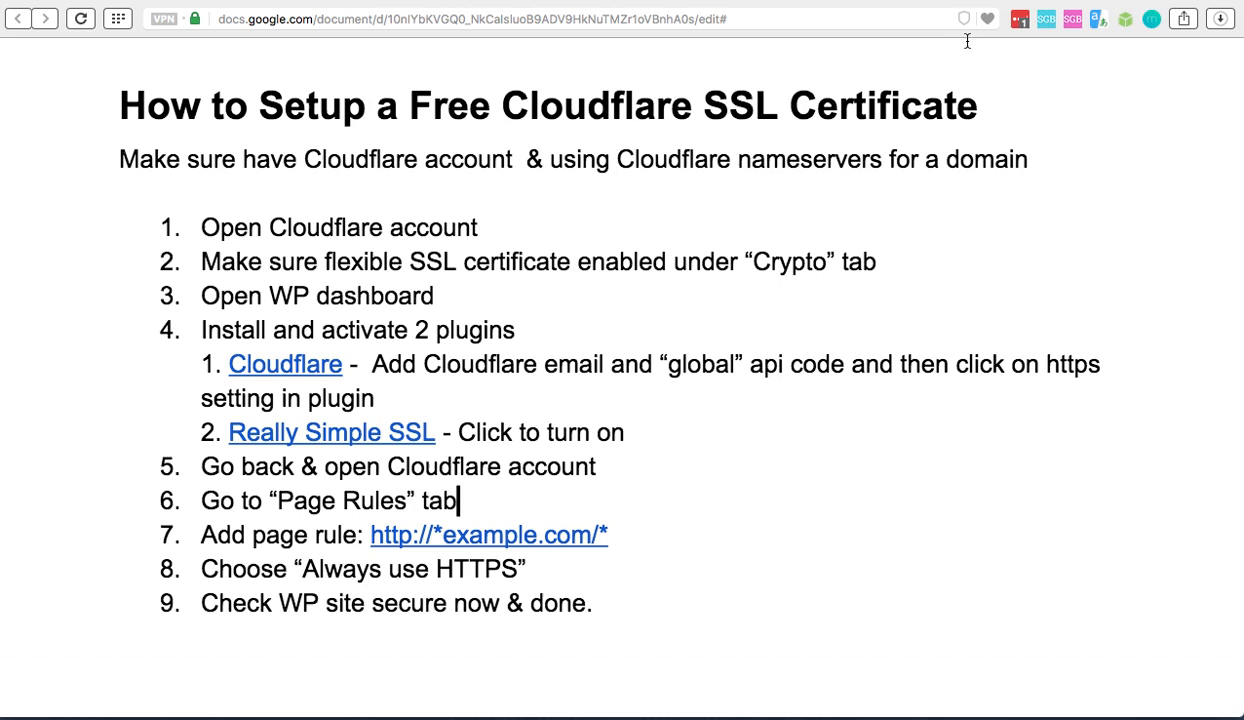
{"action": "left_click", "coordinate": [331, 432]}
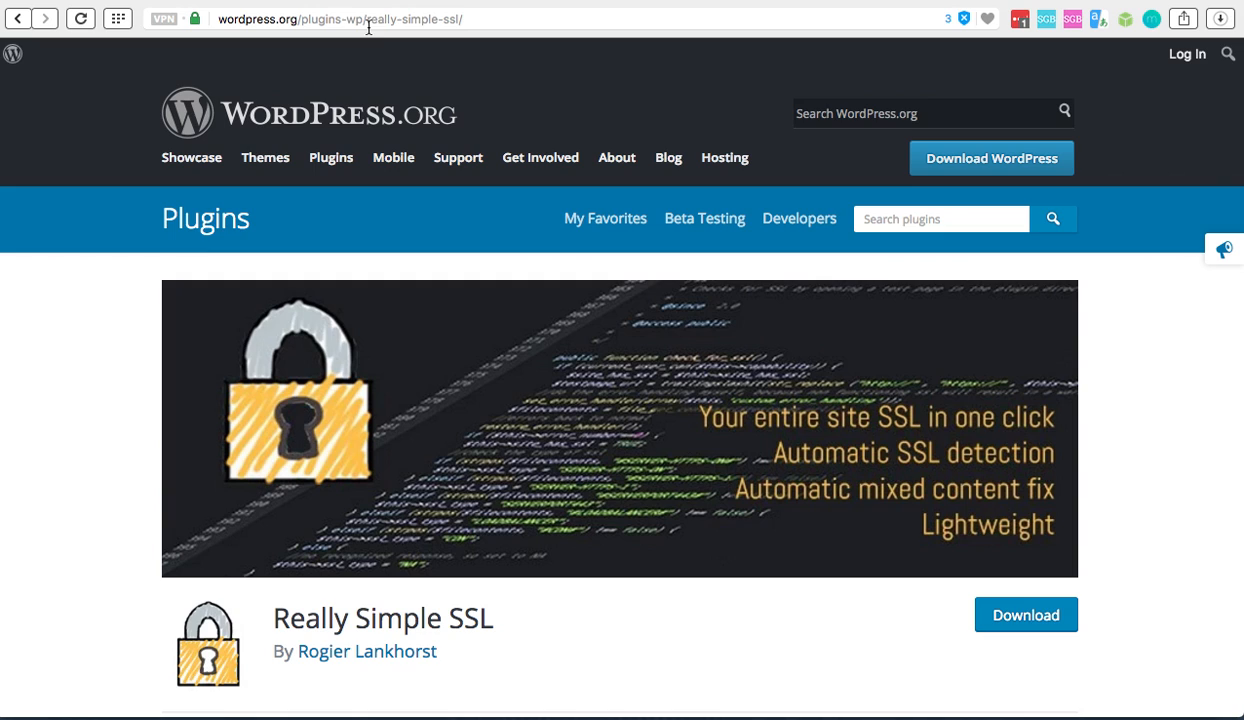
{"action": "scroll", "scroll_direction": "down", "scroll_amount": 3}
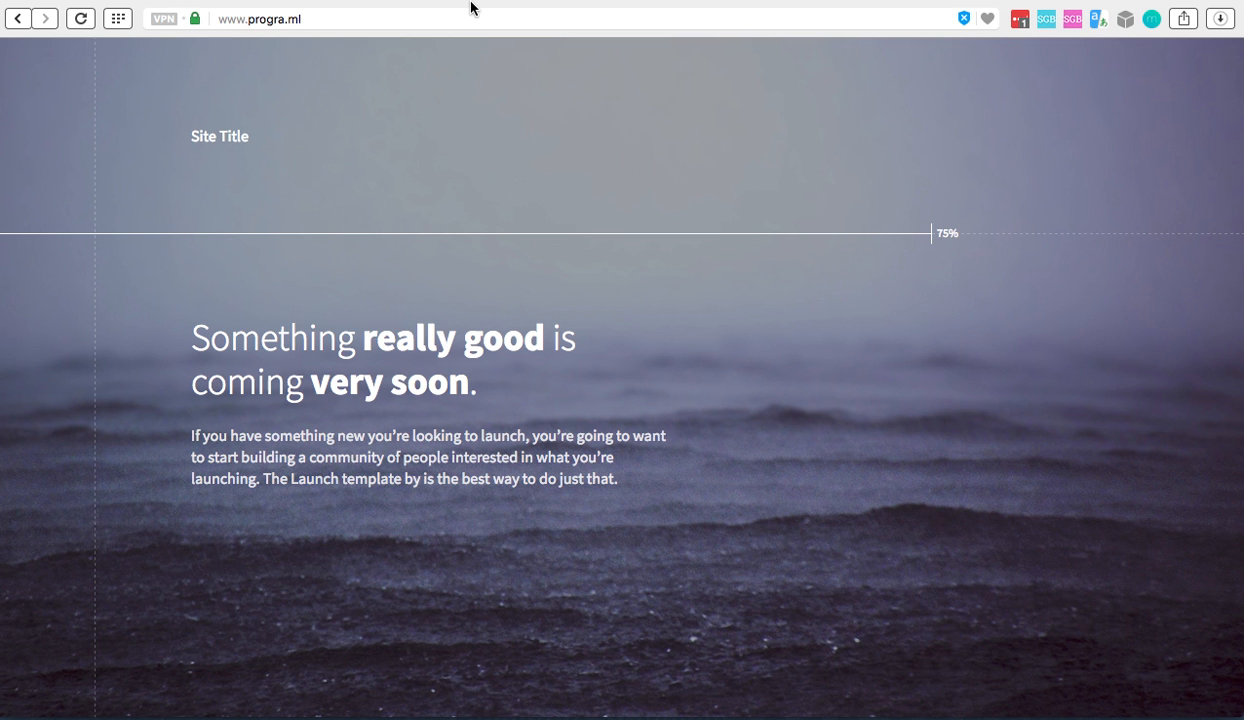
{"action": "mouse_move", "coordinate": [373, 513]}
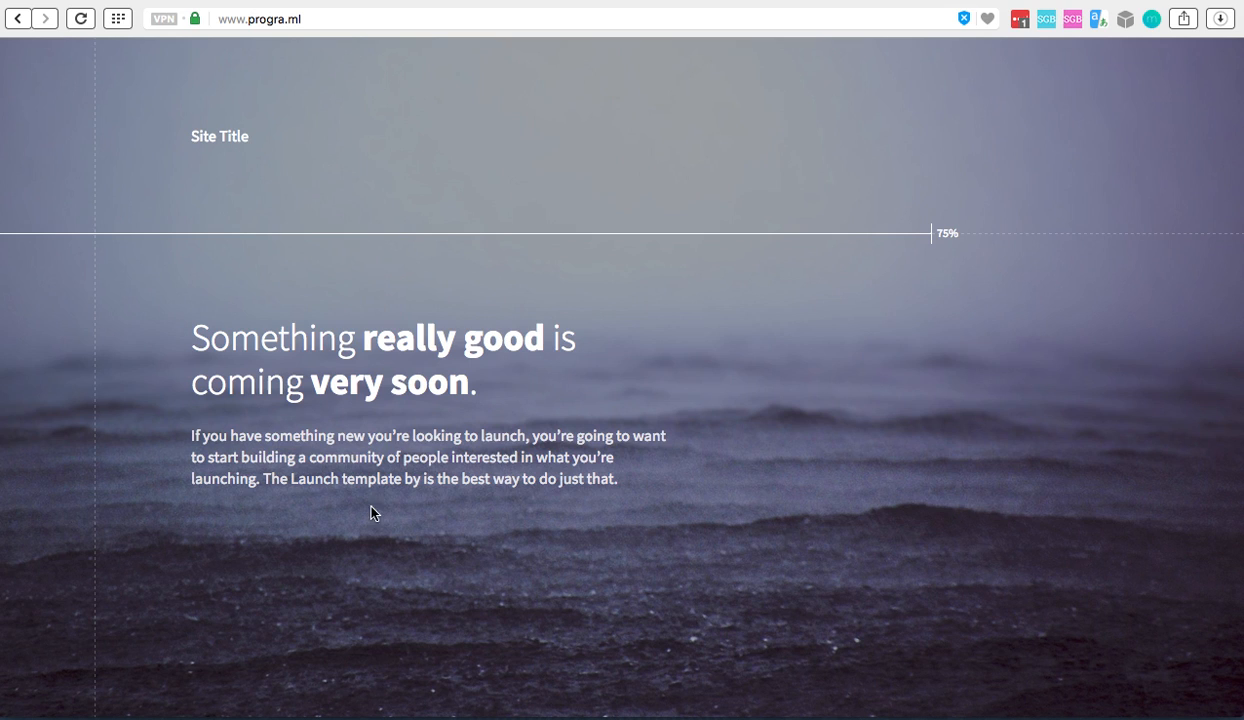
{"action": "mouse_move", "coordinate": [778, 7]}
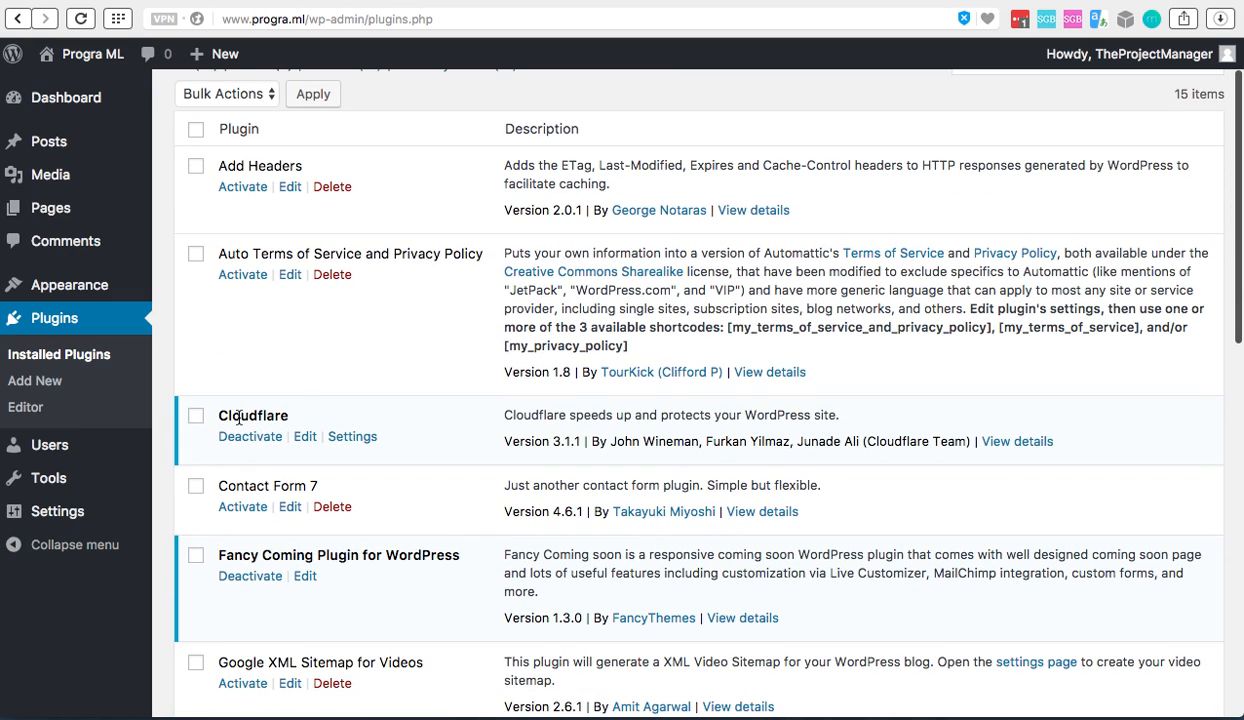
{"action": "mouse_move", "coordinate": [334, 418]}
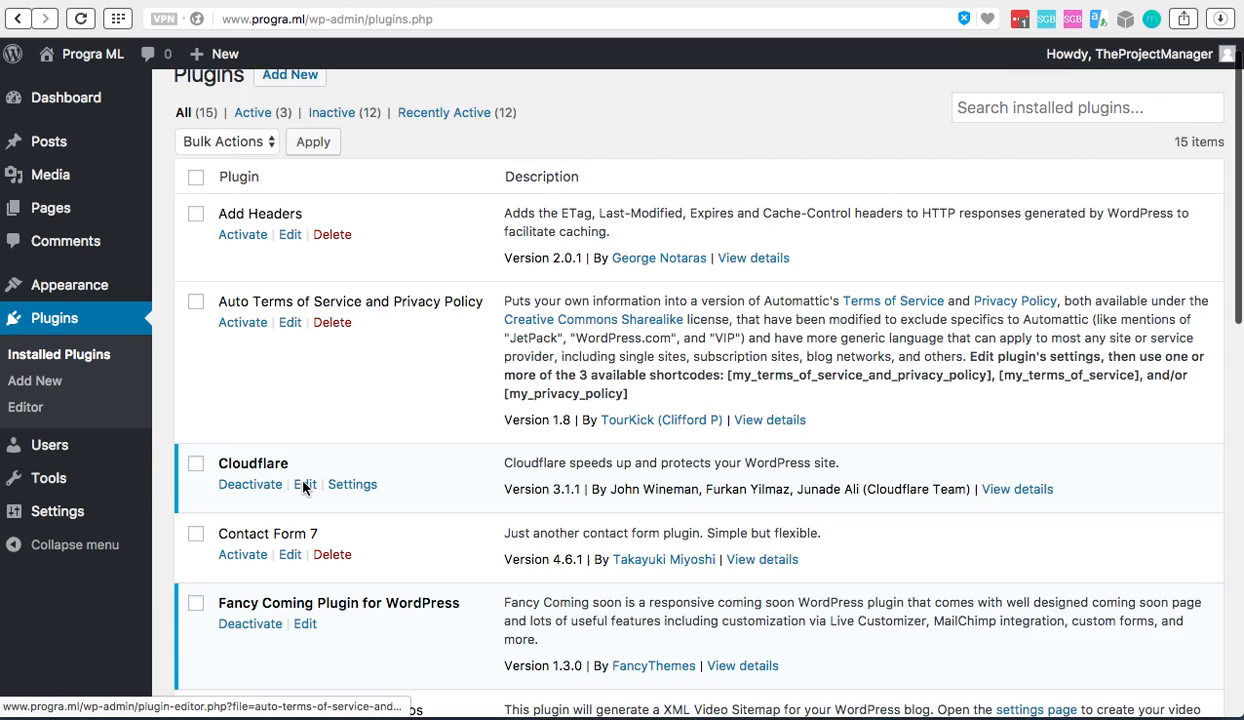
Step: Scroll the plugins list to find active Cloudflare and inactive Really Simple SSL
{"action": "scroll", "scroll_direction": "down", "scroll_amount": 3}
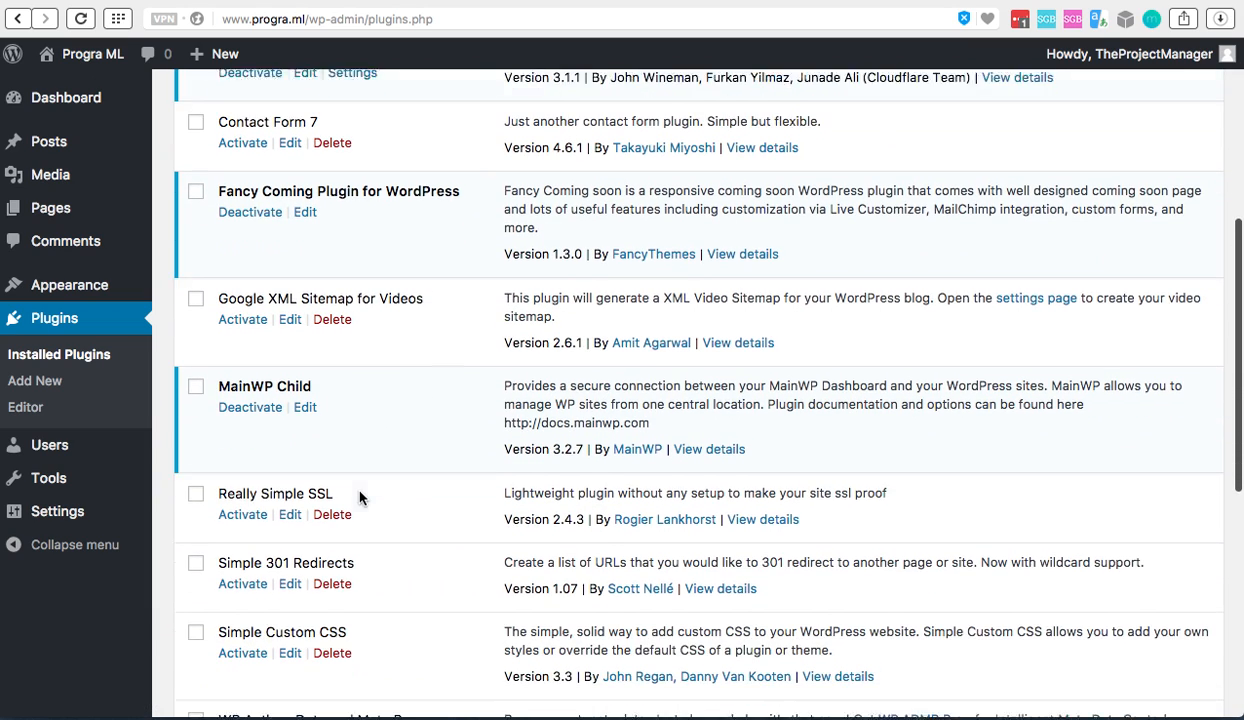
{"action": "scroll", "scroll_direction": "down", "scroll_amount": 3}
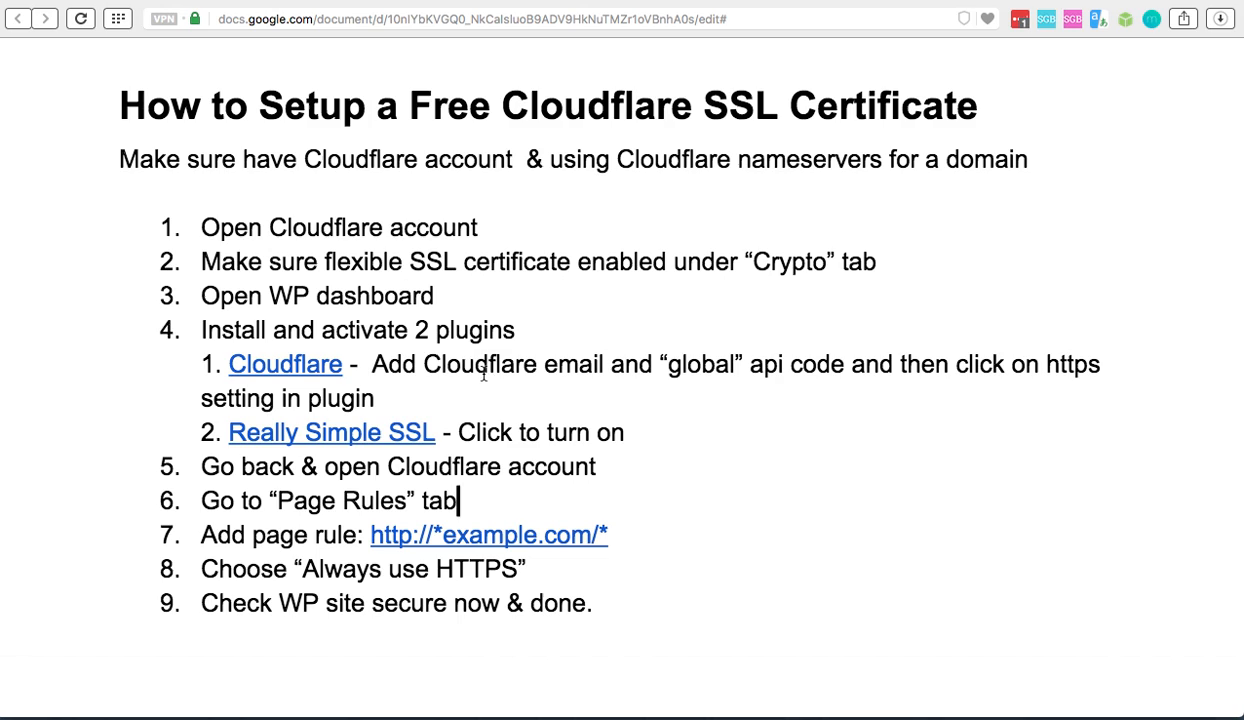
{"action": "mouse_move", "coordinate": [550, 372]}
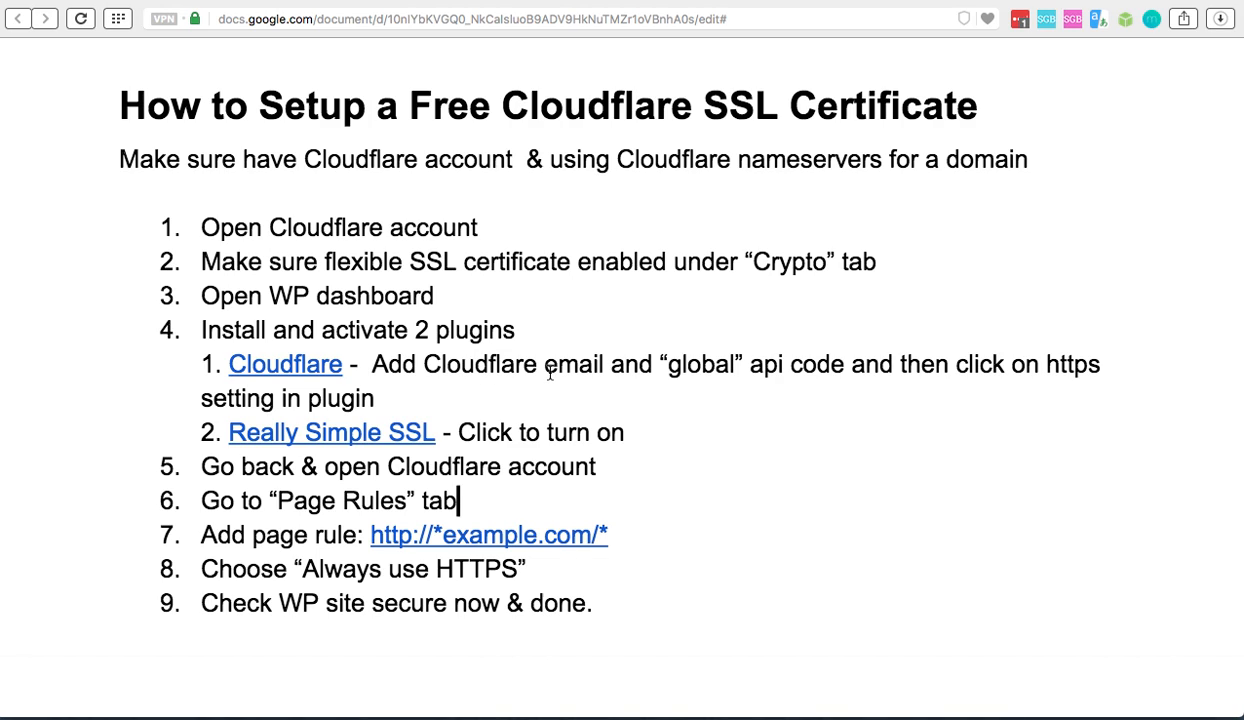
{"action": "mouse_move", "coordinate": [825, 365]}
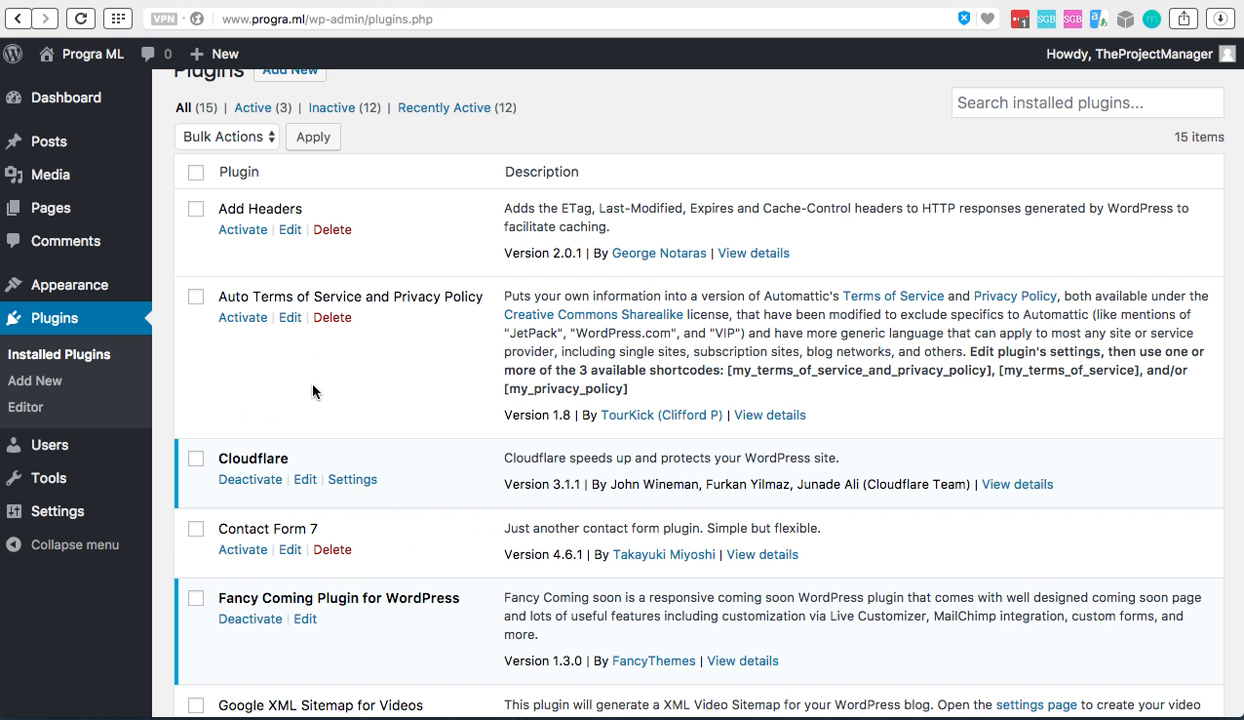
{"action": "mouse_move", "coordinate": [250, 479]}
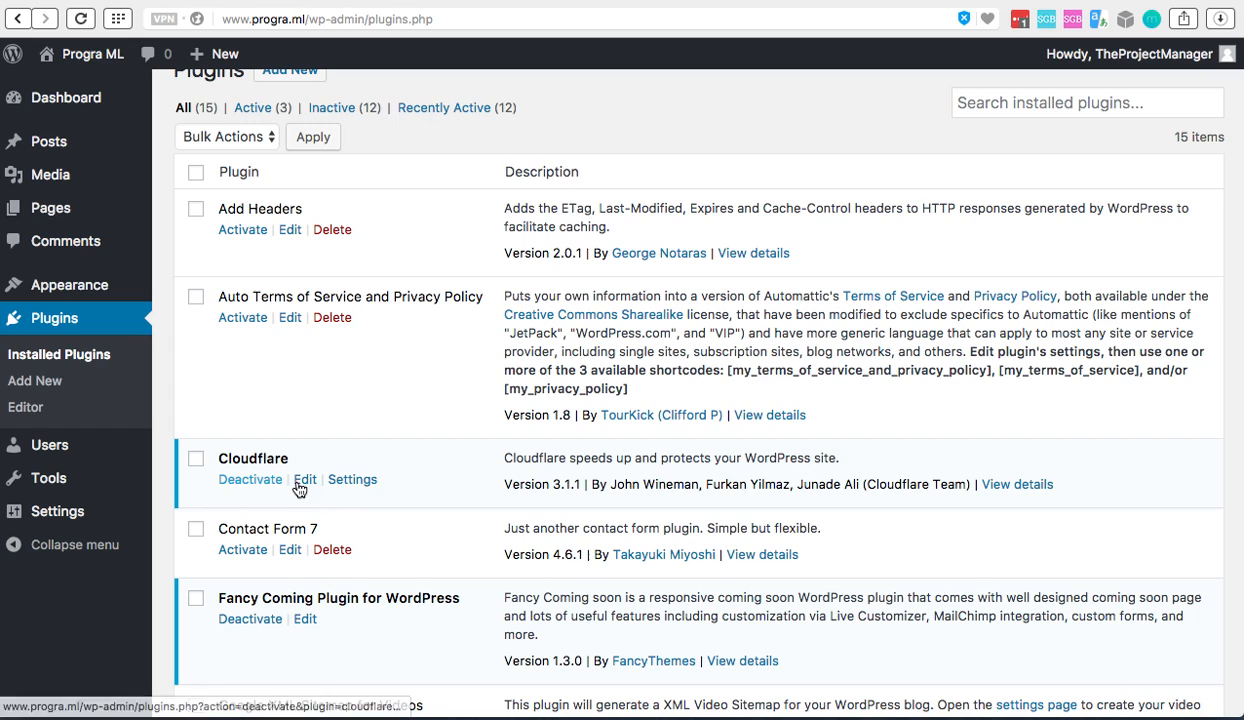
Step: Open Settings under the Cloudflare plugin to load its progra.ml home screen
{"action": "left_click", "coordinate": [352, 479]}
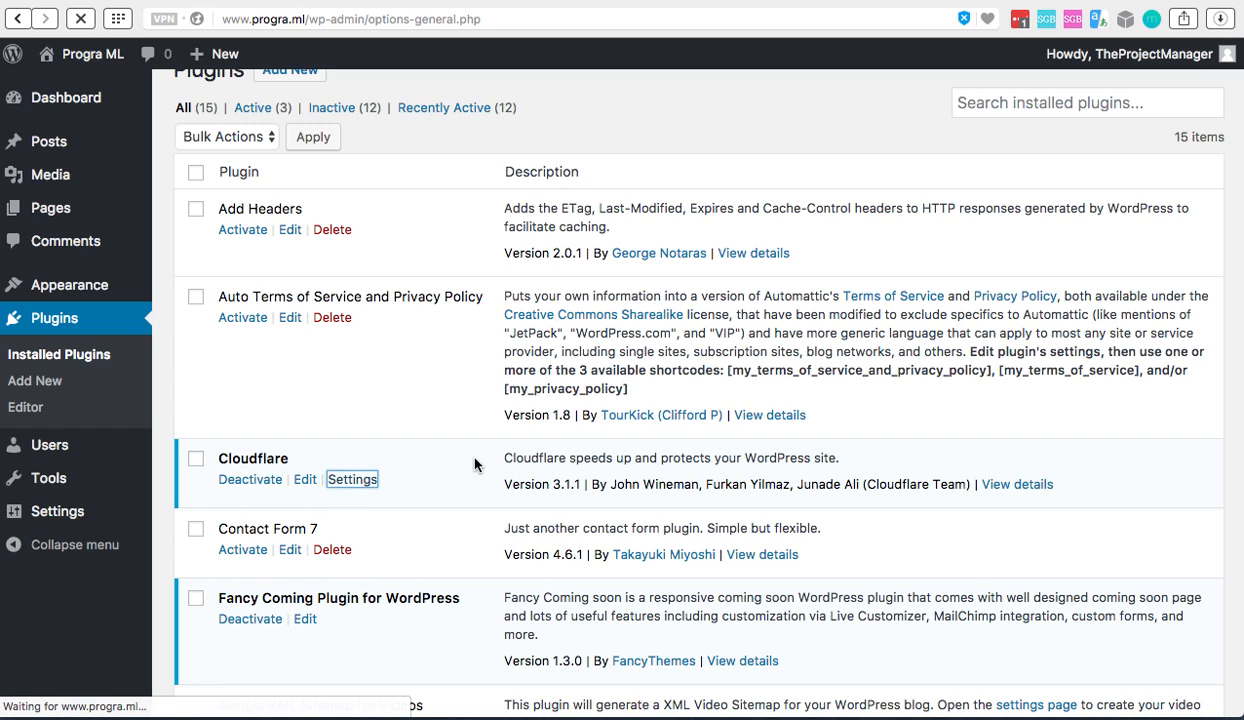
{"action": "left_click", "coordinate": [352, 479]}
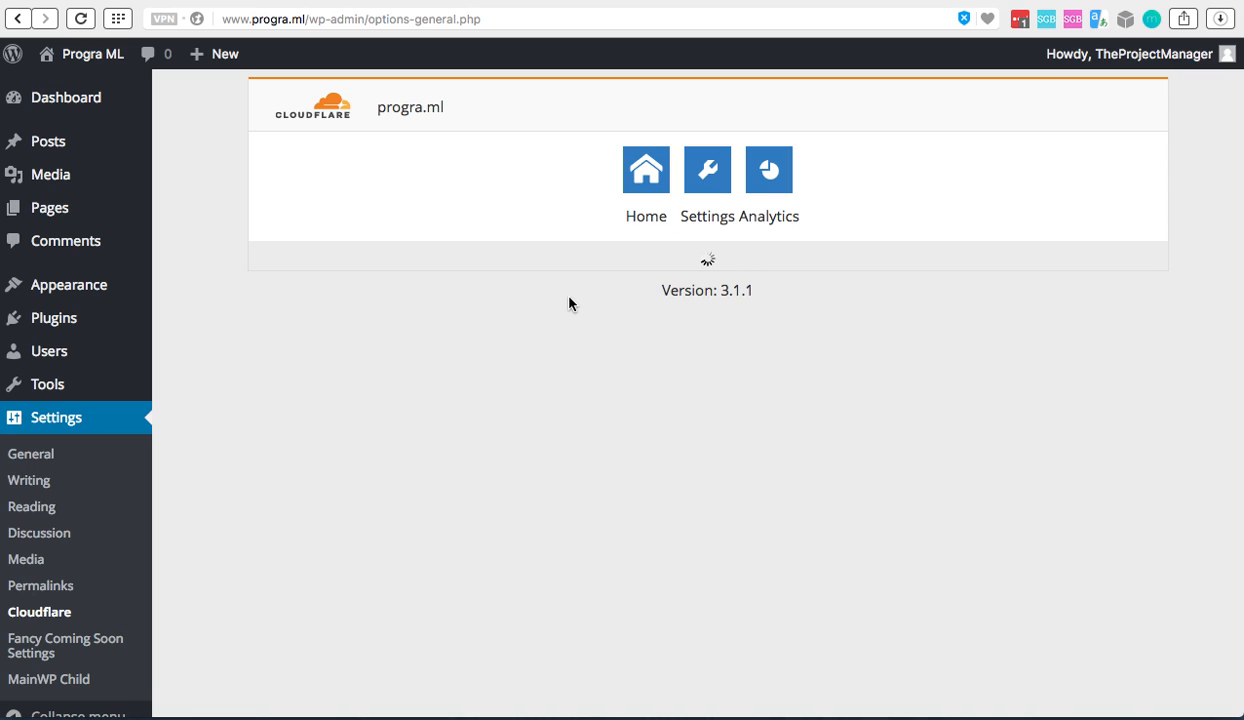
{"action": "mouse_move", "coordinate": [547, 218]}
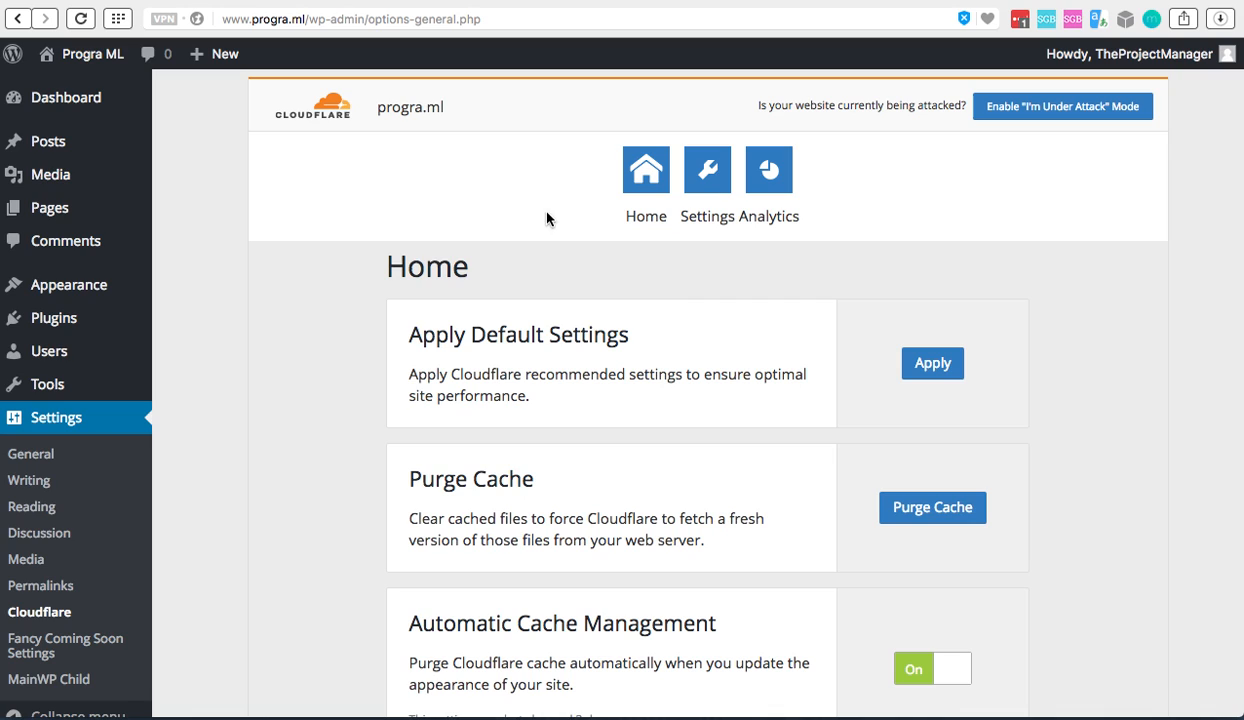
{"action": "mouse_move", "coordinate": [604, 281]}
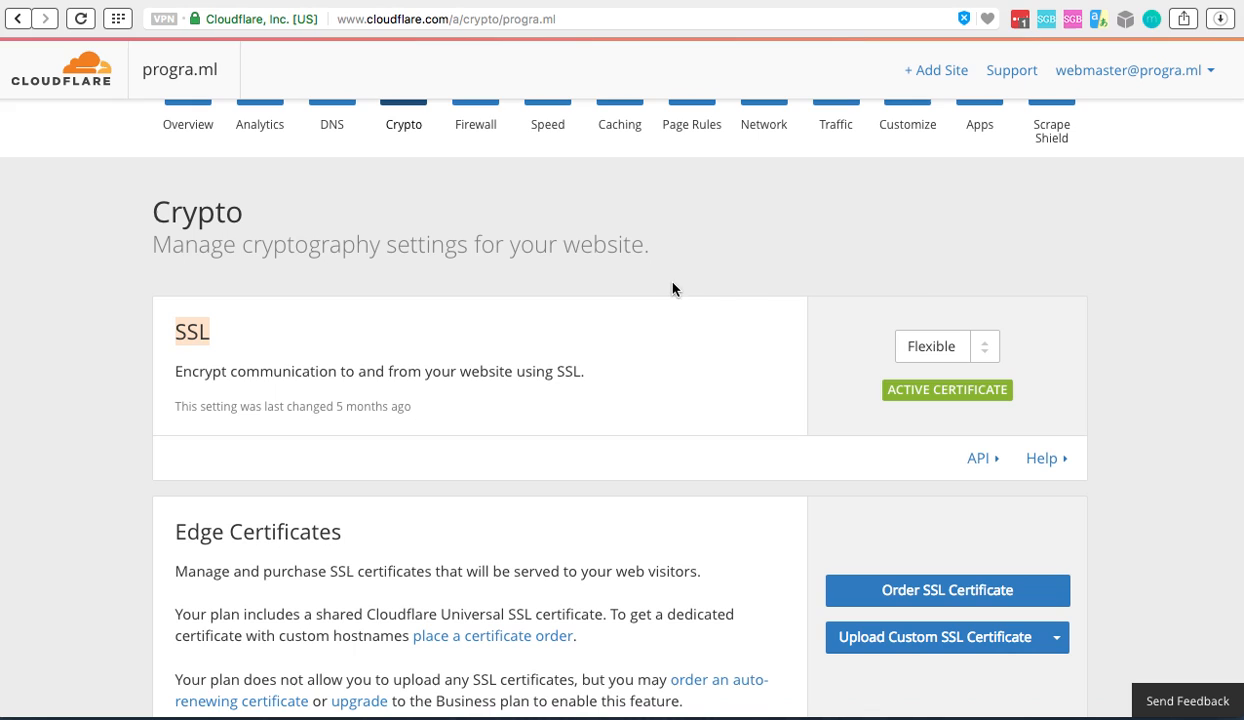
Step: Go to Cloudflare's My Settings page and scroll to the API Key section
{"action": "left_click", "coordinate": [1130, 70]}
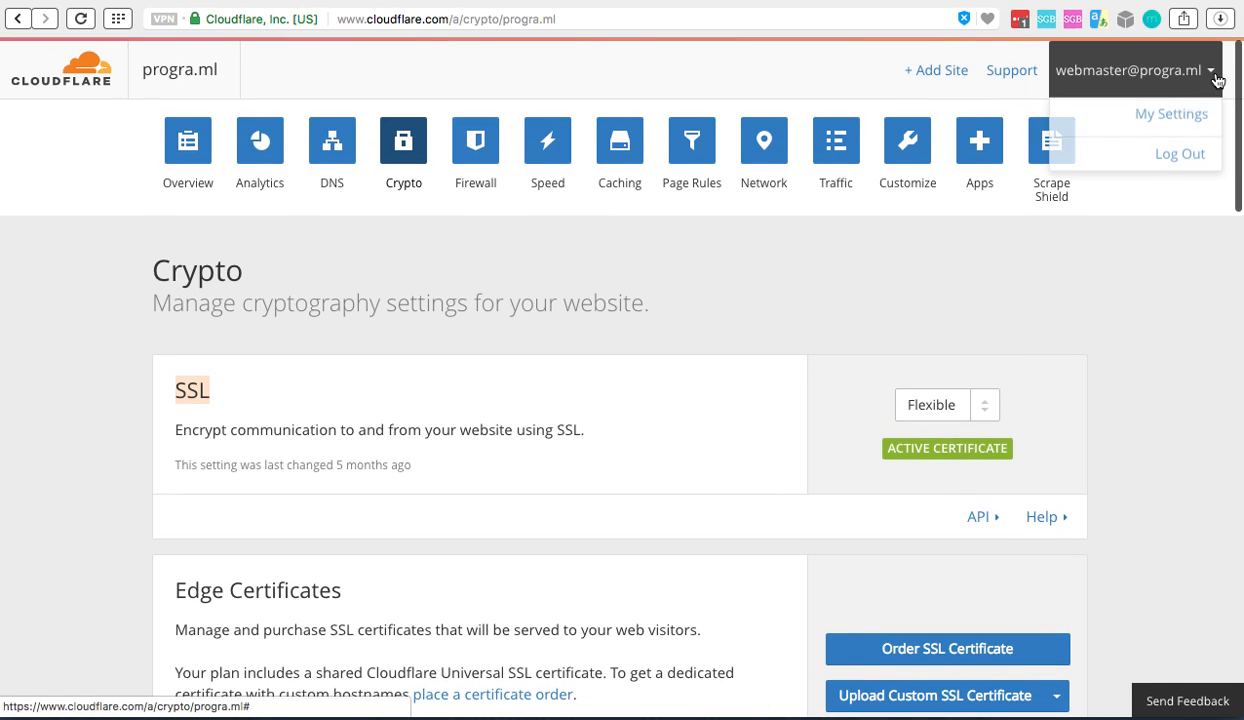
{"action": "mouse_move", "coordinate": [1170, 113]}
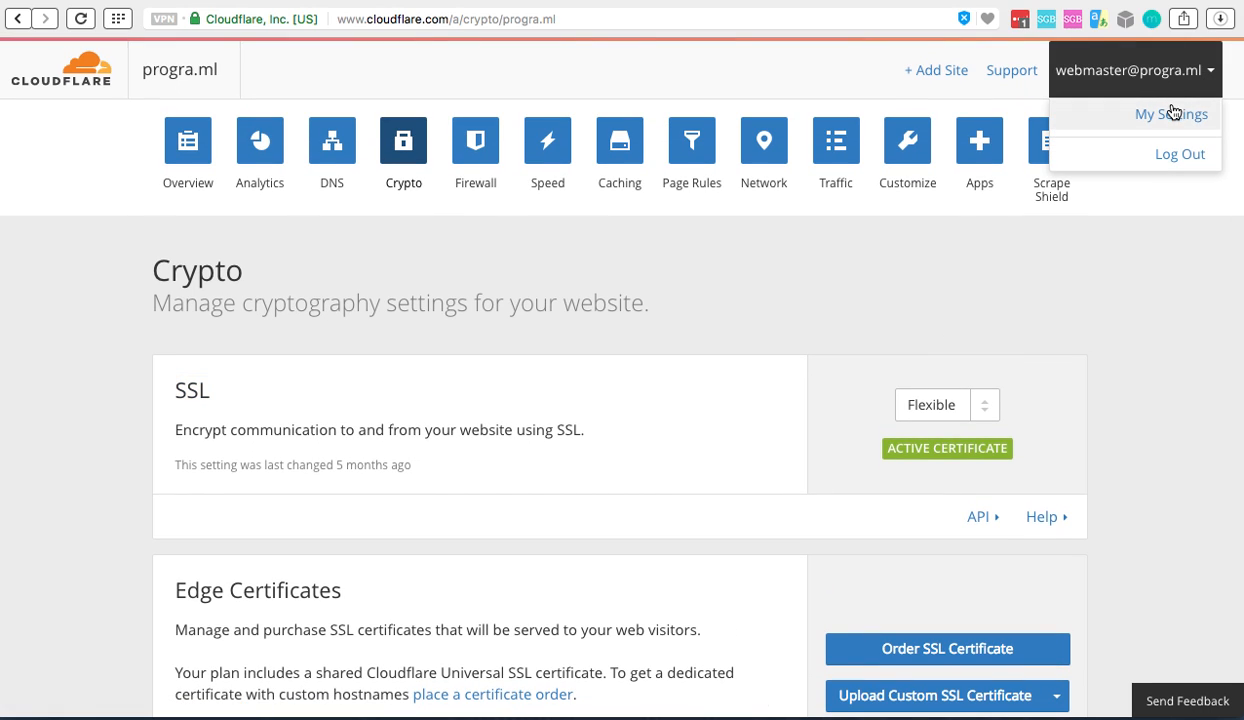
{"action": "left_click", "coordinate": [1170, 113]}
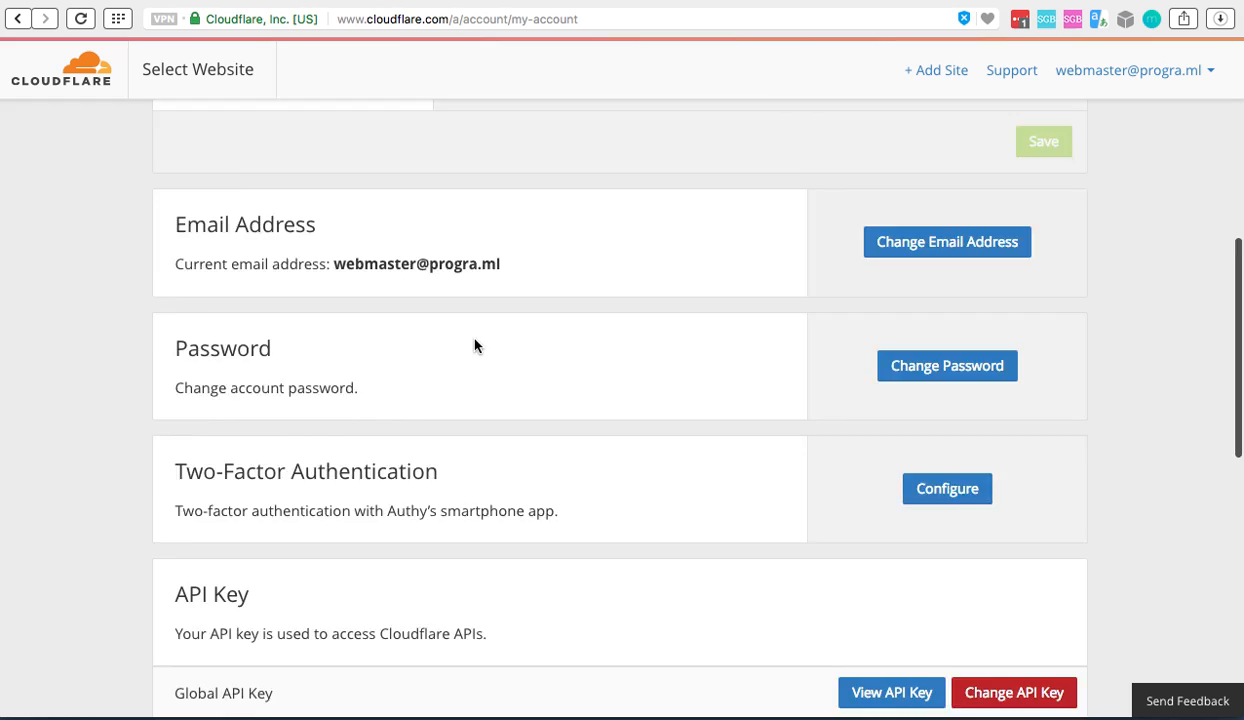
{"action": "scroll", "scroll_direction": "down", "scroll_amount": 3}
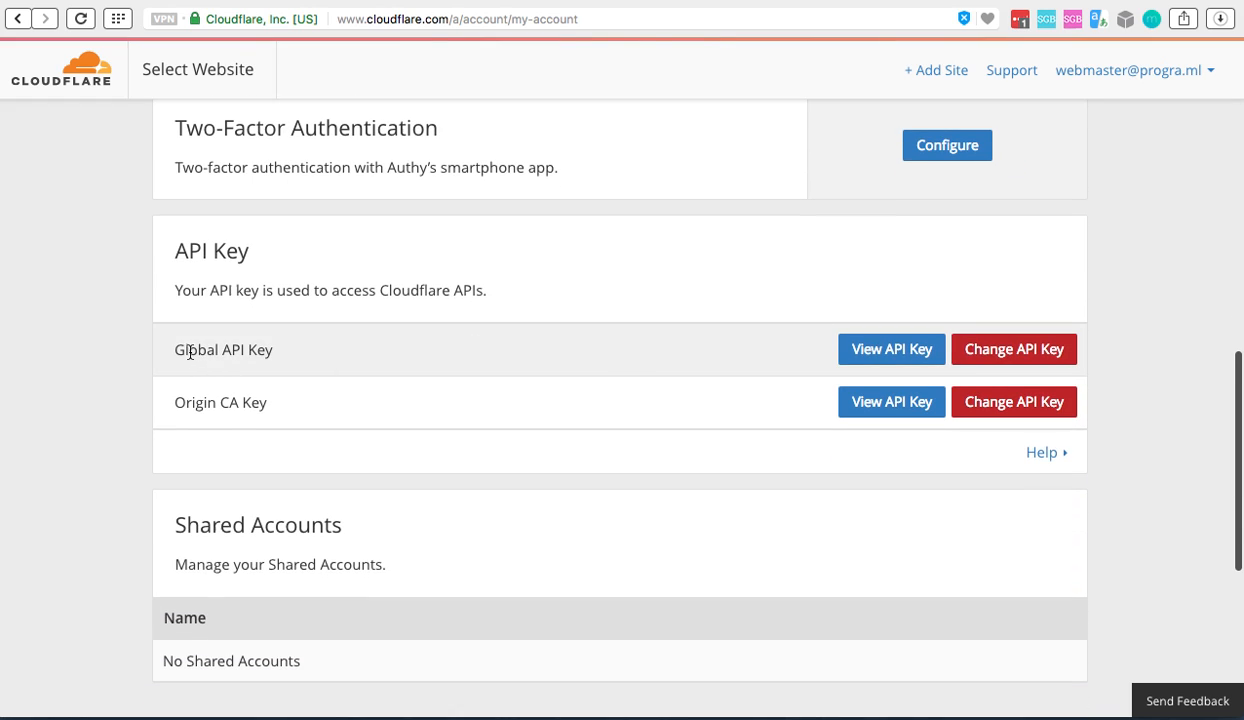
{"action": "mouse_move", "coordinate": [768, 368]}
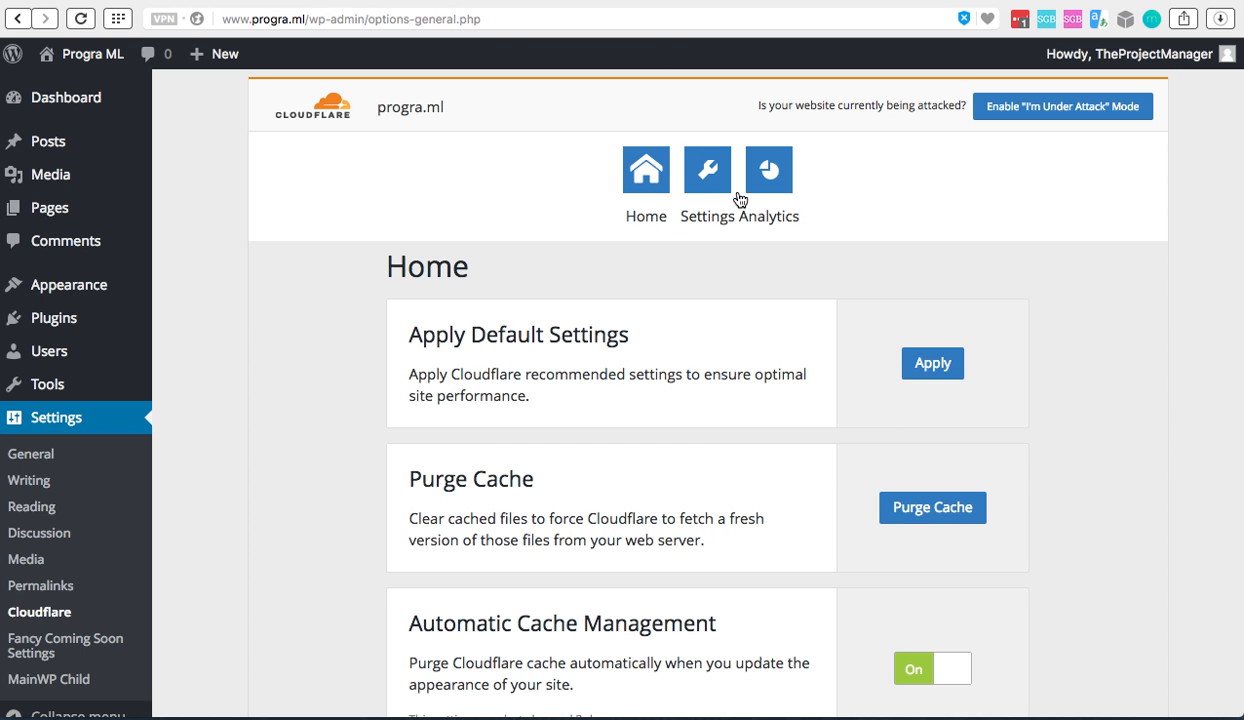
{"action": "mouse_move", "coordinate": [679, 456]}
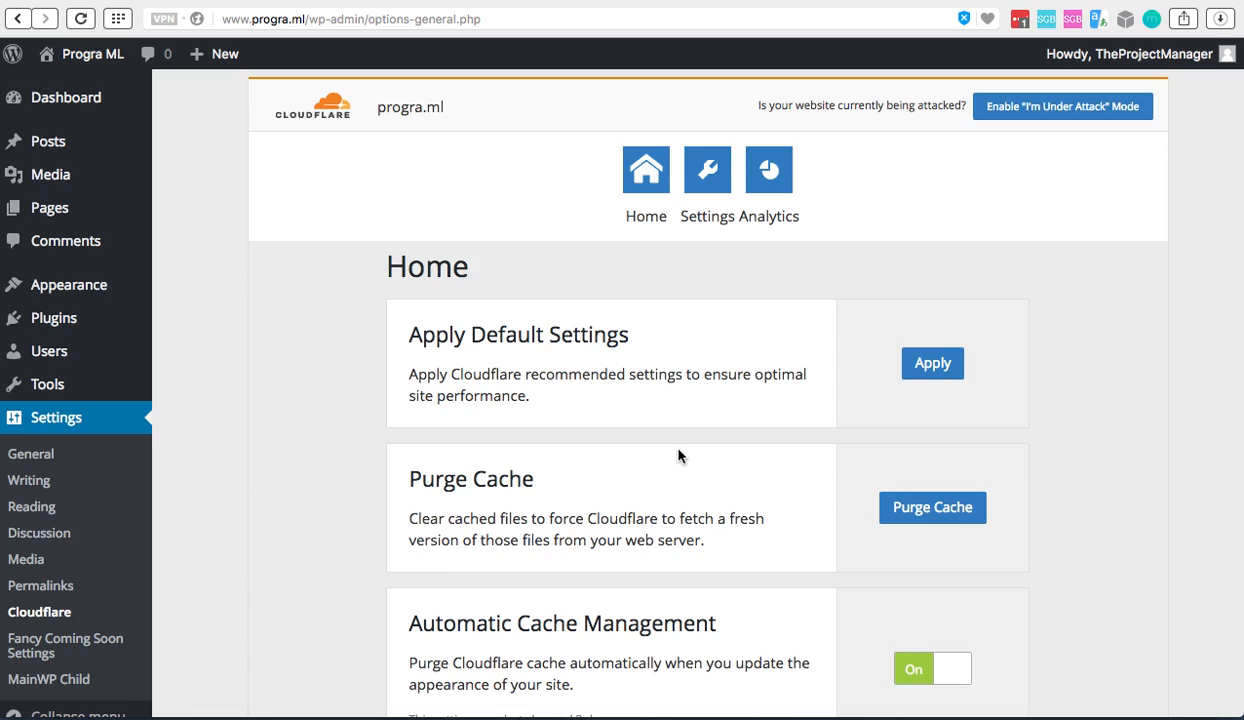
Step: Check the setup checklist, then return to the site's Cloudflare plugin
{"action": "scroll", "scroll_direction": "down", "scroll_amount": 3}
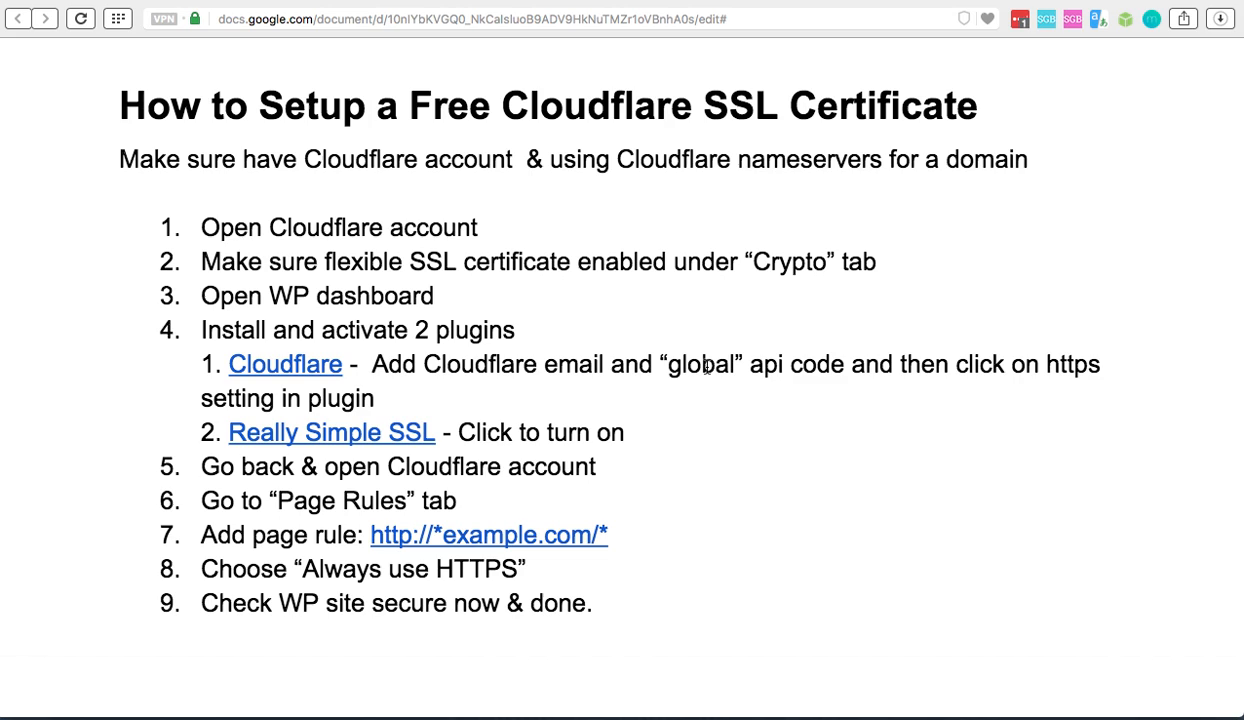
{"action": "mouse_move", "coordinate": [935, 367]}
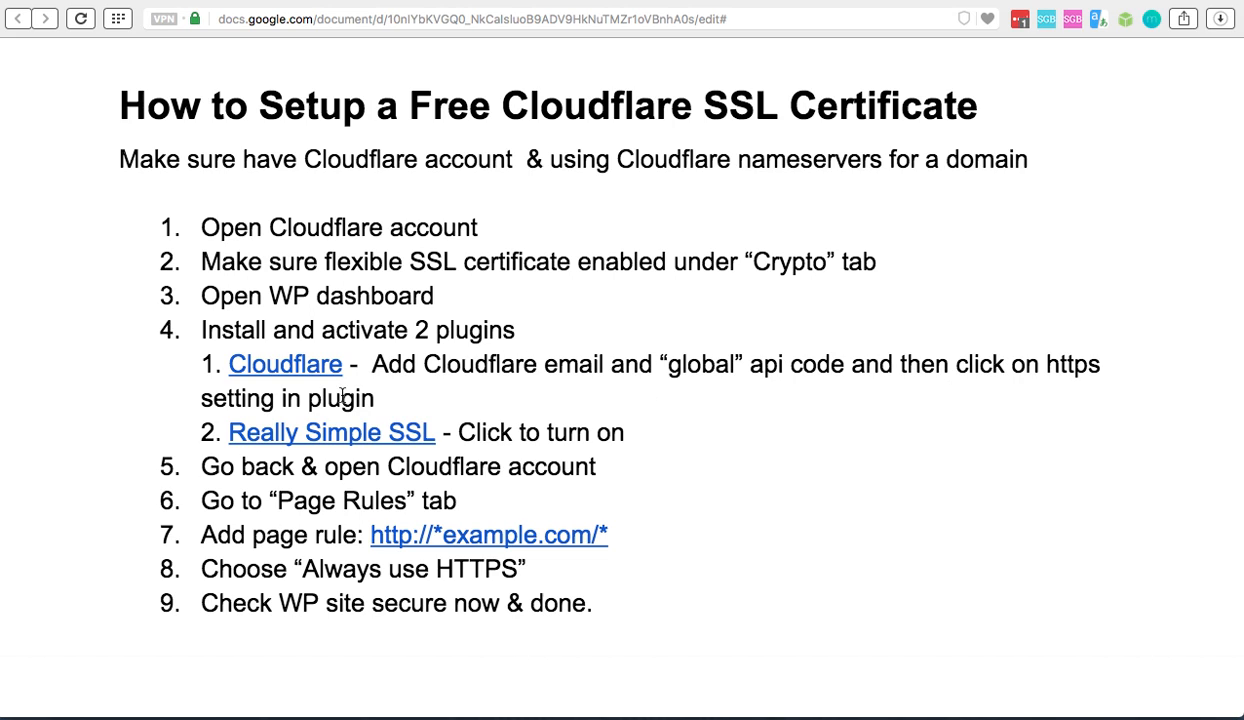
{"action": "left_click", "coordinate": [285, 364]}
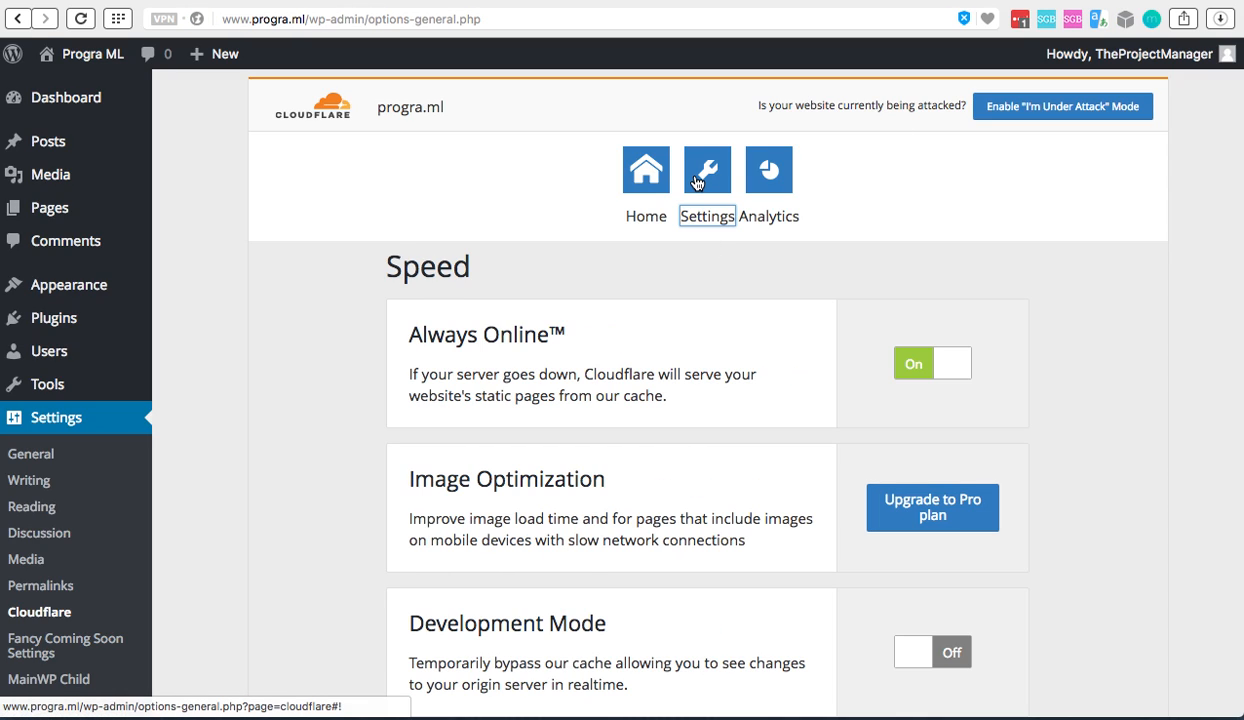
Step: Scroll to Automatic HTTPS Rewrites in the plugin settings and leave it off
{"action": "scroll", "scroll_direction": "down", "scroll_amount": 3}
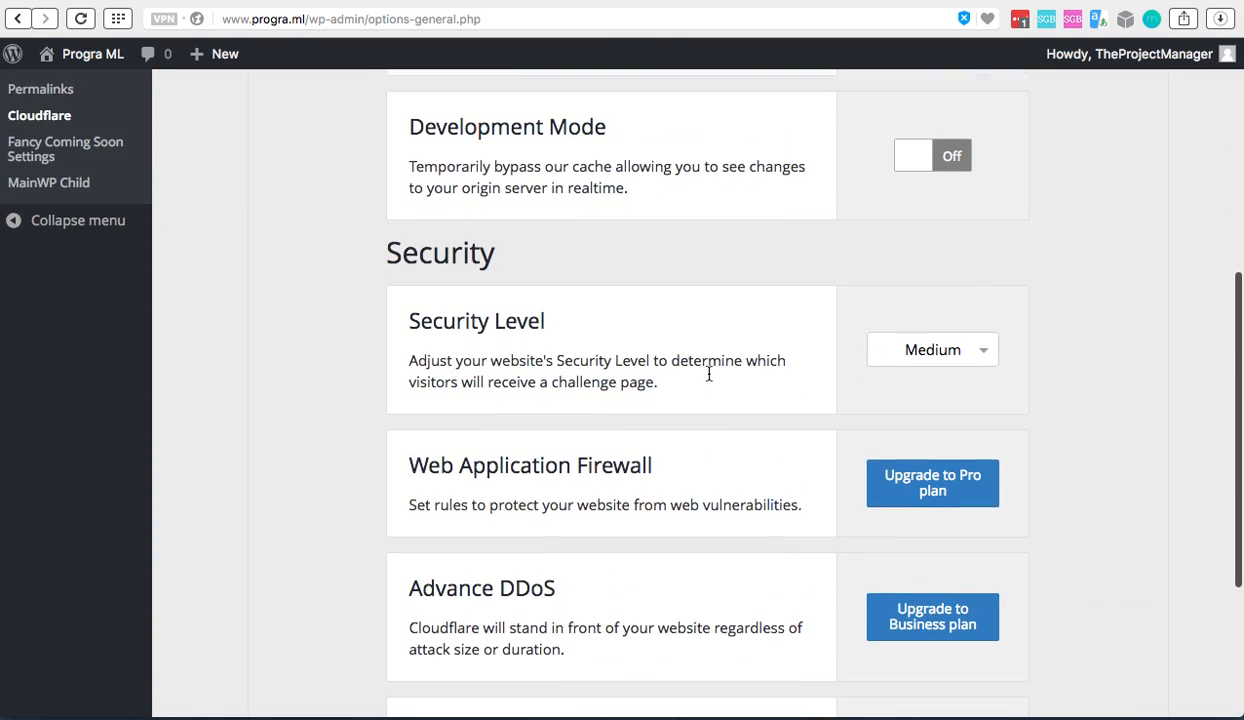
{"action": "scroll", "scroll_direction": "down", "scroll_amount": 3}
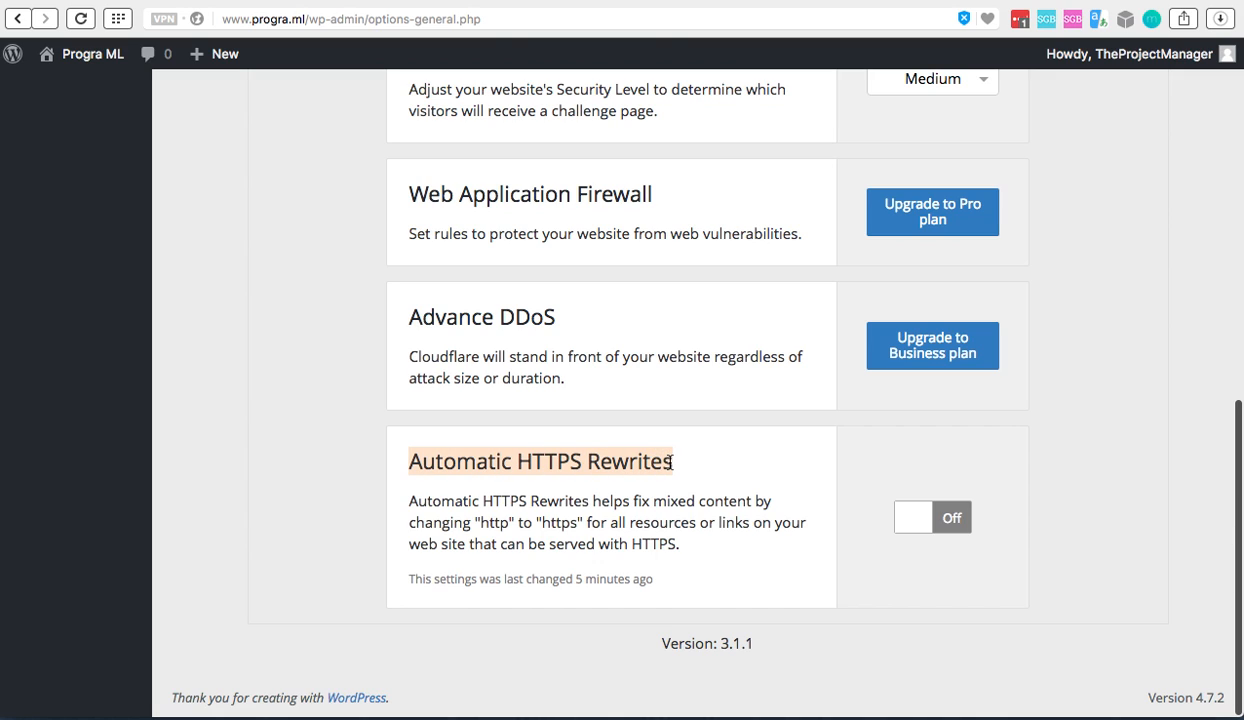
{"action": "double_click", "coordinate": [540, 461]}
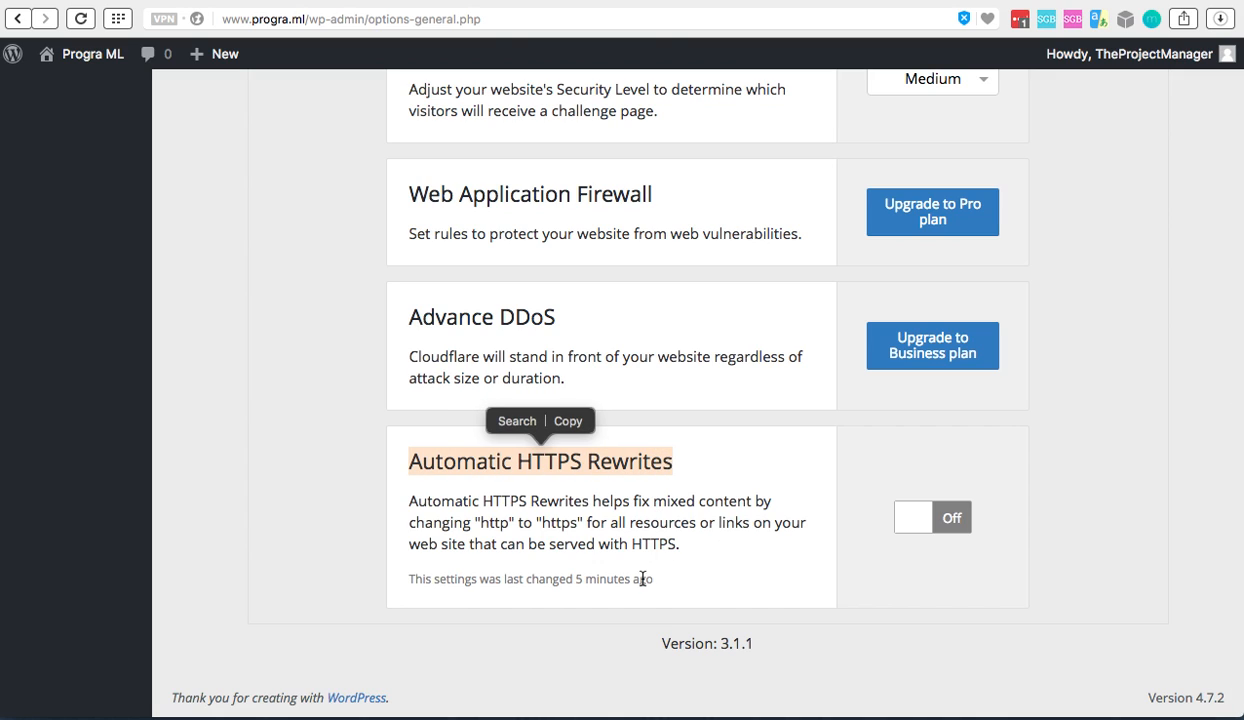
{"action": "left_click", "coordinate": [931, 517]}
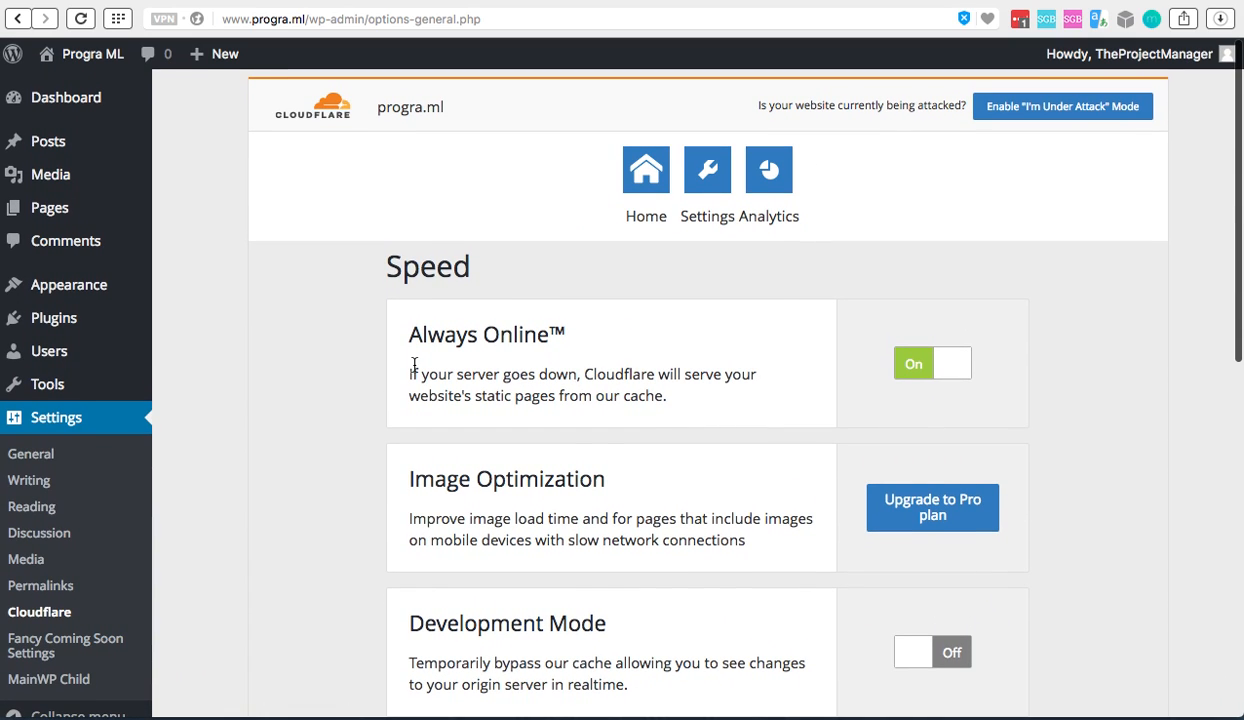
{"action": "mouse_move", "coordinate": [220, 420]}
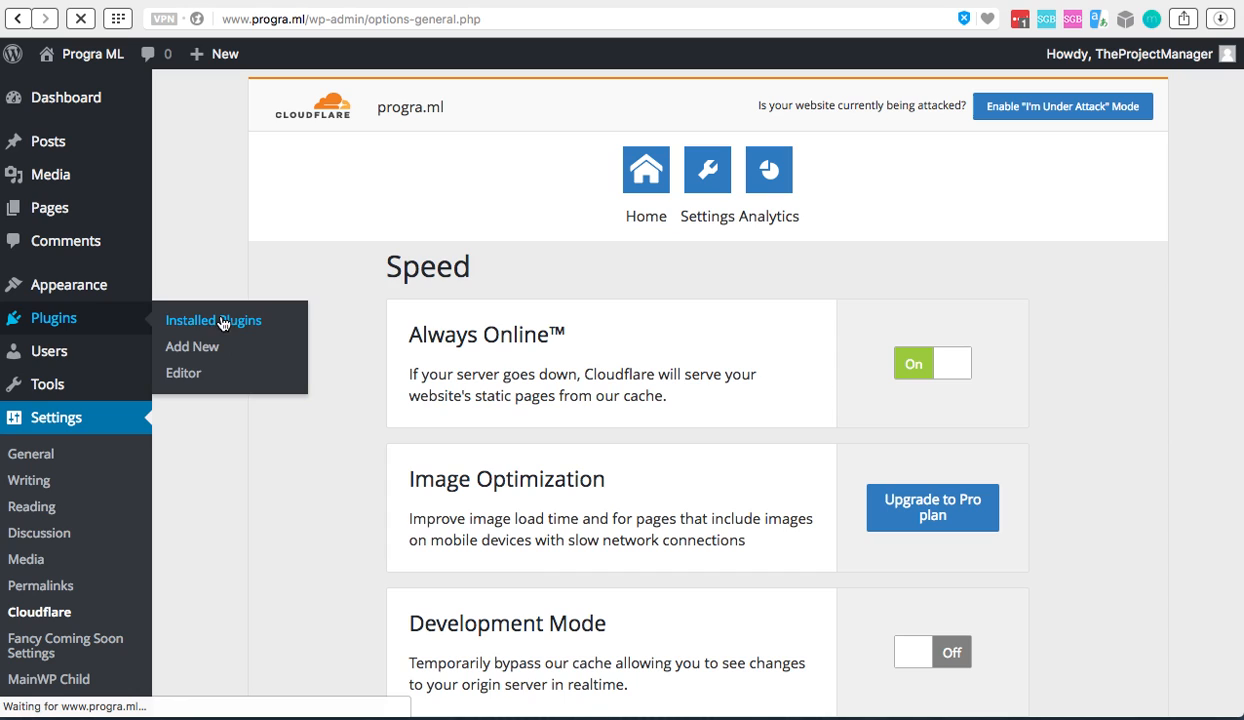
Step: Open Installed Plugins and scroll down to the inactive Really Simple SSL
{"action": "left_click", "coordinate": [213, 320]}
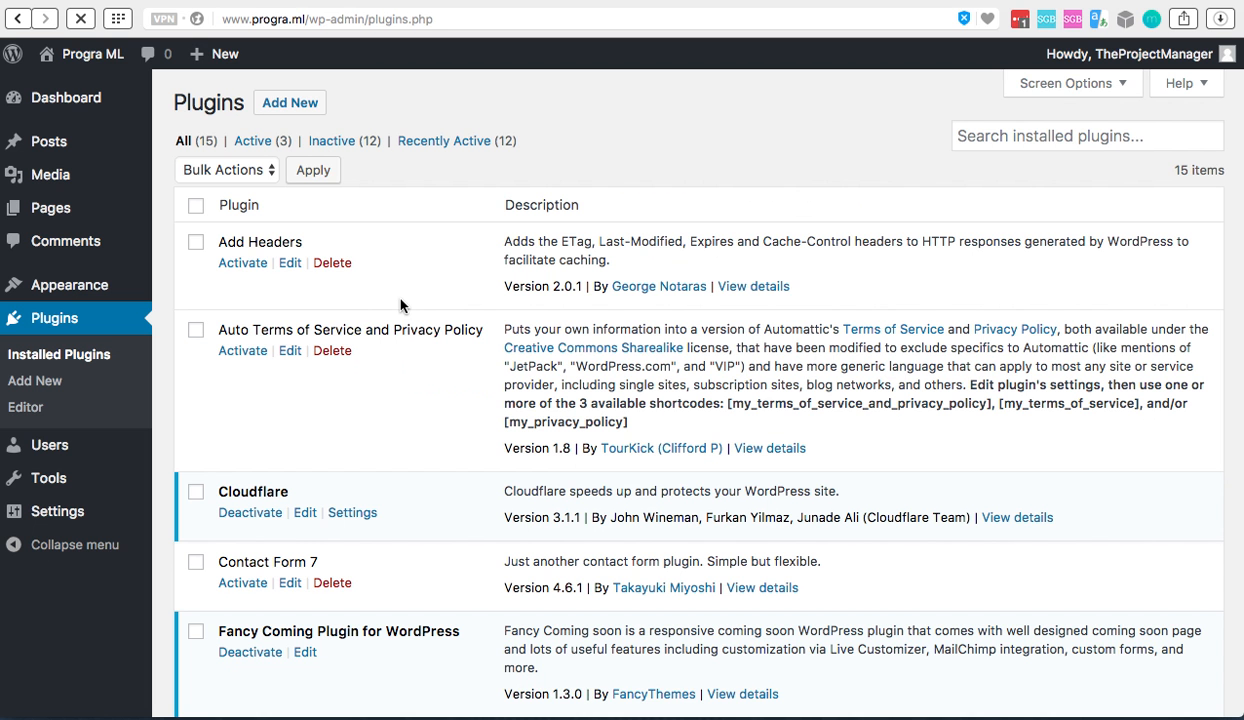
{"action": "scroll", "scroll_direction": "down", "scroll_amount": 3}
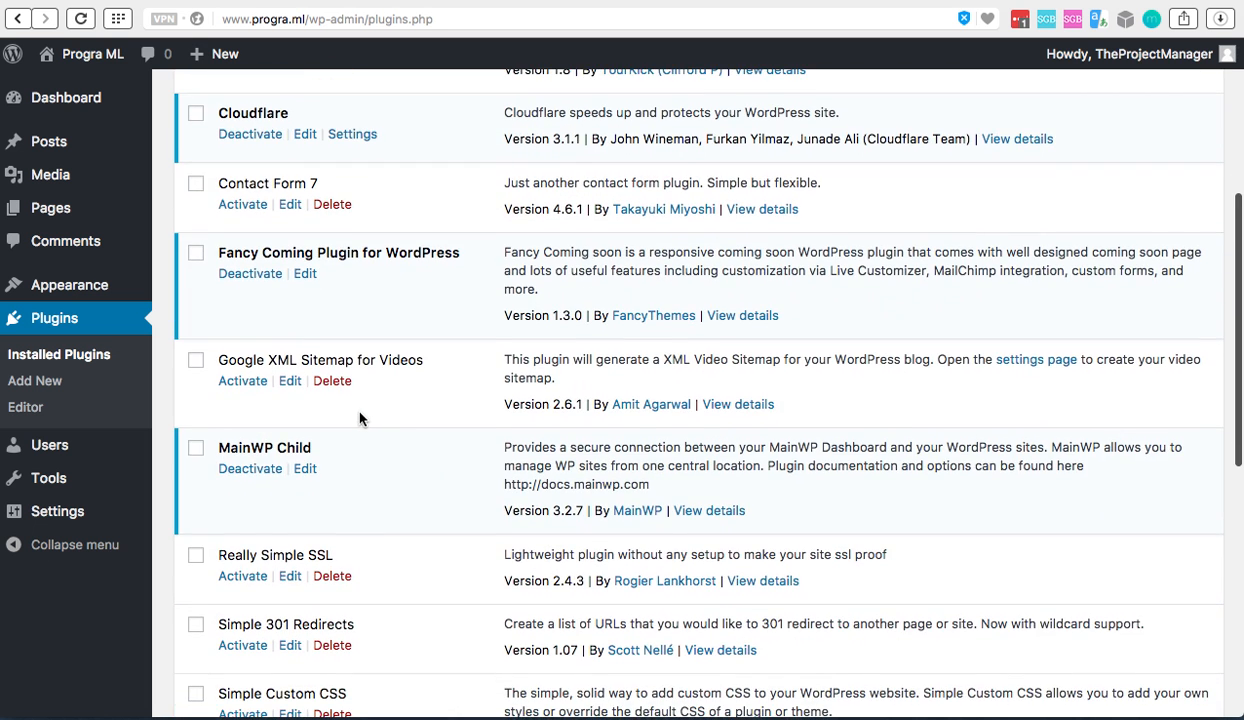
{"action": "mouse_move", "coordinate": [405, 564]}
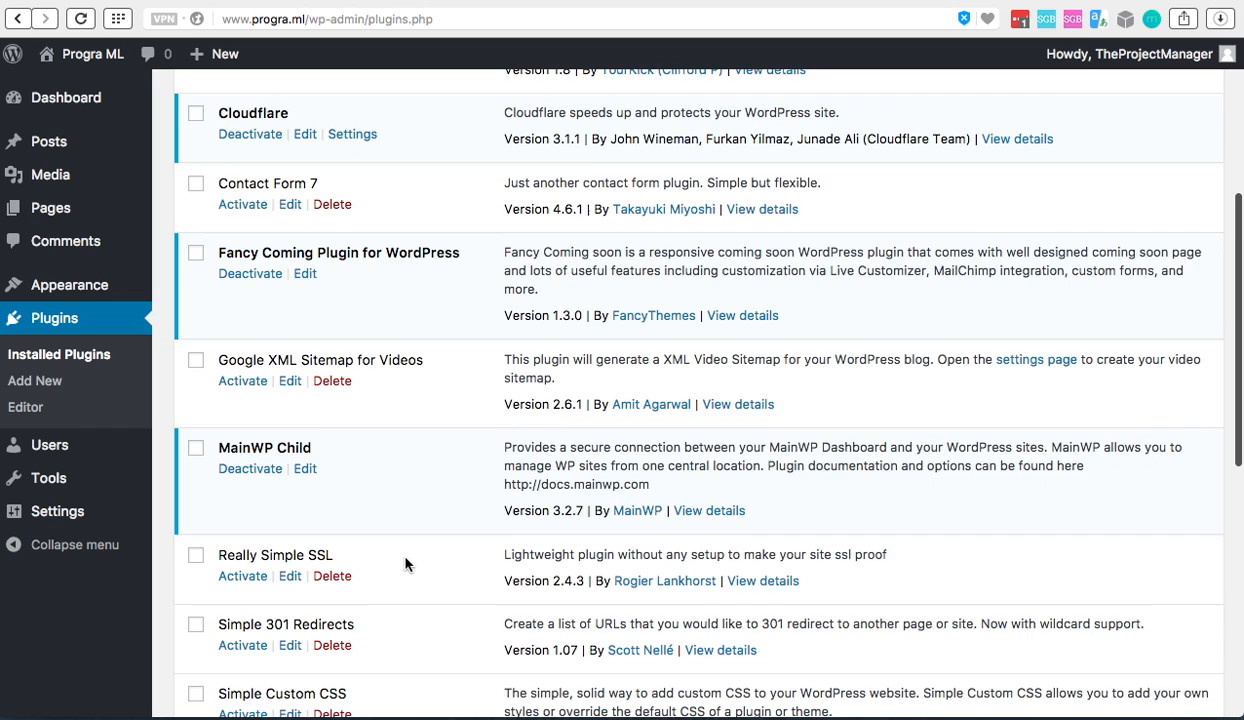
{"action": "scroll", "scroll_direction": "down", "scroll_amount": 3}
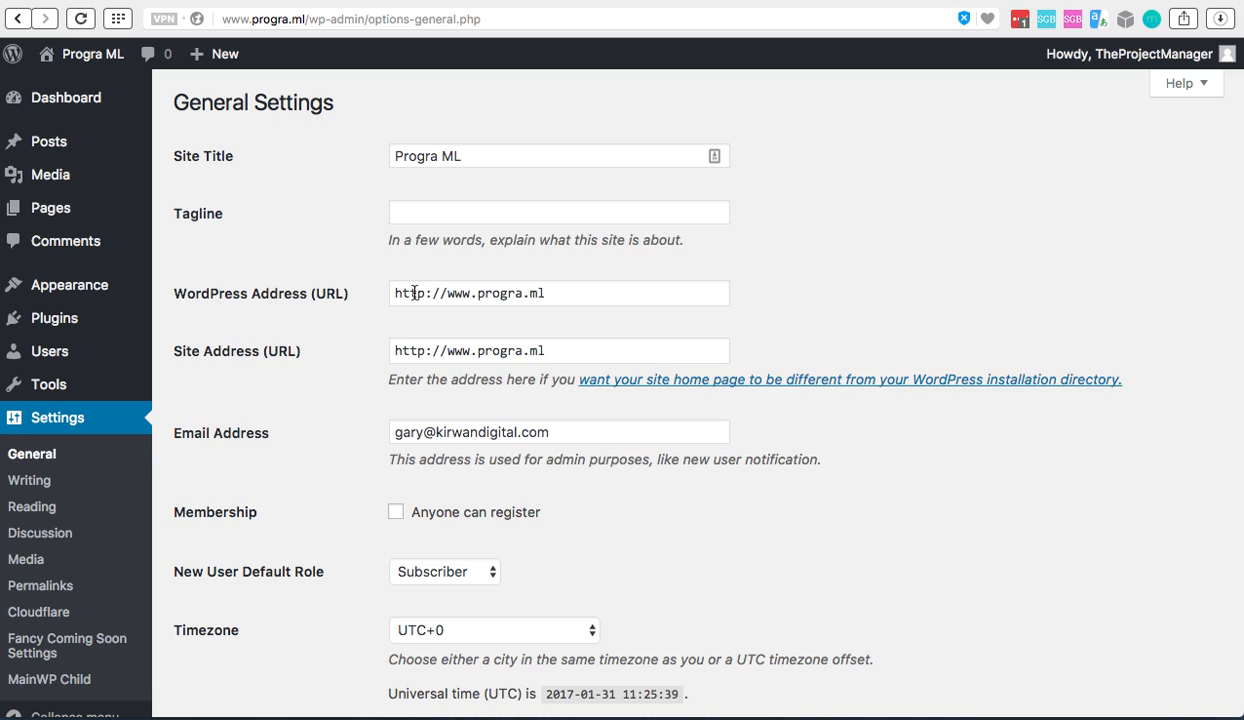
{"action": "mouse_move", "coordinate": [425, 350]}
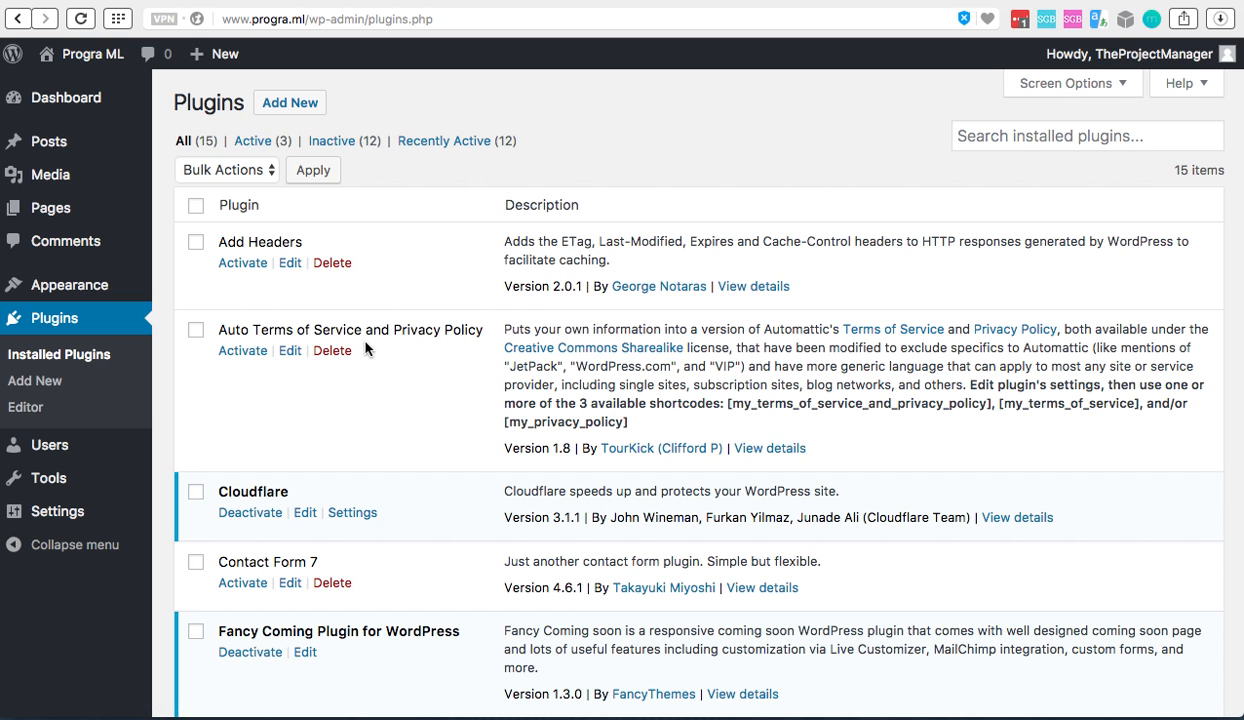
Step: Activate the Really Simple SSL plugin from the Installed Plugins list
{"action": "scroll", "scroll_direction": "down", "scroll_amount": 3}
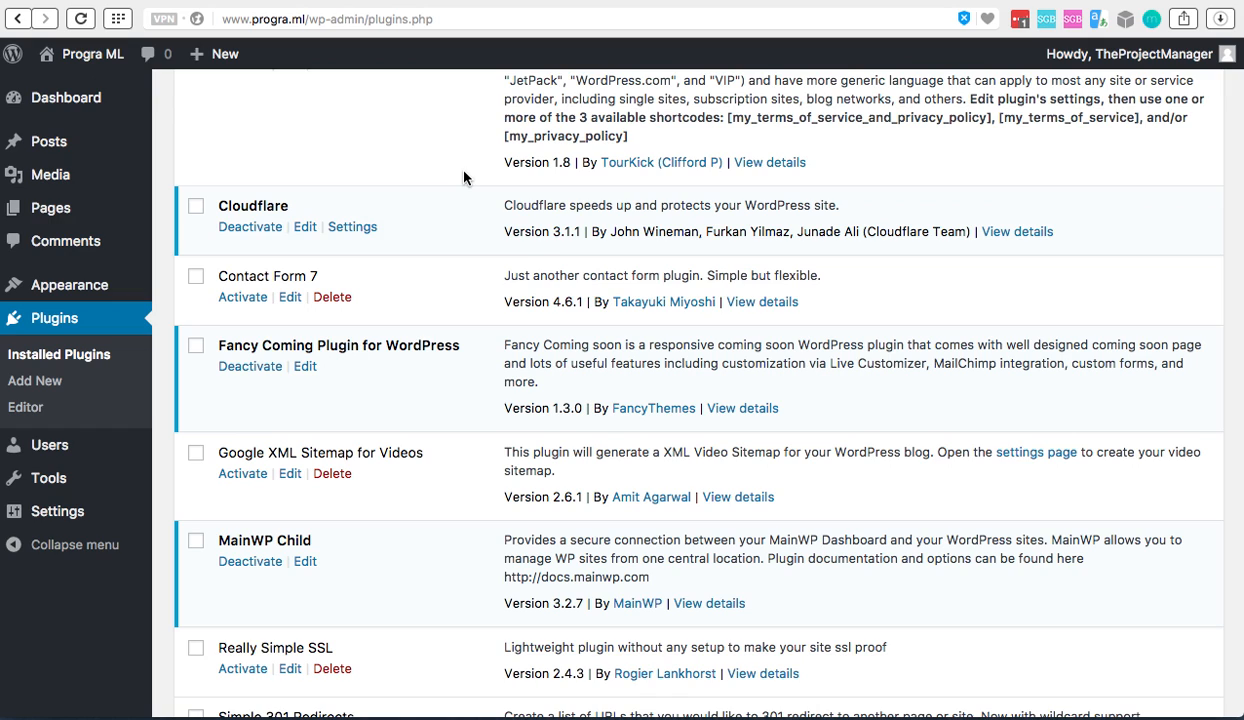
{"action": "scroll", "scroll_direction": "down", "scroll_amount": 3}
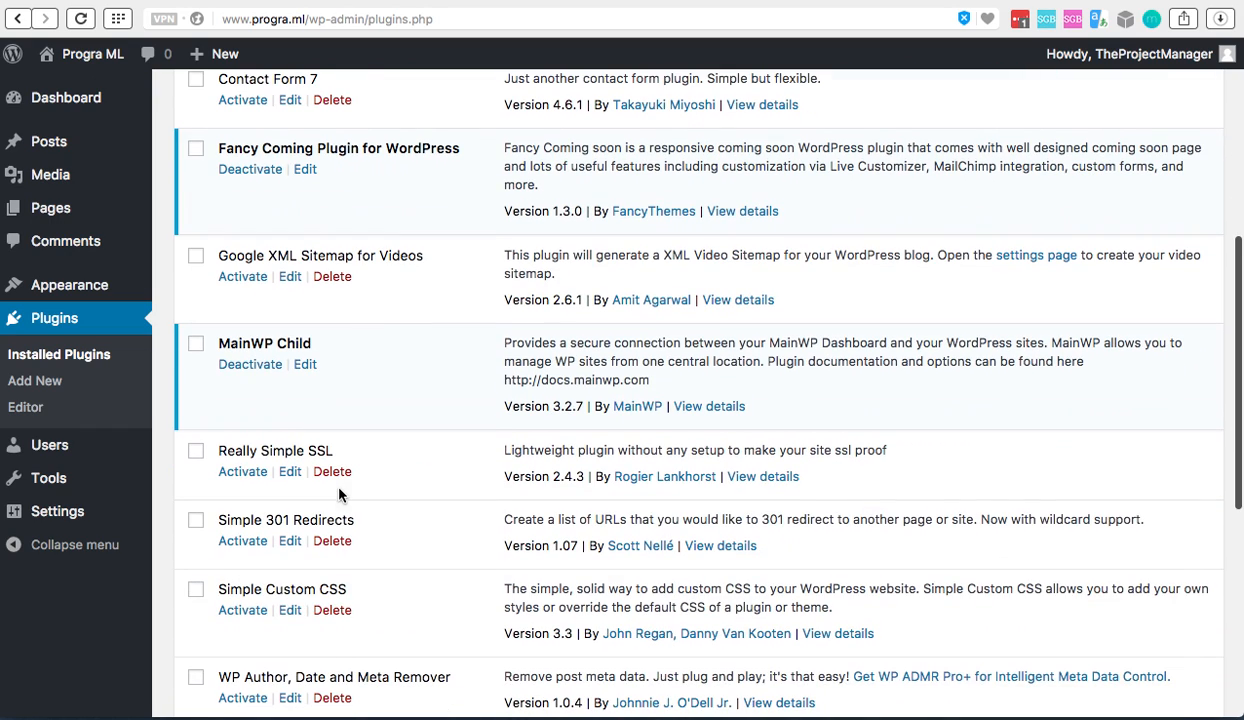
{"action": "left_click", "coordinate": [242, 471]}
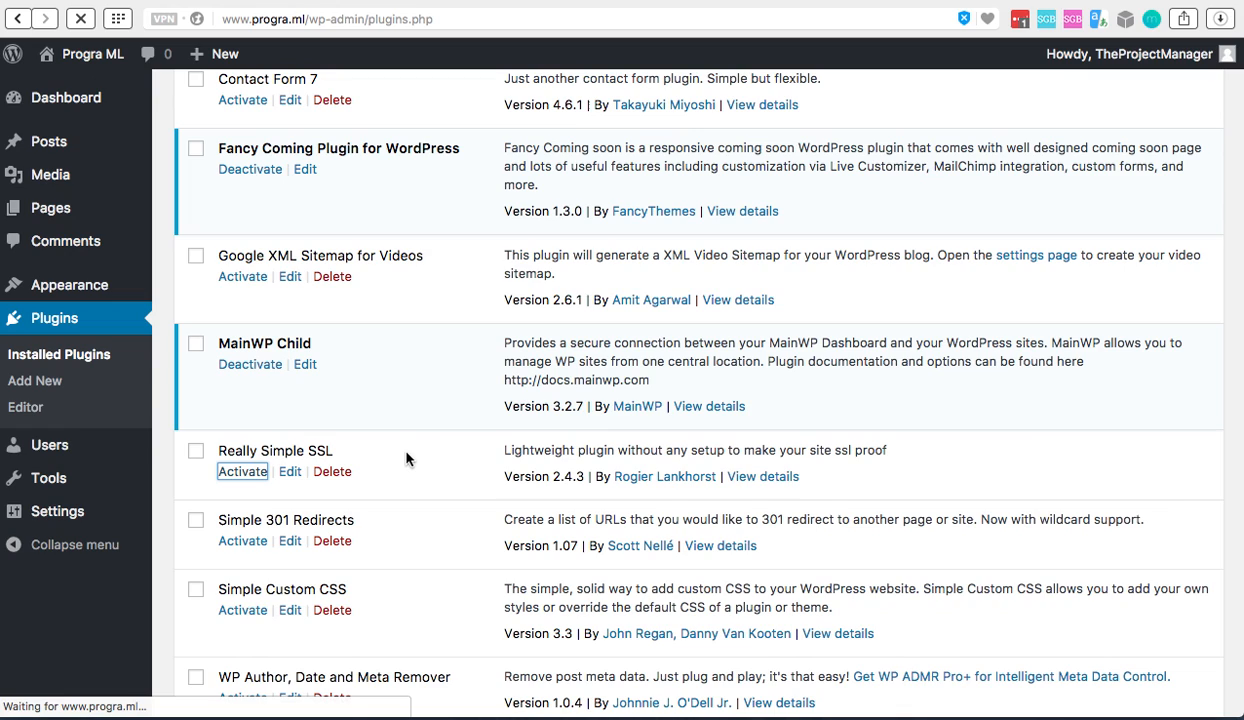
{"action": "left_click", "coordinate": [242, 471]}
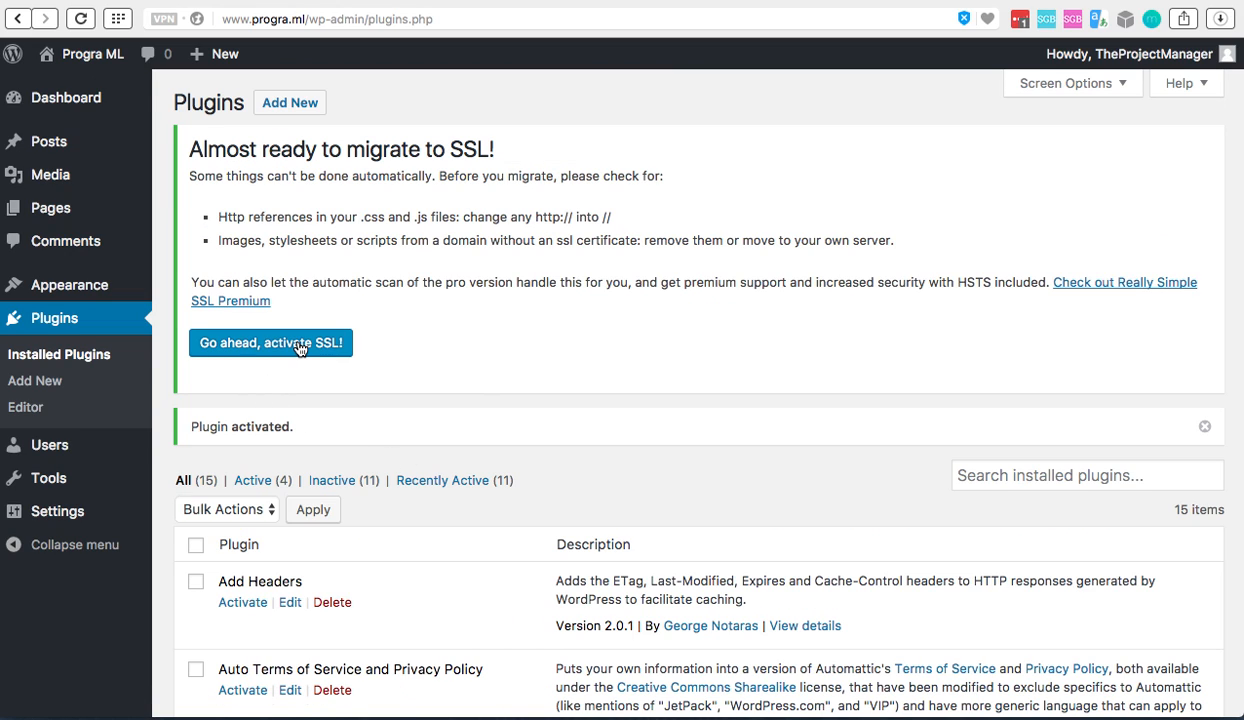
Step: Switch the site to SSL with 'Go ahead, activate SSL!' and dismiss the notice
{"action": "left_click", "coordinate": [270, 342]}
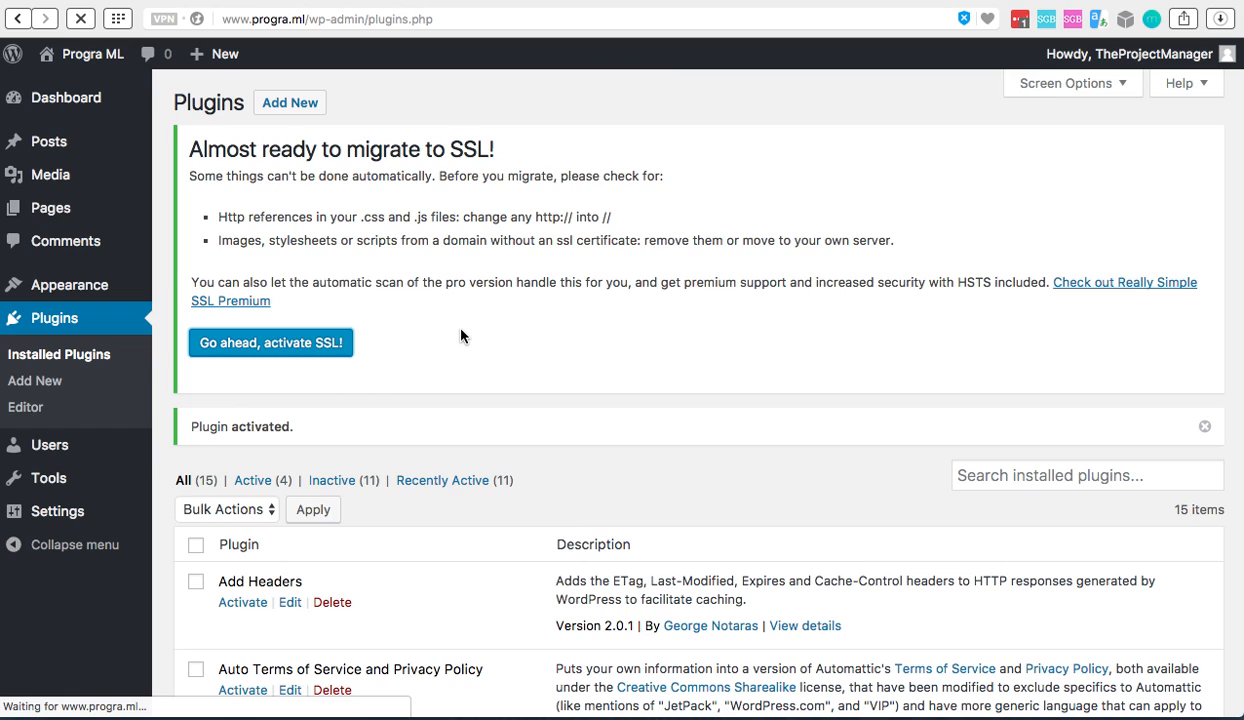
{"action": "left_click", "coordinate": [270, 342]}
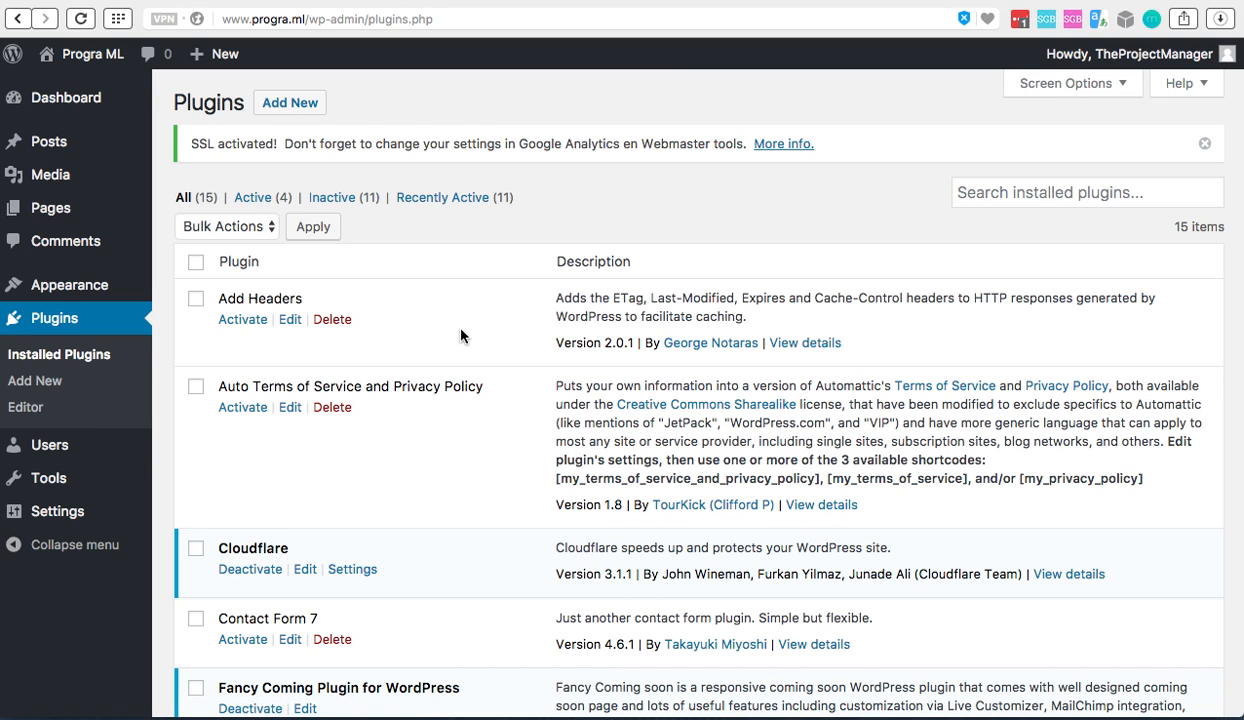
{"action": "left_click", "coordinate": [1204, 143]}
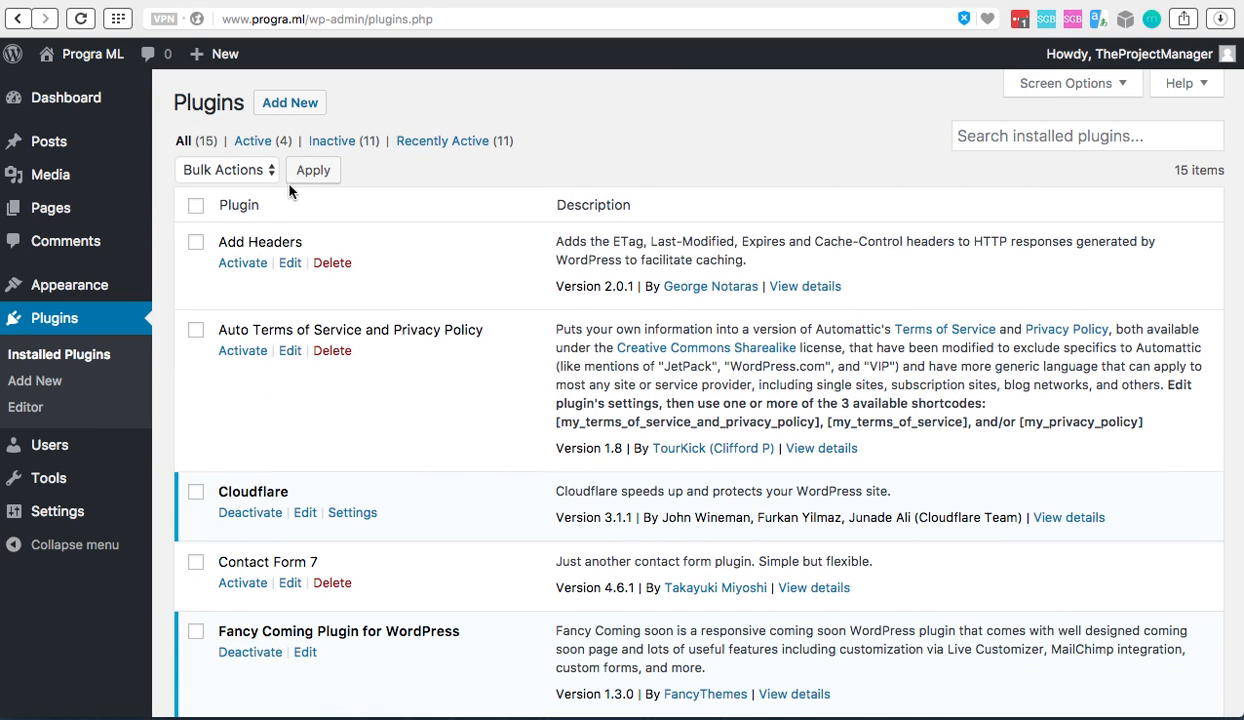
Step: Reload the admin page so it redirects to the https wp-login.php page with a padlock
{"action": "left_click", "coordinate": [66, 97]}
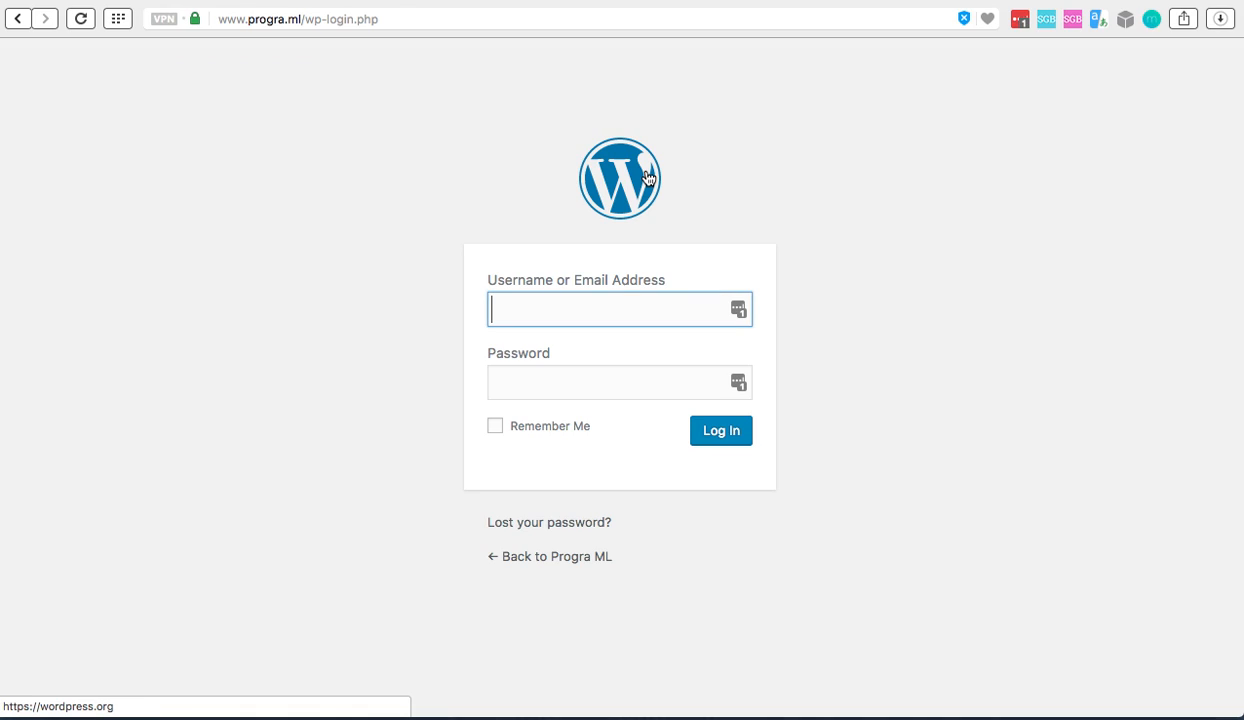
{"action": "mouse_move", "coordinate": [197, 24]}
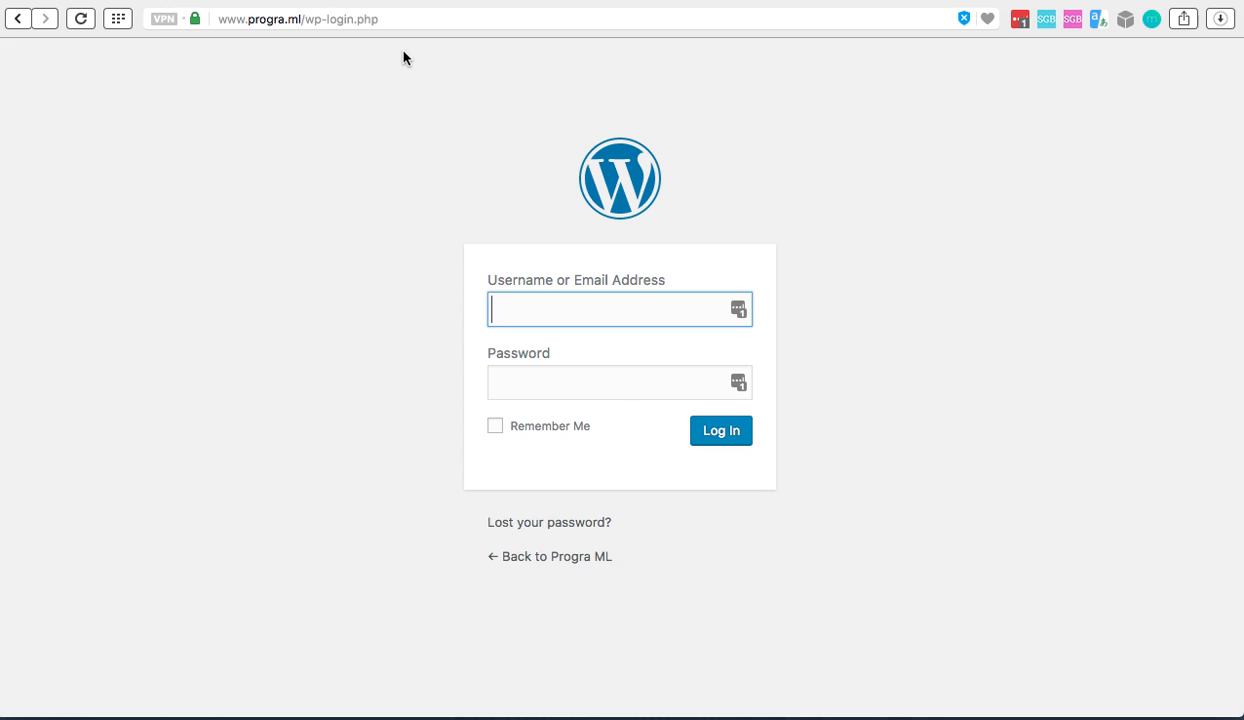
{"action": "mouse_move", "coordinate": [598, 14]}
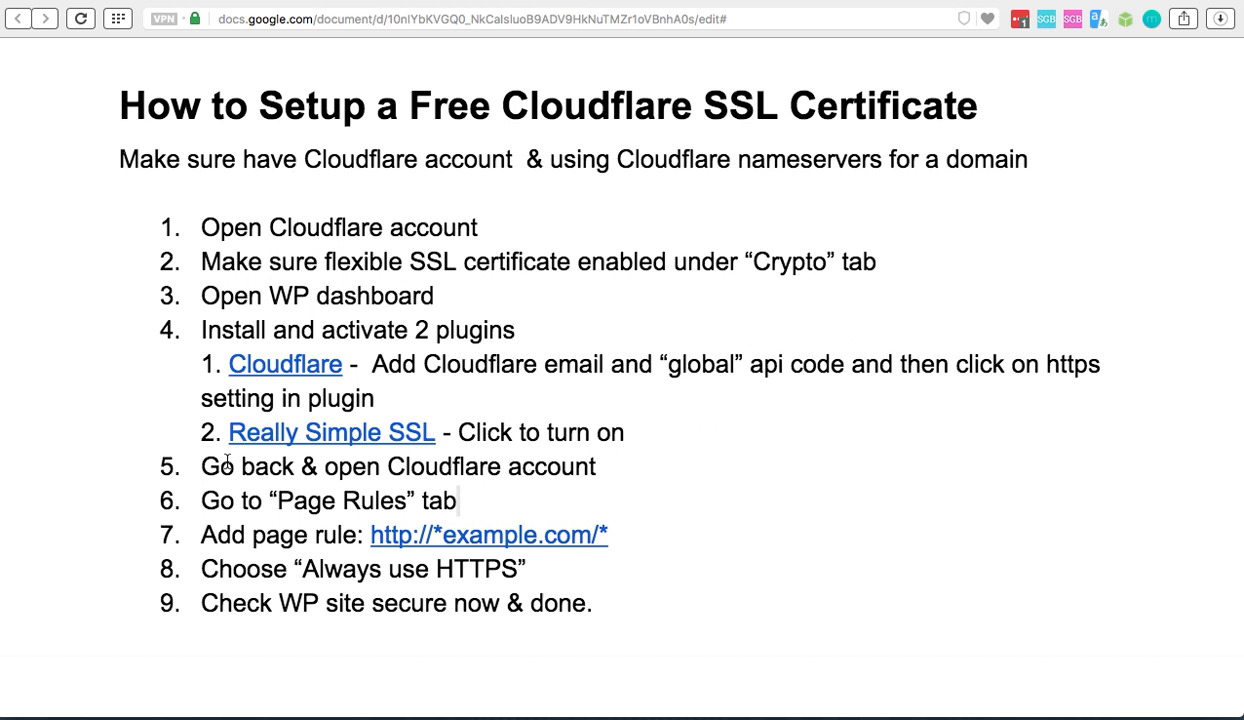
{"action": "mouse_move", "coordinate": [475, 466]}
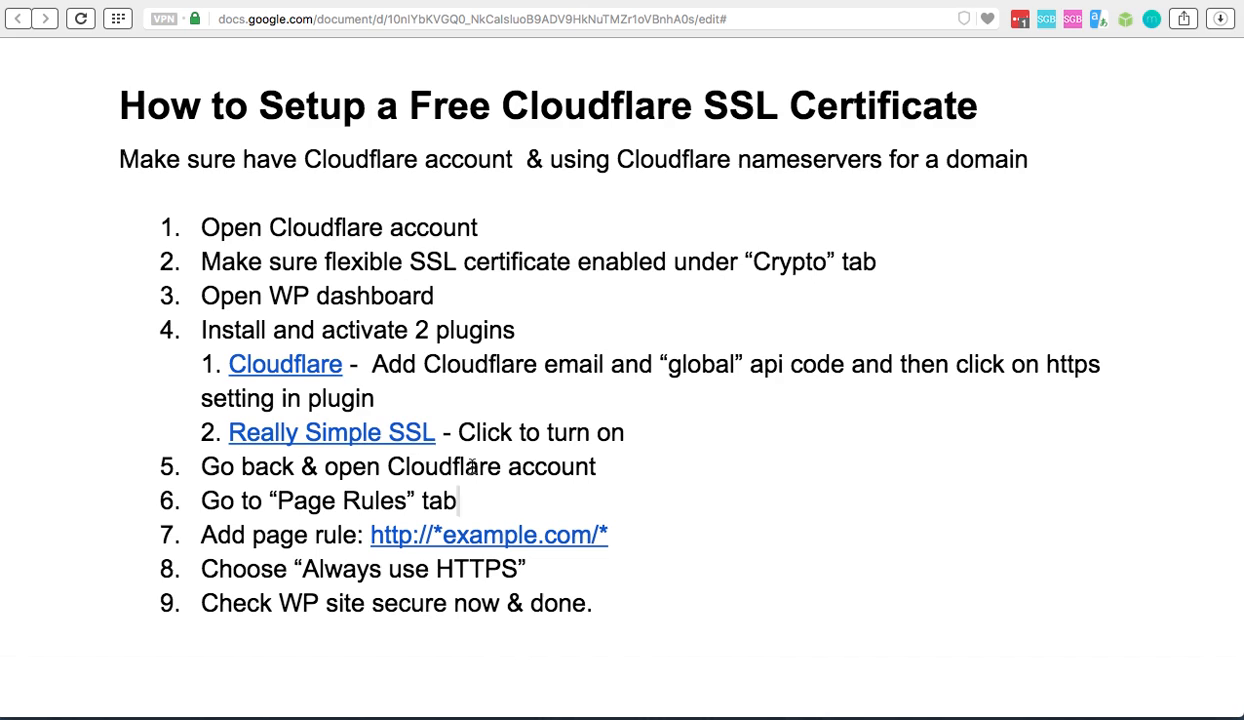
{"action": "mouse_move", "coordinate": [372, 508]}
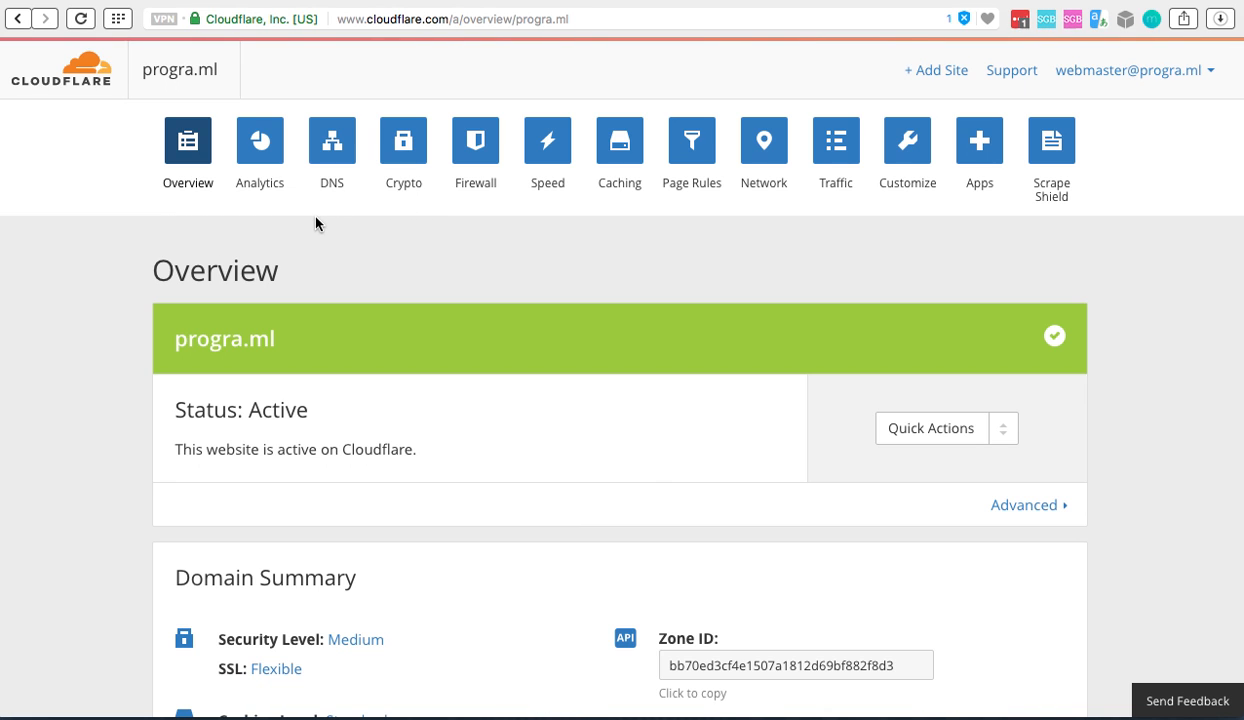
{"action": "mouse_move", "coordinate": [692, 140]}
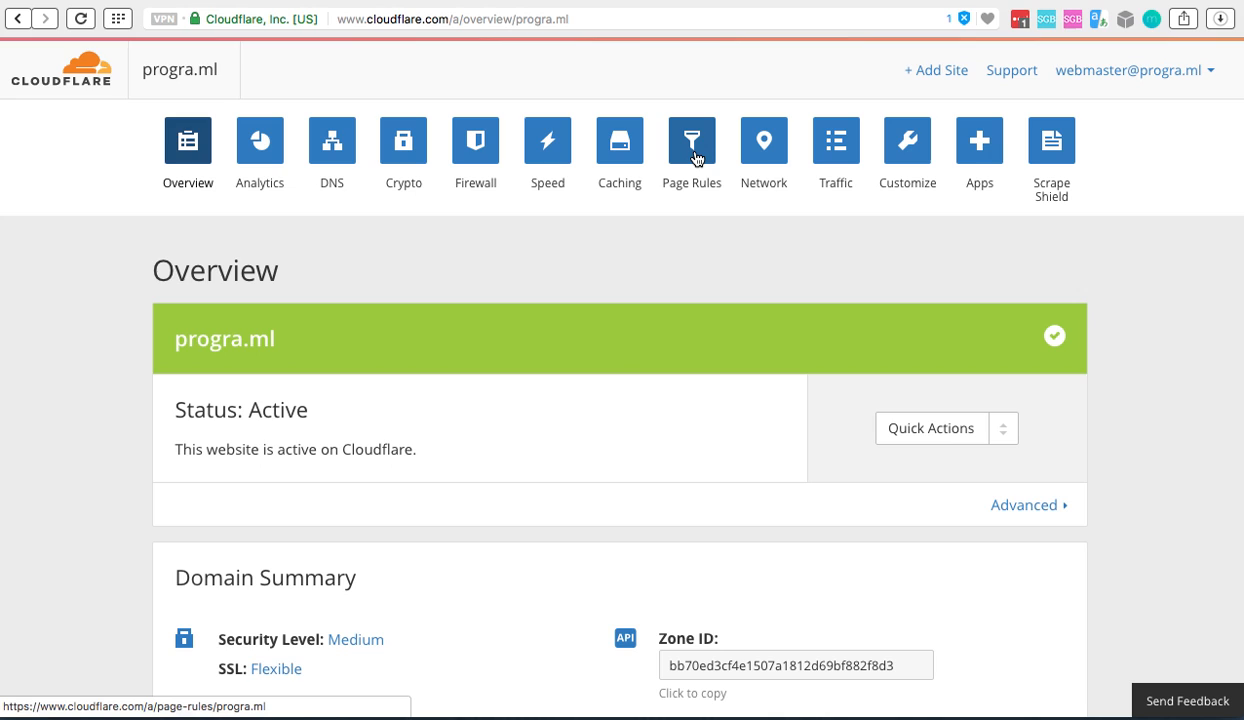
{"action": "left_click", "coordinate": [691, 140]}
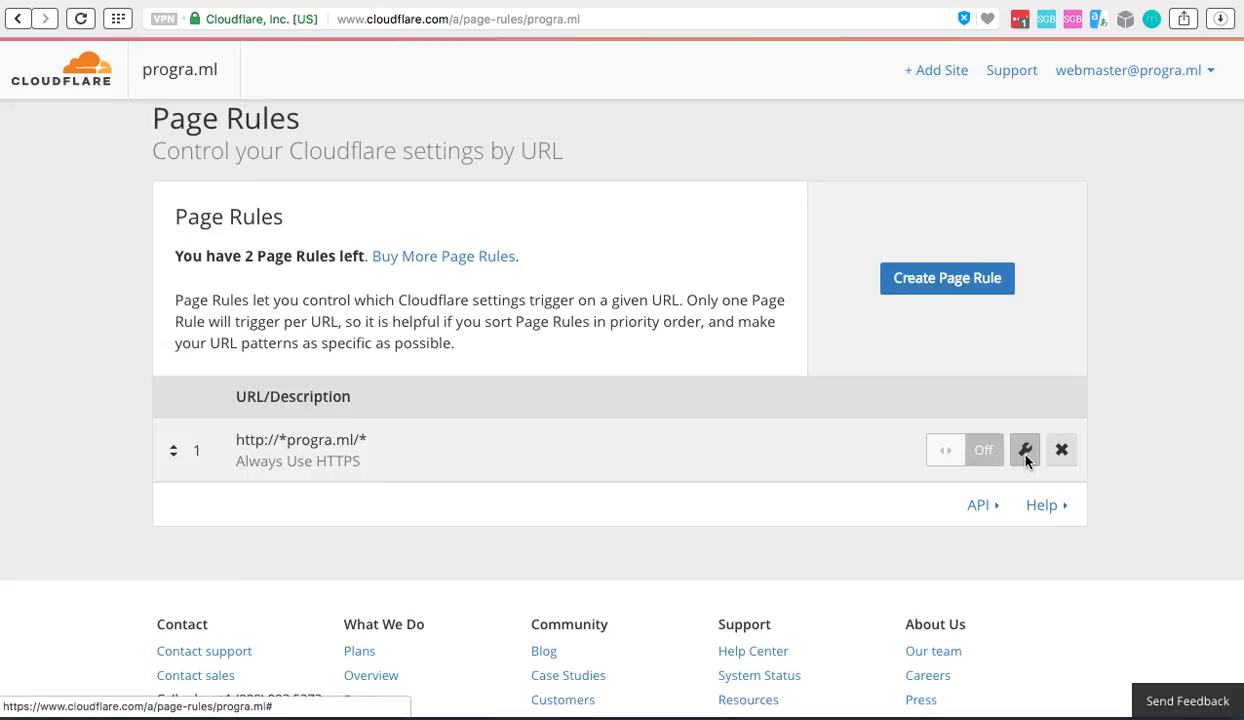
Step: Change the page rule's URL pattern to *program.ml* and attempt to save and deploy it
{"action": "left_click", "coordinate": [1024, 449]}
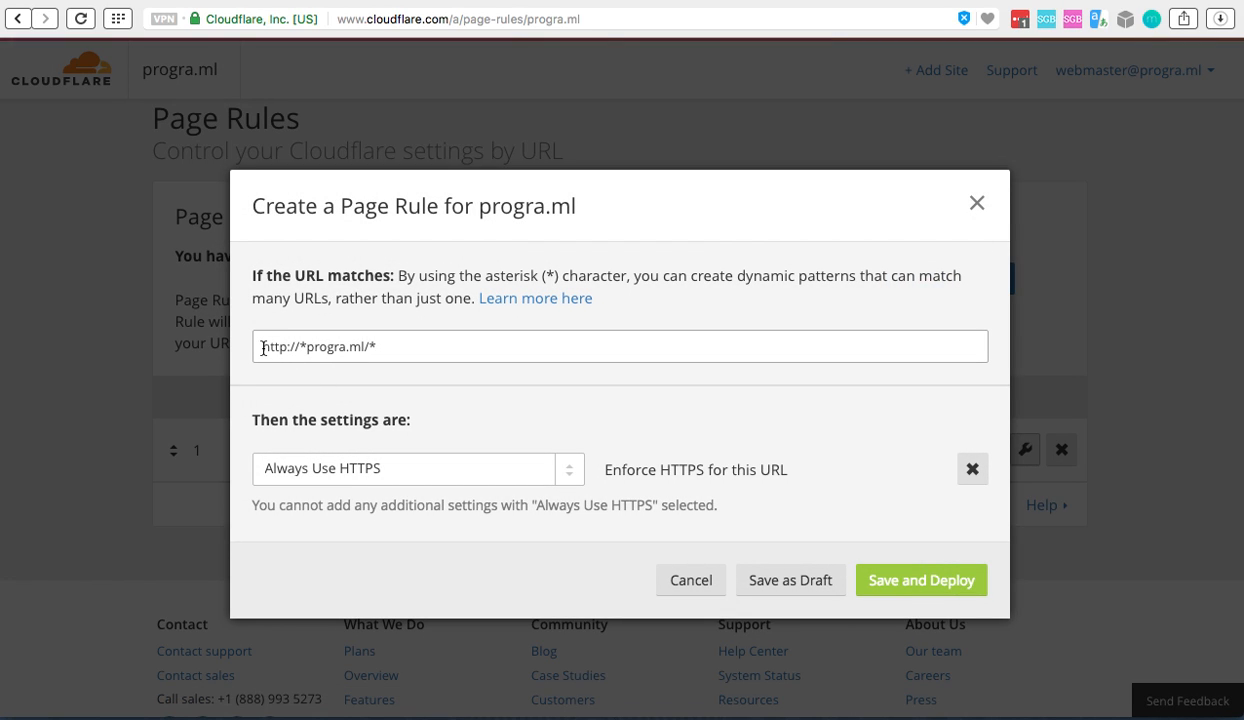
{"action": "double_click", "coordinate": [275, 346]}
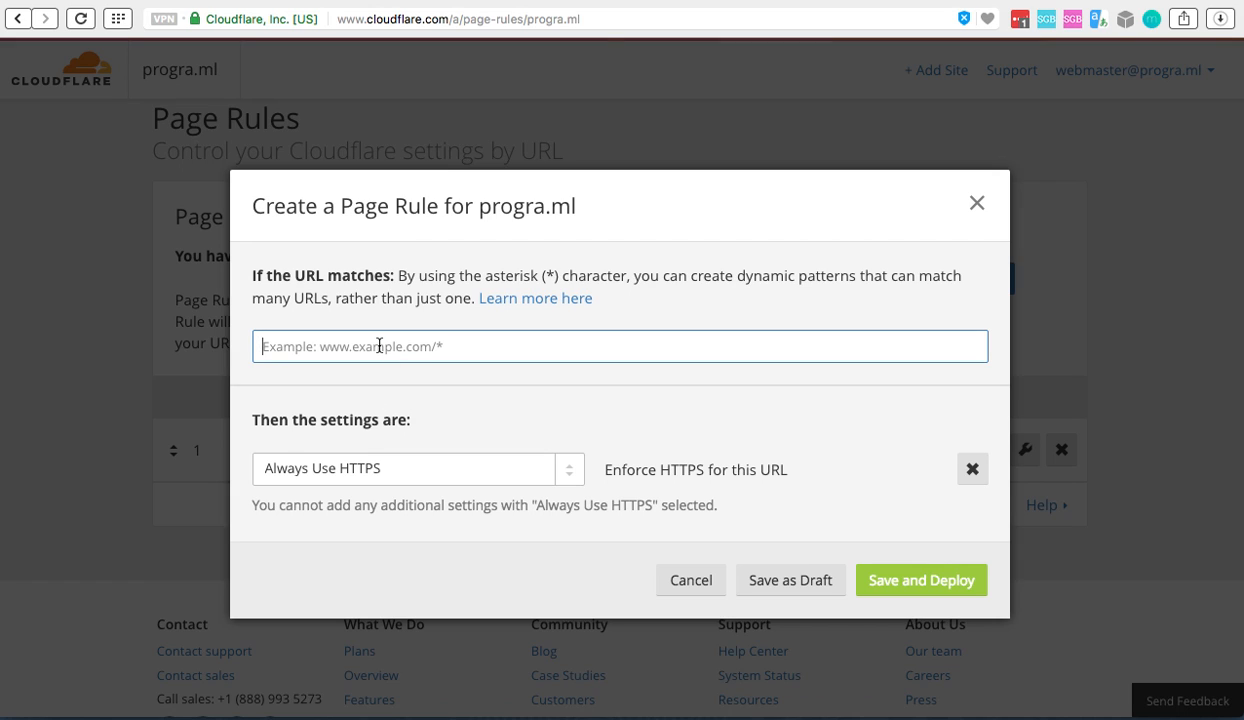
{"action": "type", "text": "*pro"}
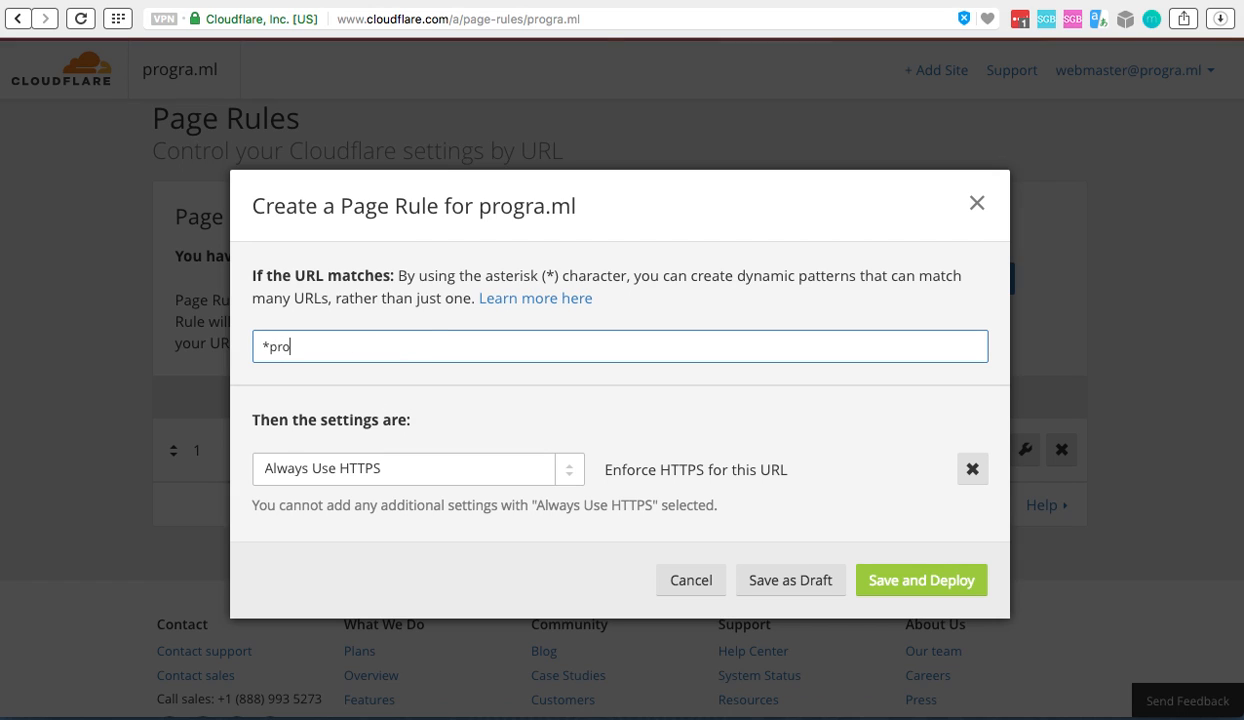
{"action": "type", "text": "gram"}
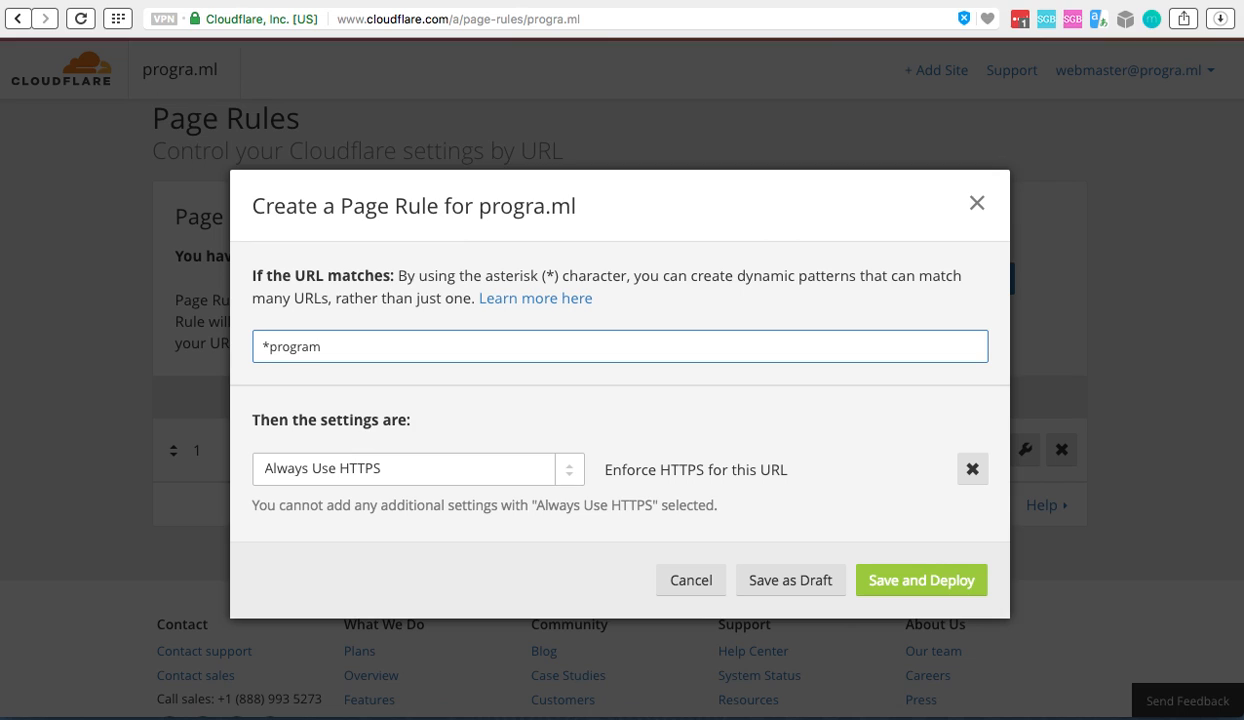
{"action": "type", "text": ".ml"}
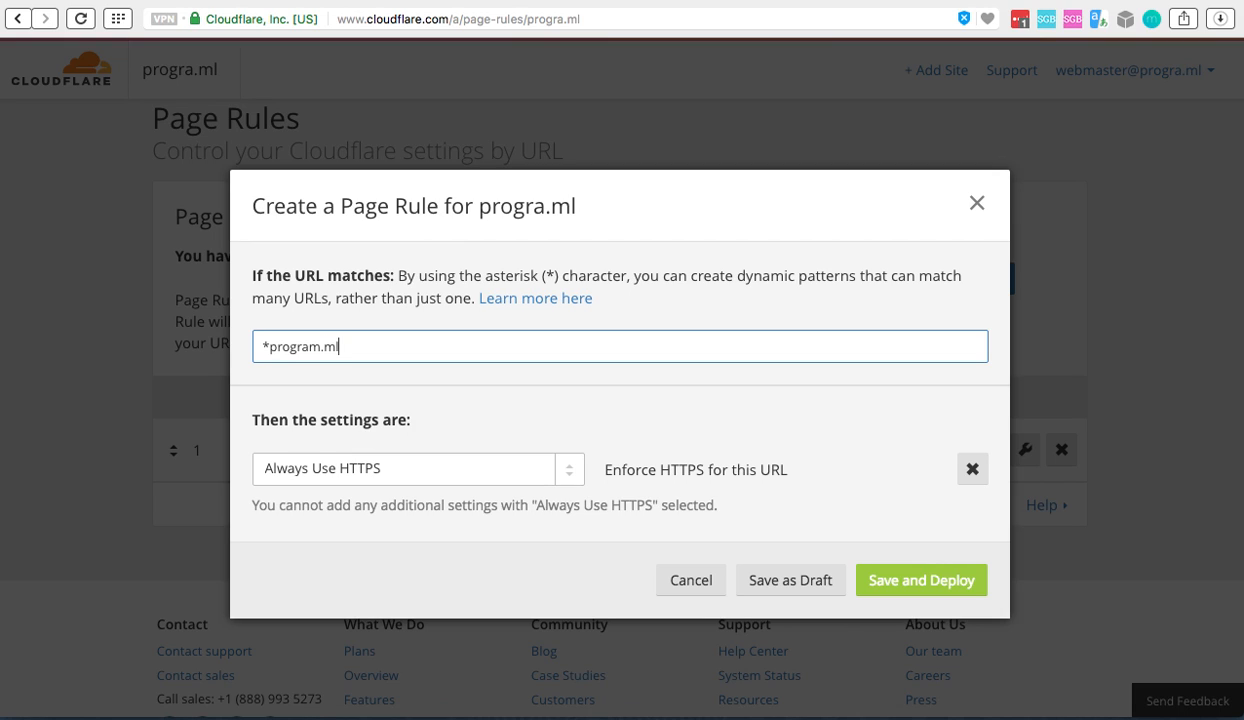
{"action": "left_click", "coordinate": [920, 580]}
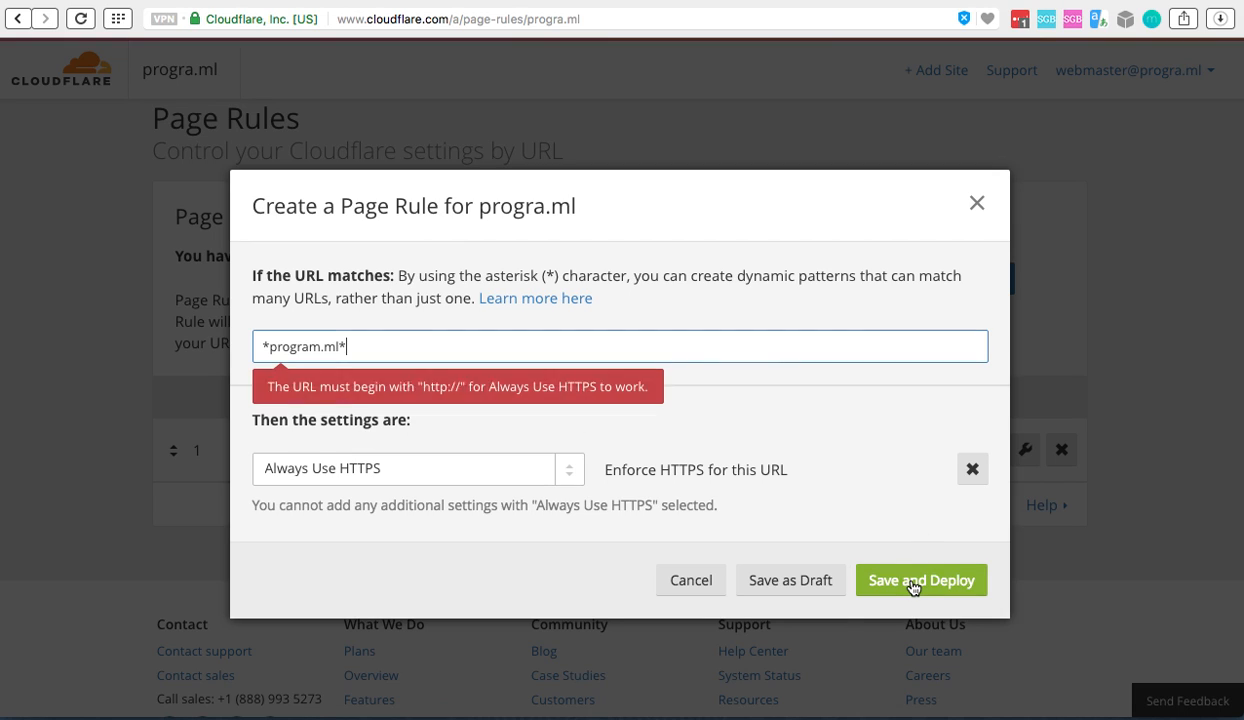
{"action": "mouse_move", "coordinate": [437, 399]}
{"action": "type", "text": "http://"}
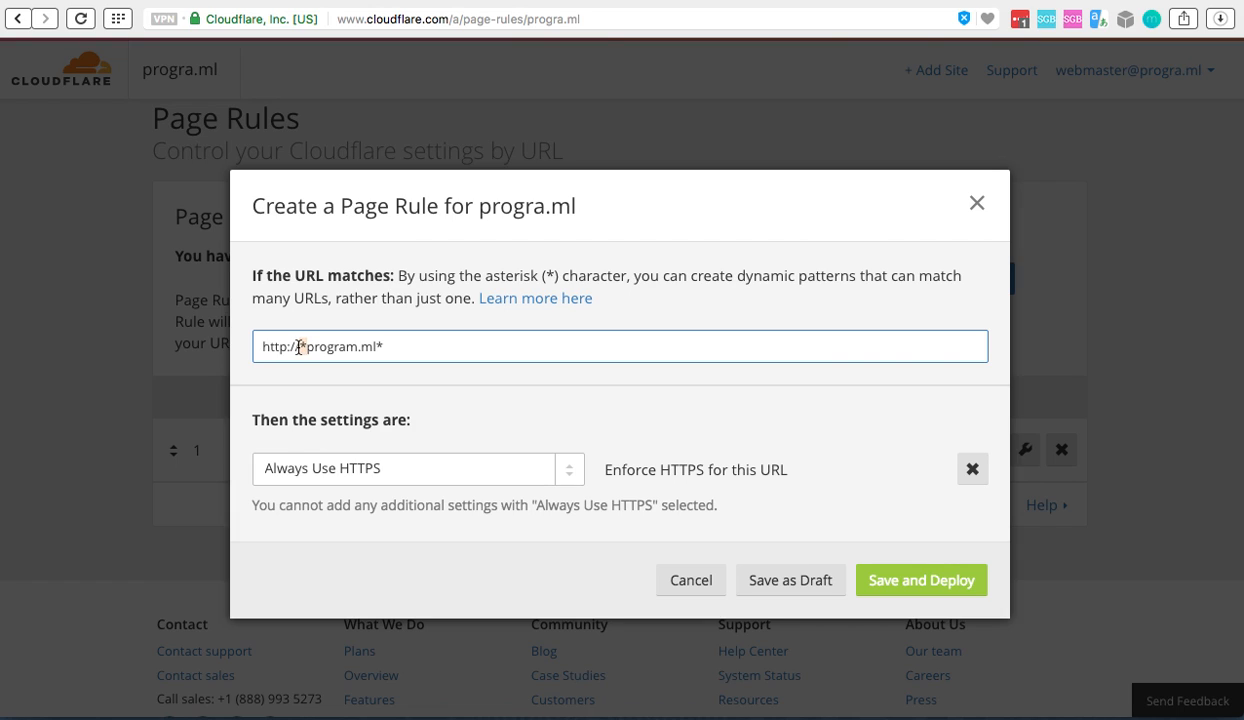
{"action": "mouse_move", "coordinate": [340, 351]}
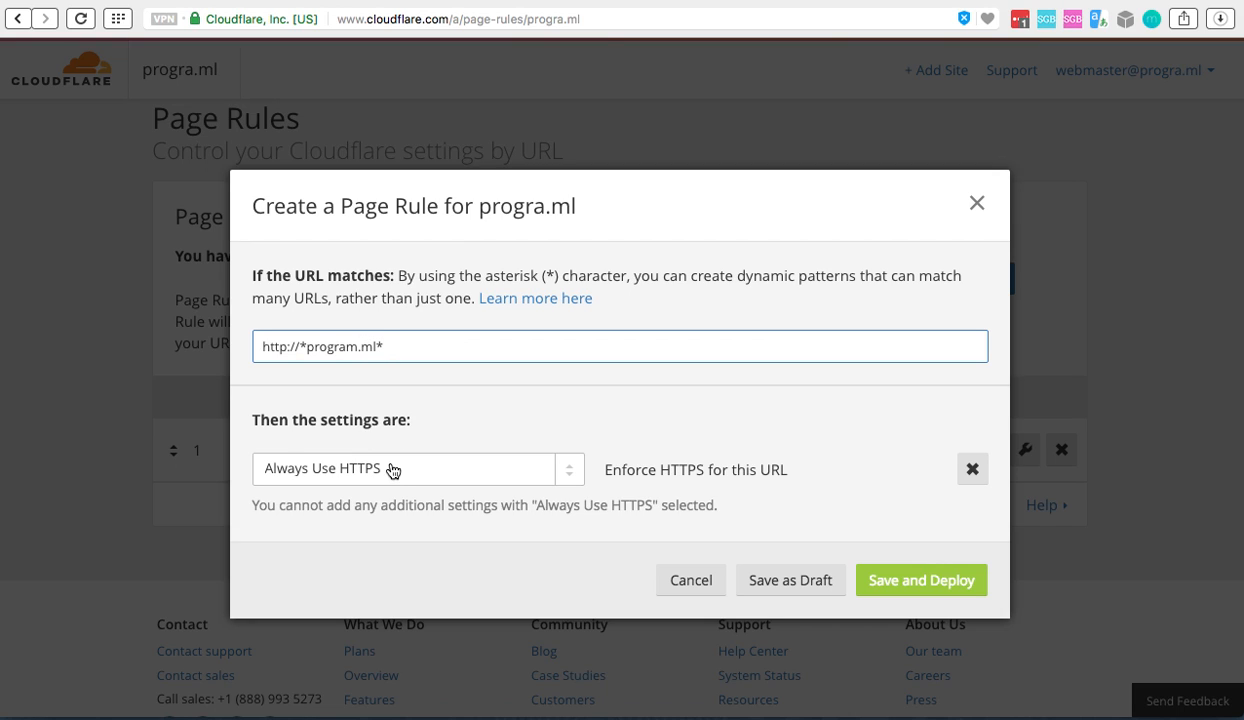
{"action": "left_click", "coordinate": [403, 468]}
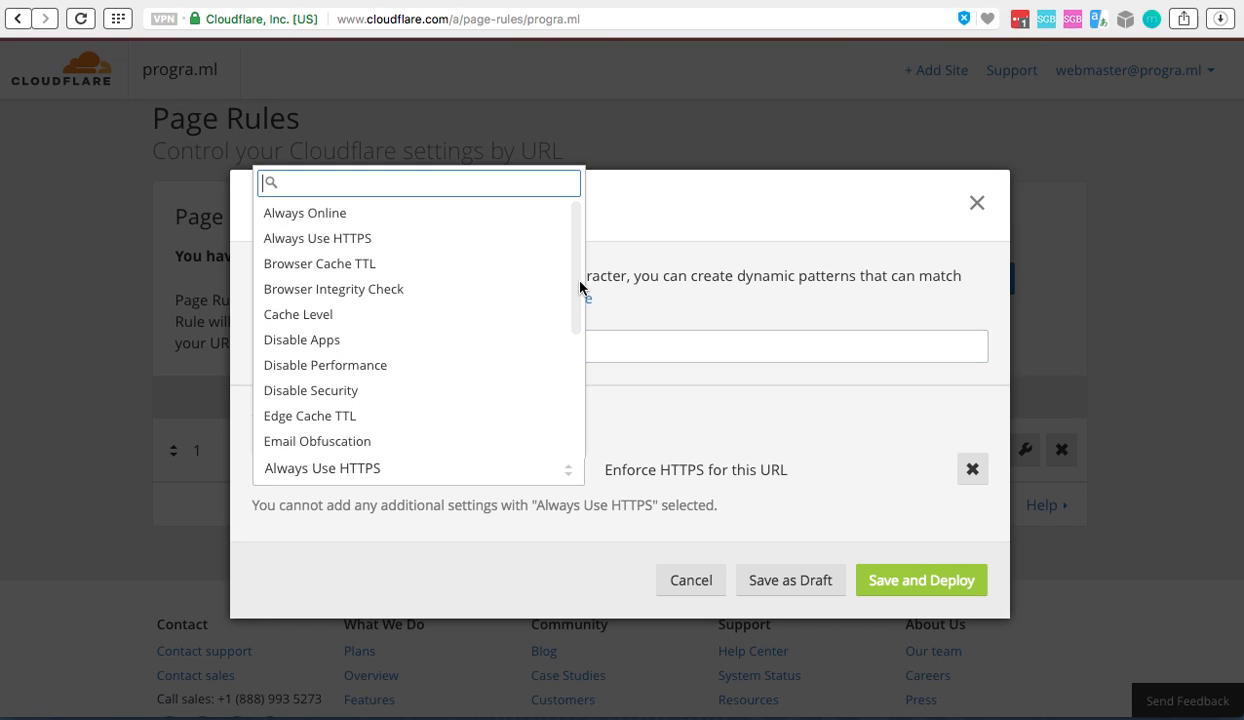
{"action": "scroll", "scroll_direction": "down", "scroll_amount": 3}
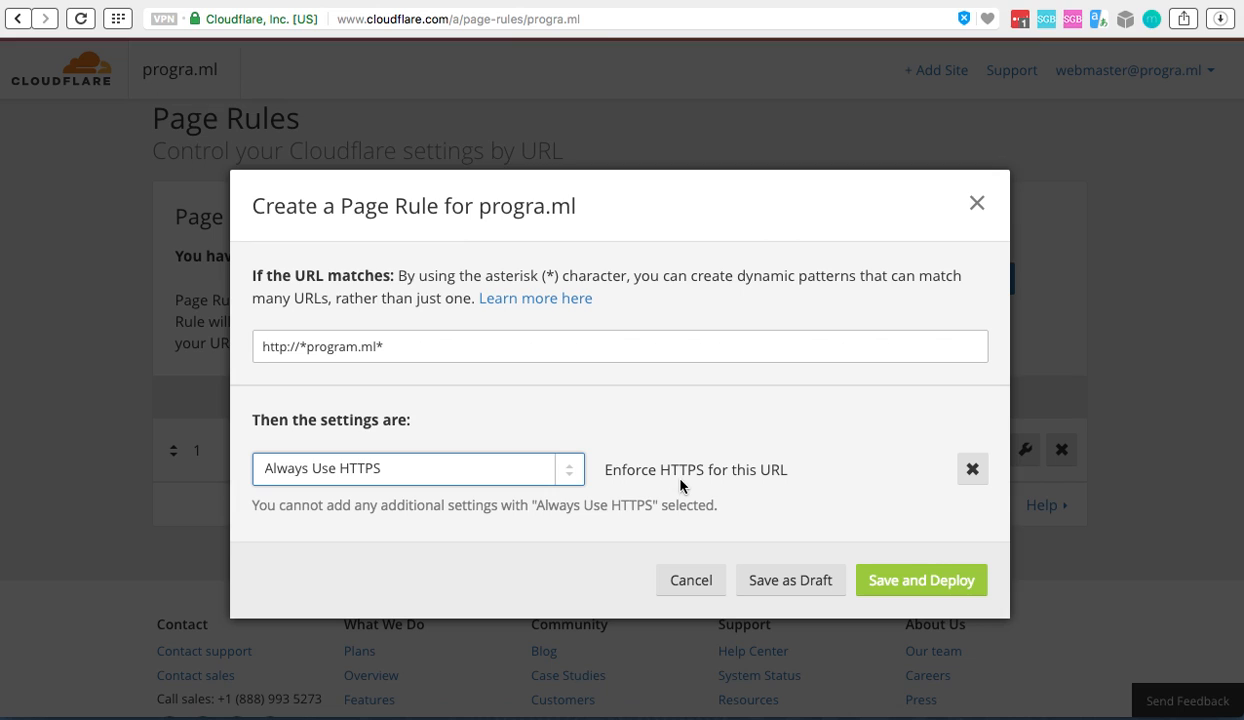
{"action": "left_click", "coordinate": [919, 580]}
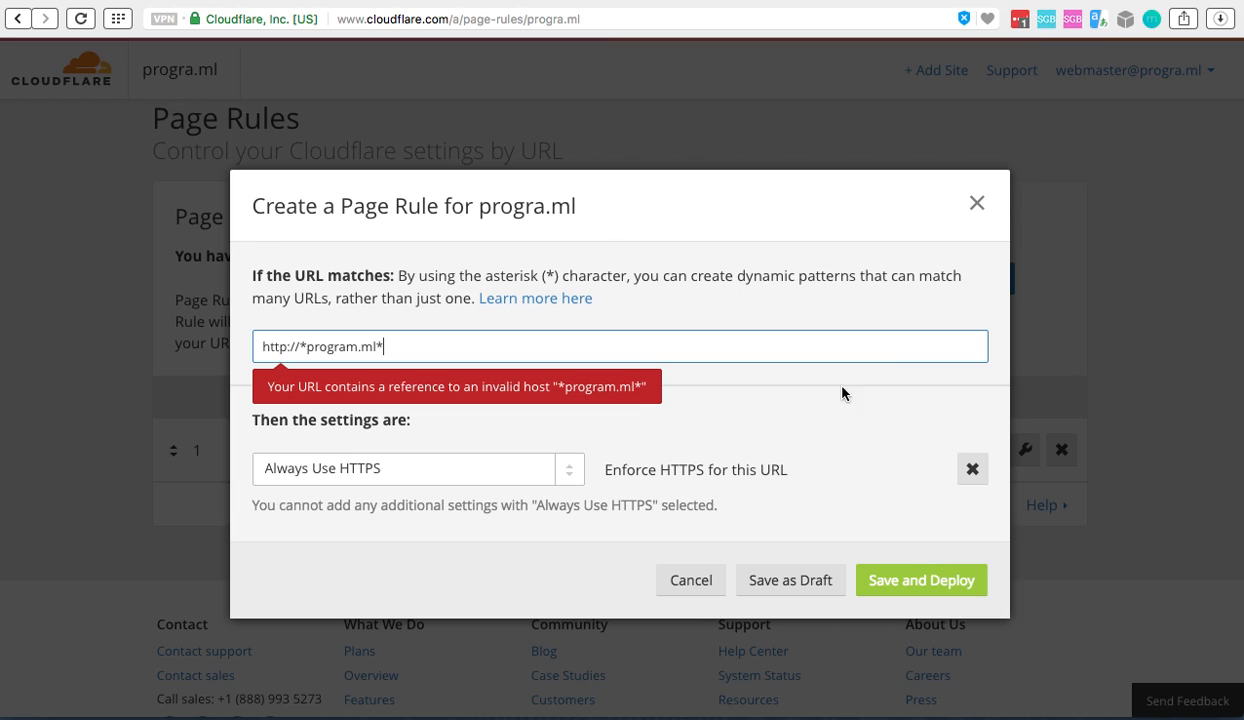
{"action": "left_click", "coordinate": [920, 580]}
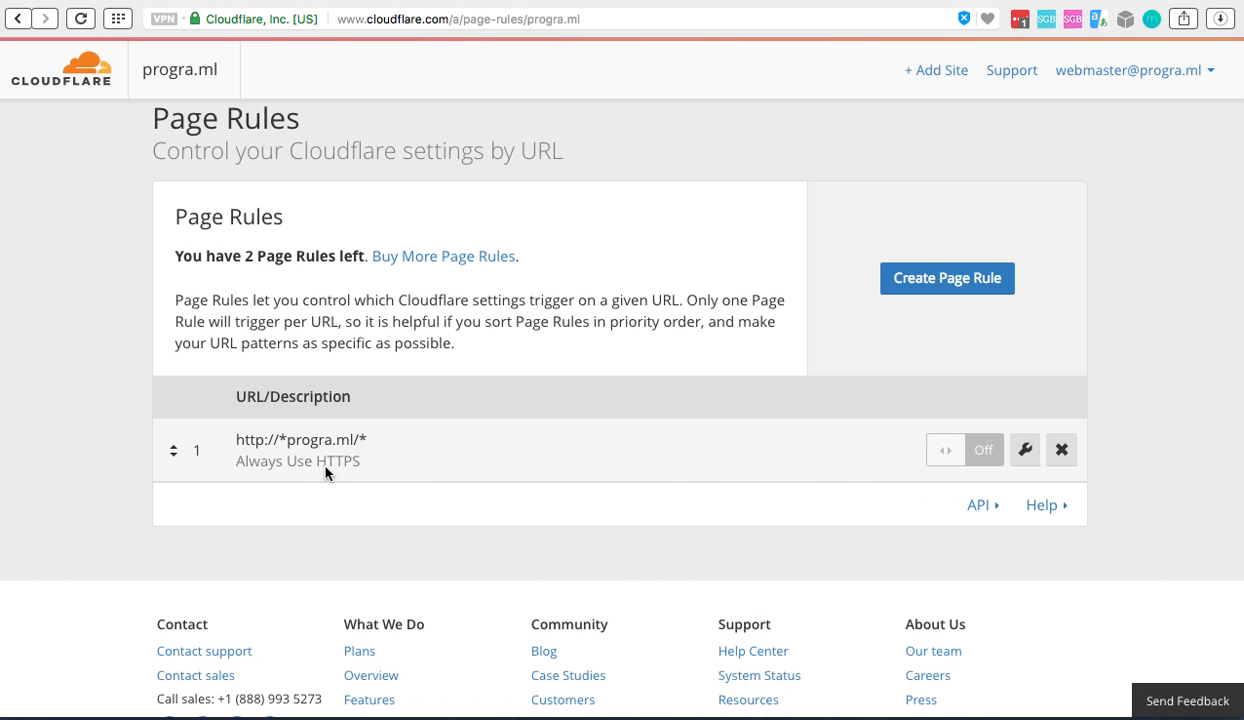
{"action": "mouse_move", "coordinate": [945, 449]}
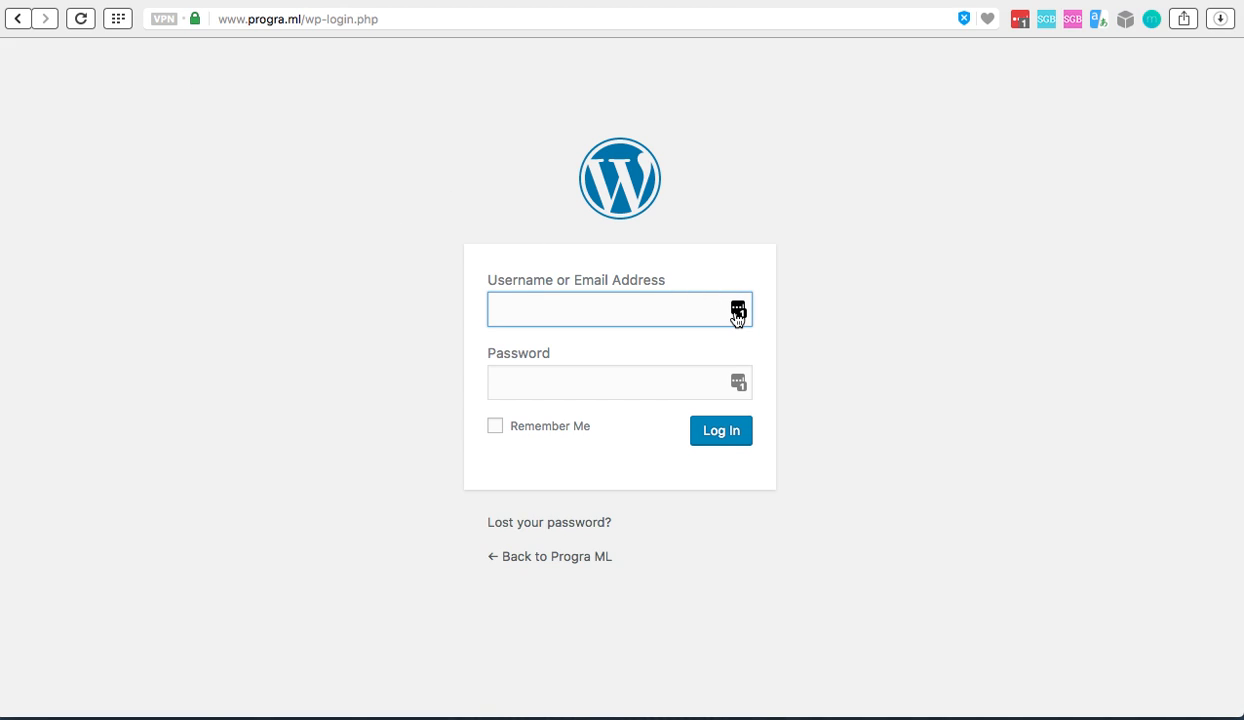
Step: Log in with saved credentials and view the dashboard's Cloudflare-issued certificate details
{"action": "left_click", "coordinate": [613, 309]}
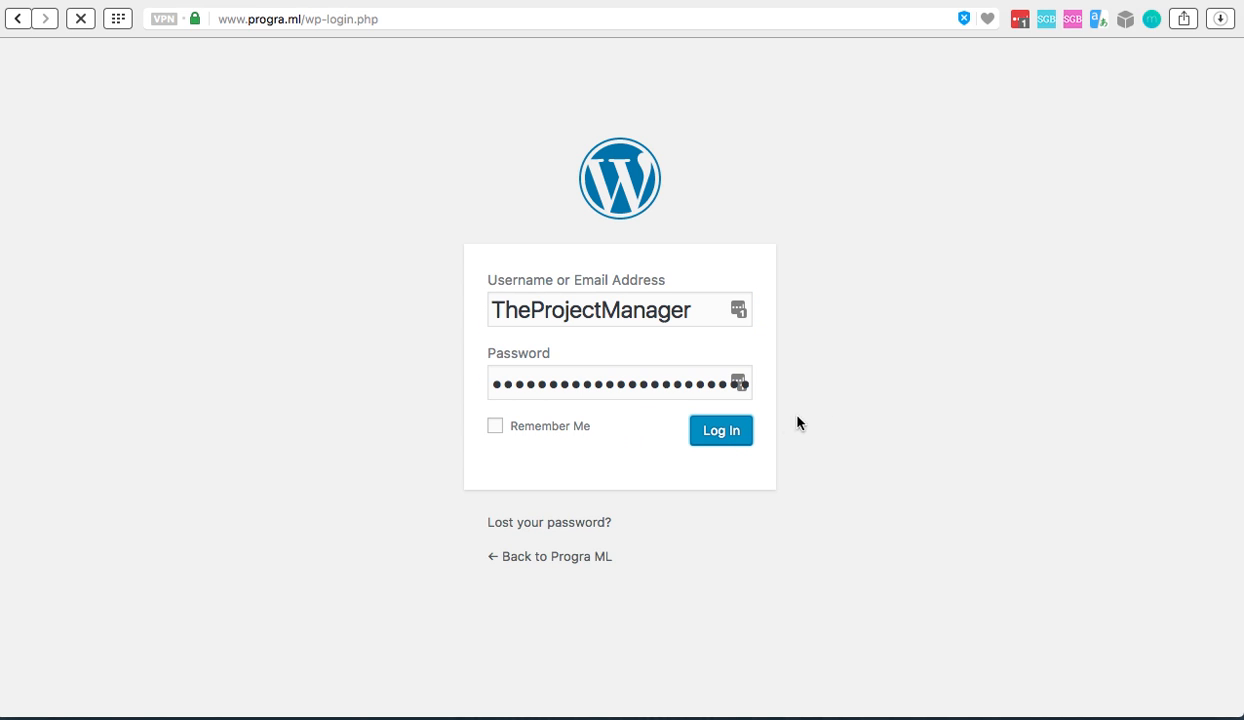
{"action": "left_click", "coordinate": [720, 430]}
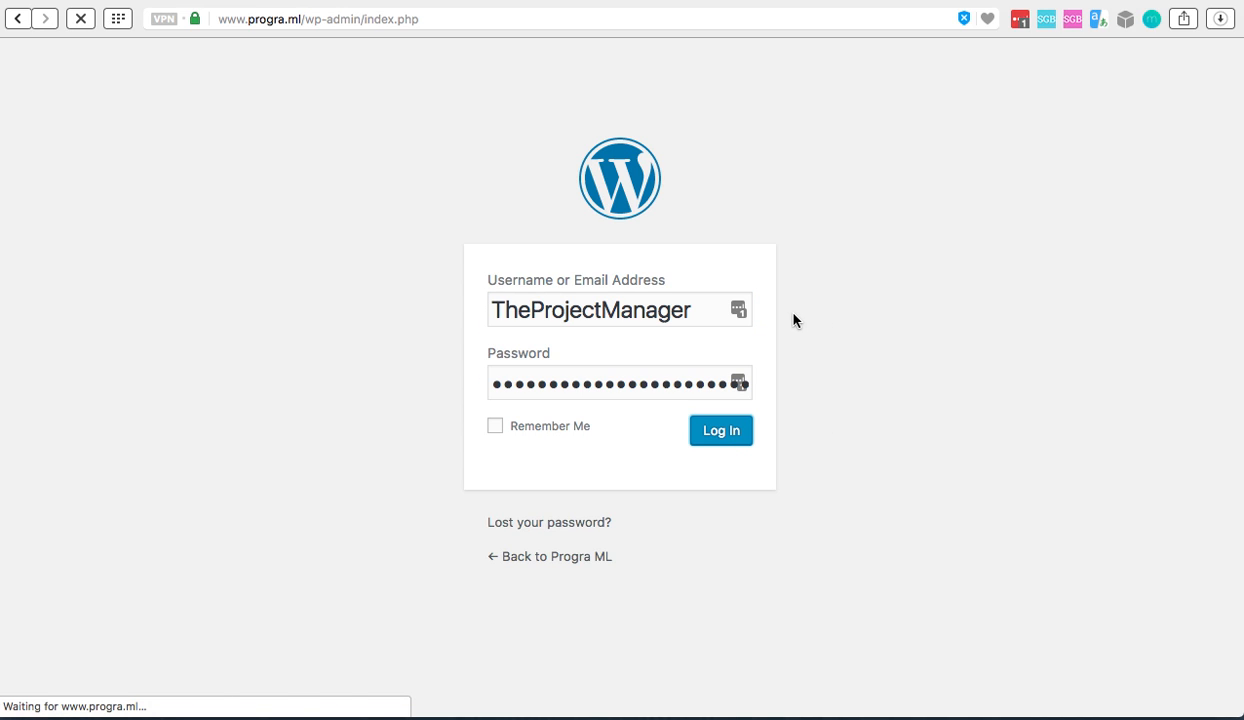
{"action": "left_click", "coordinate": [720, 430]}
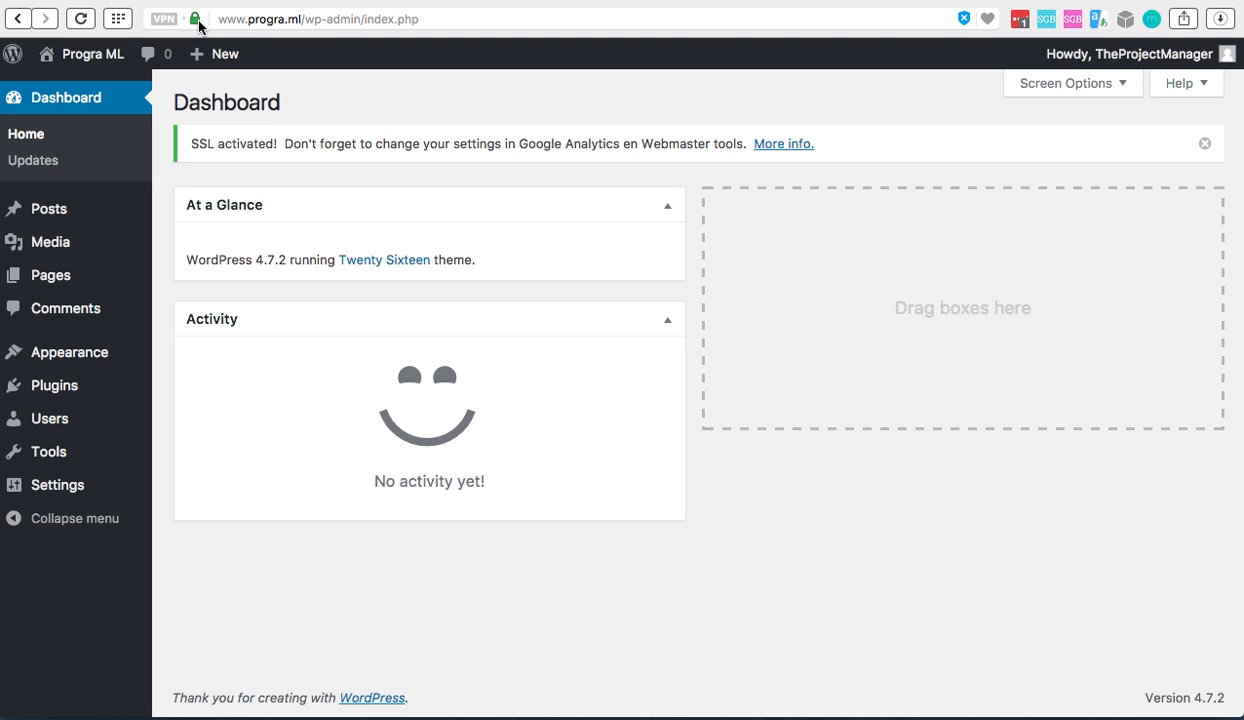
{"action": "left_click", "coordinate": [196, 19]}
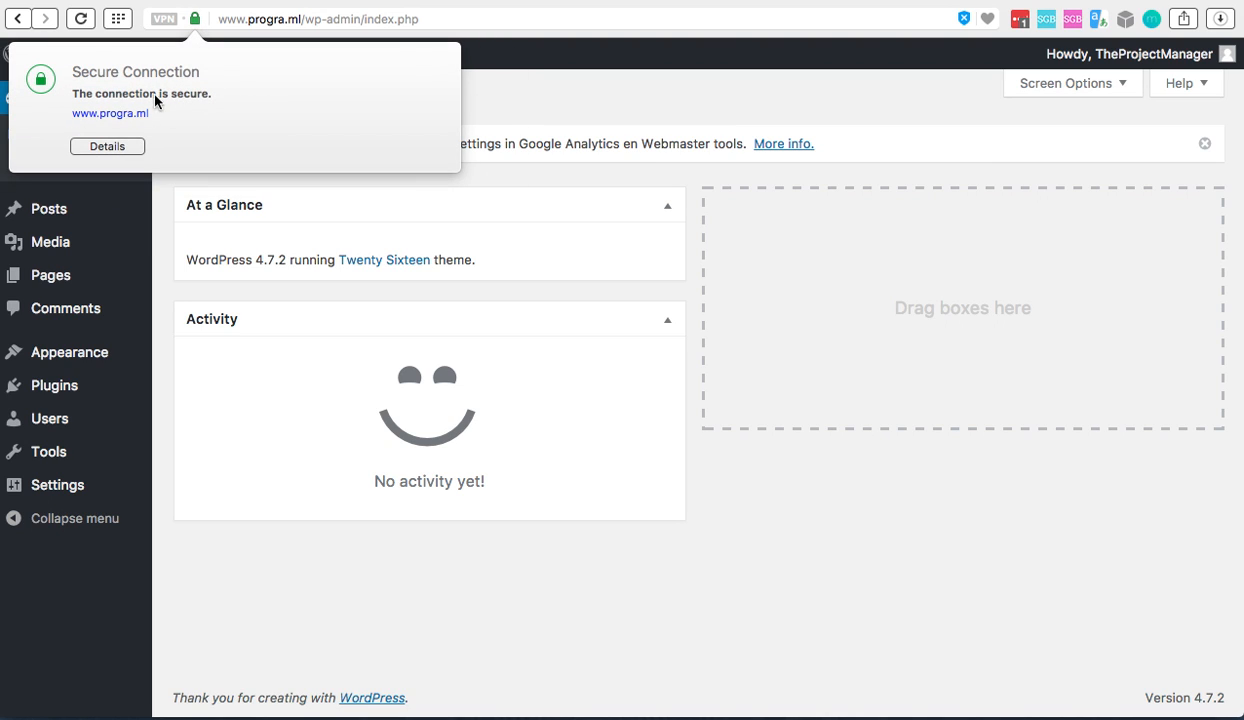
{"action": "left_click", "coordinate": [107, 146]}
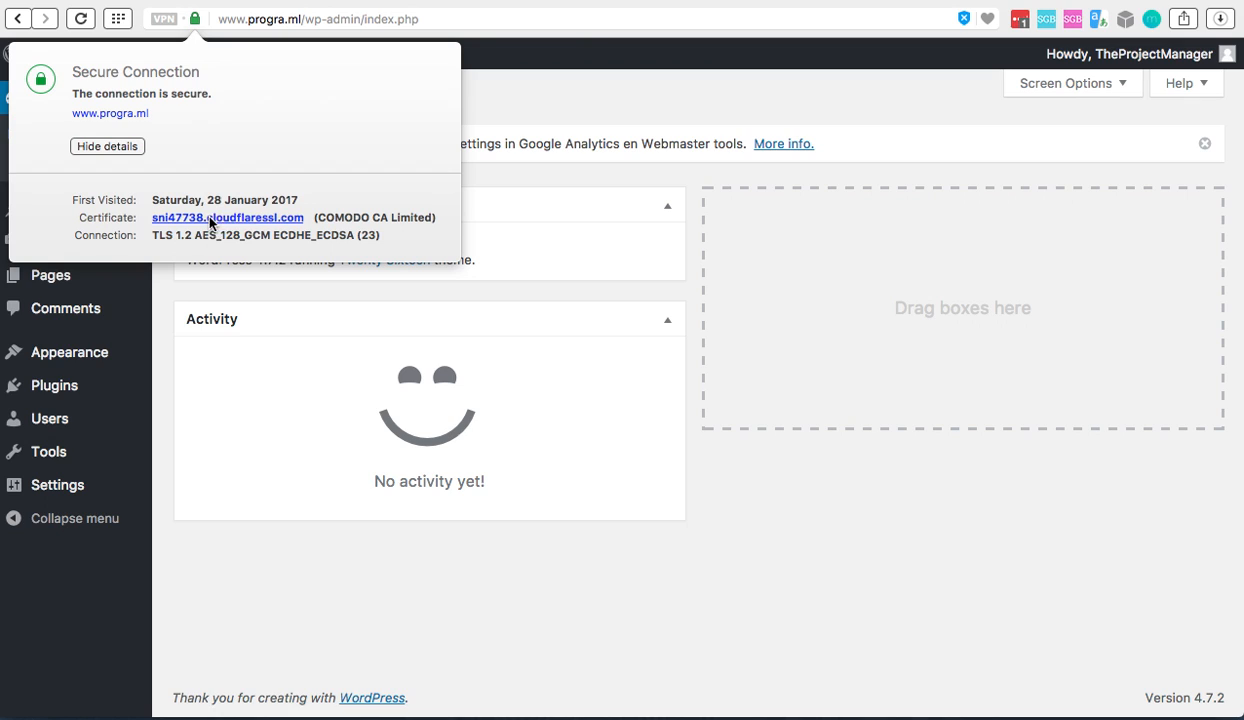
{"action": "mouse_move", "coordinate": [251, 227]}
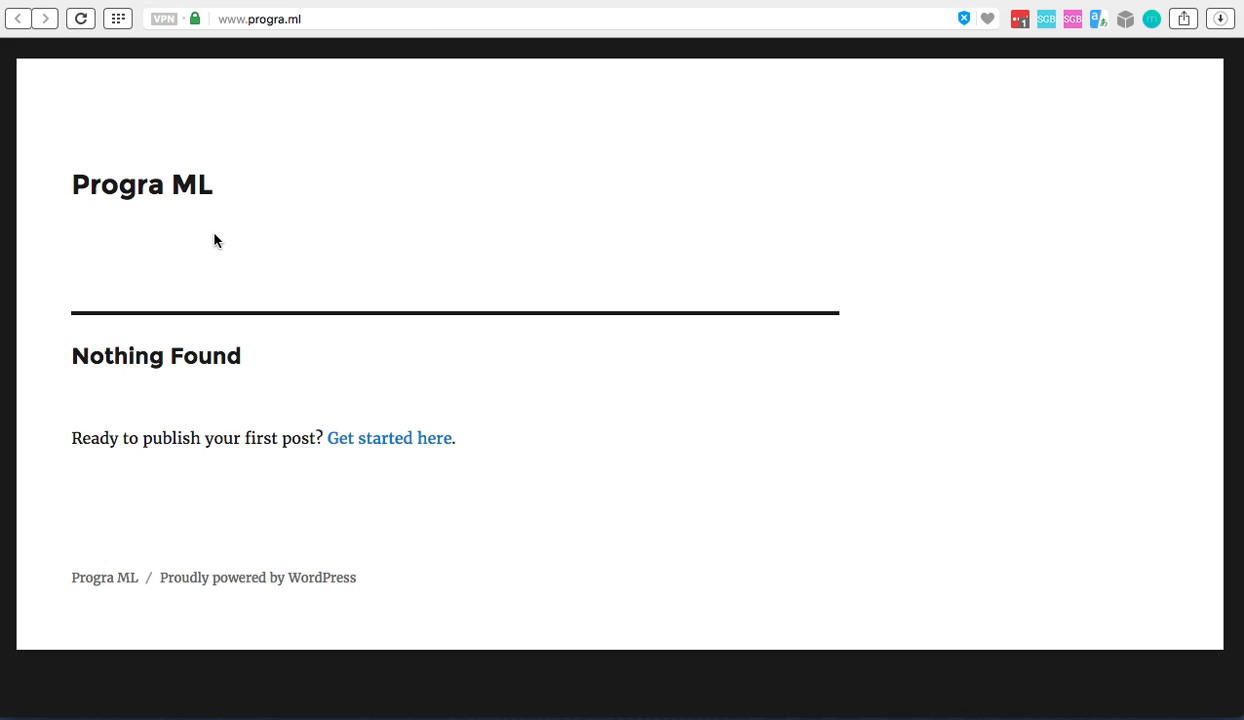
Step: Open the home page's padlock details, confirming the Cloudflare-issued certificate
{"action": "left_click", "coordinate": [195, 18]}
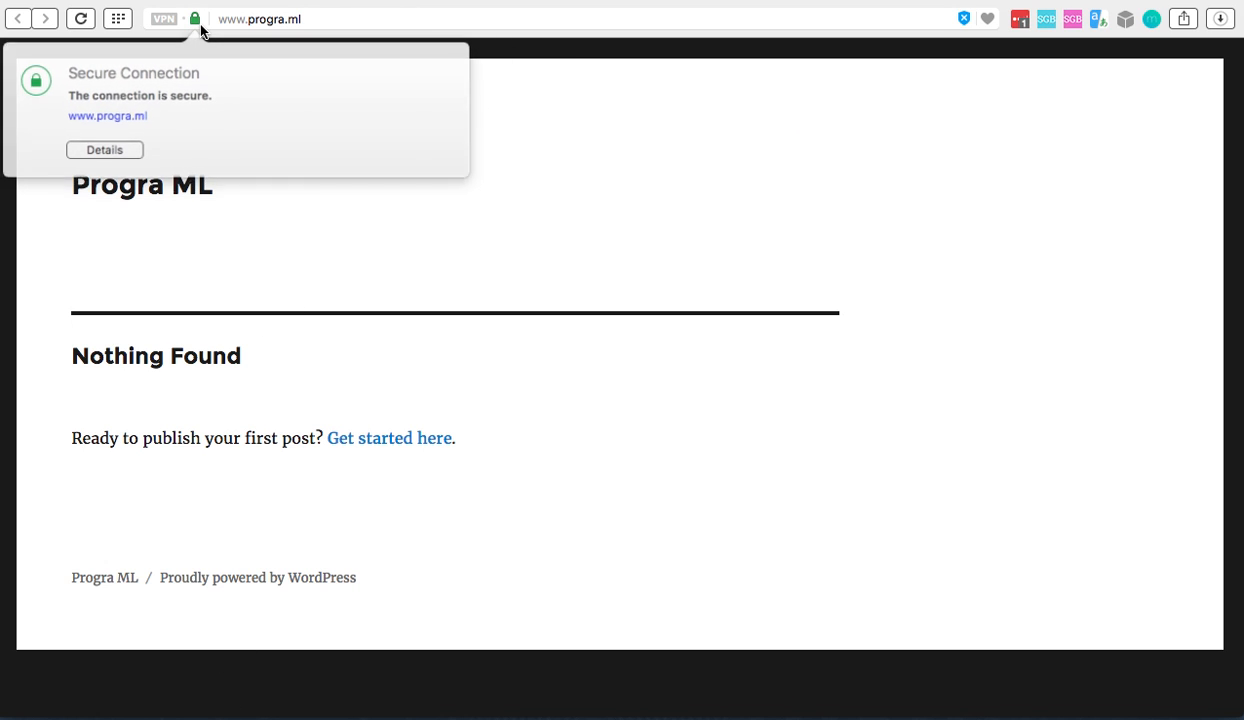
{"action": "left_click", "coordinate": [104, 150]}
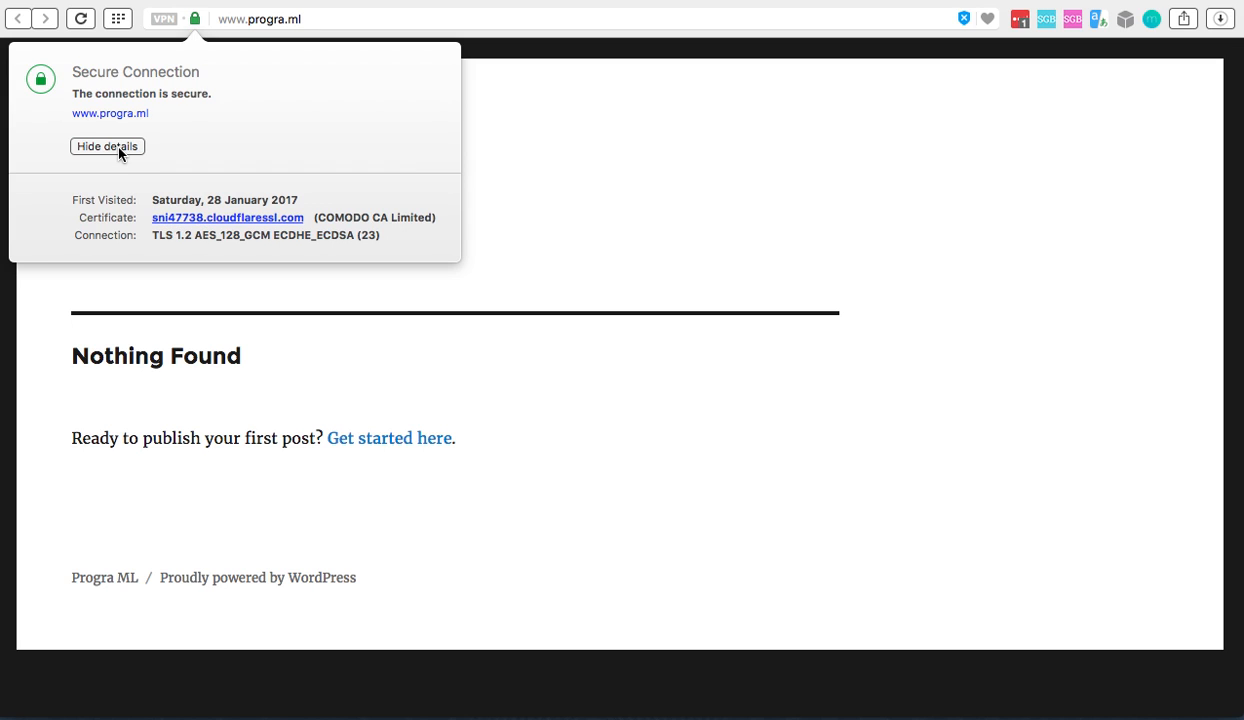
{"action": "mouse_move", "coordinate": [237, 113]}
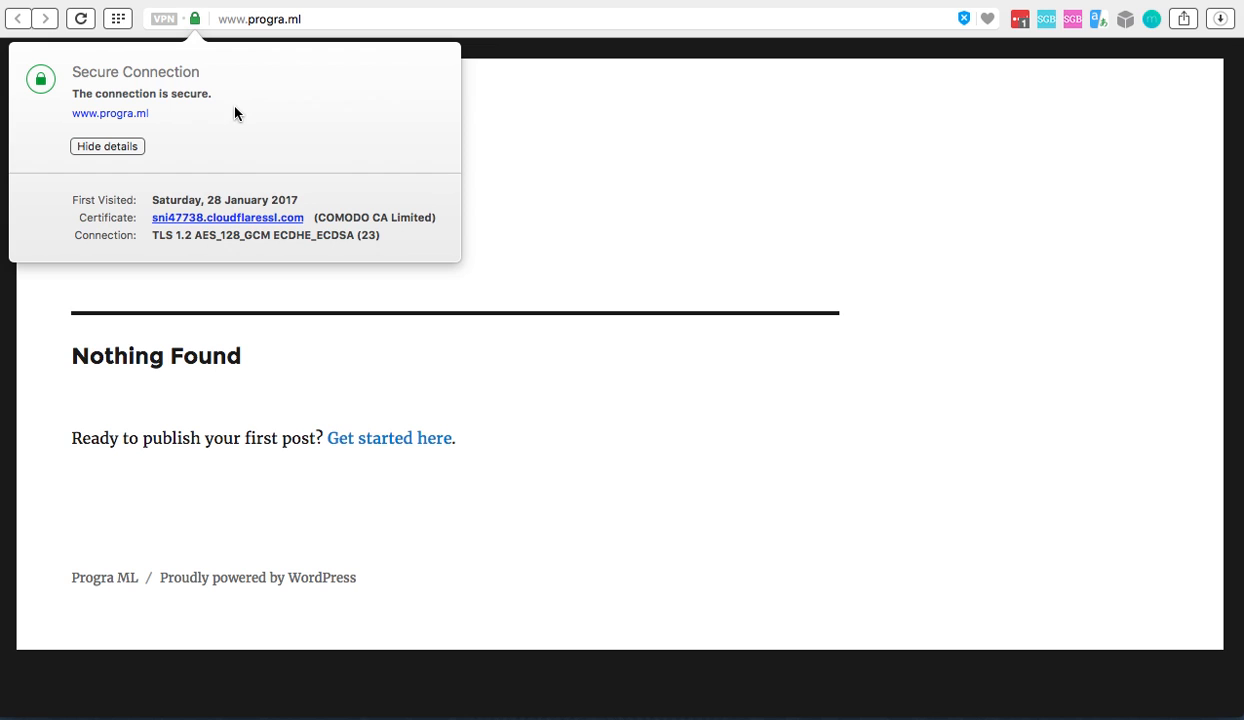
{"action": "mouse_move", "coordinate": [349, 112]}
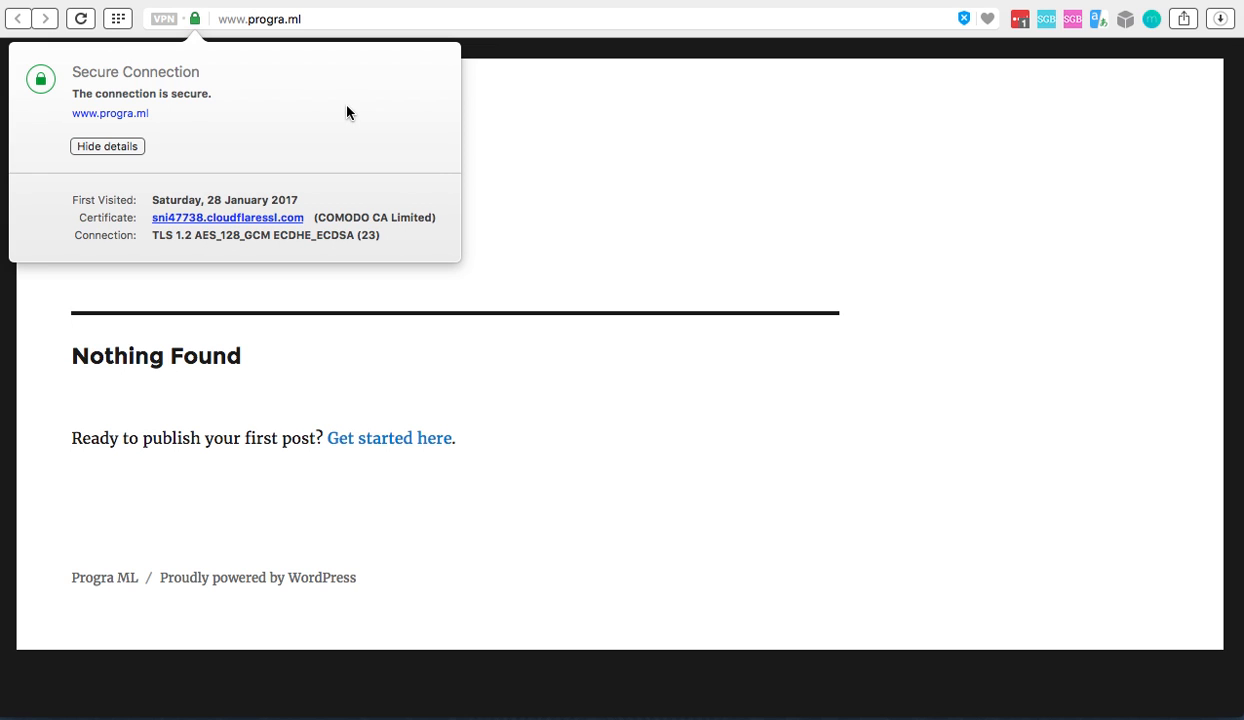